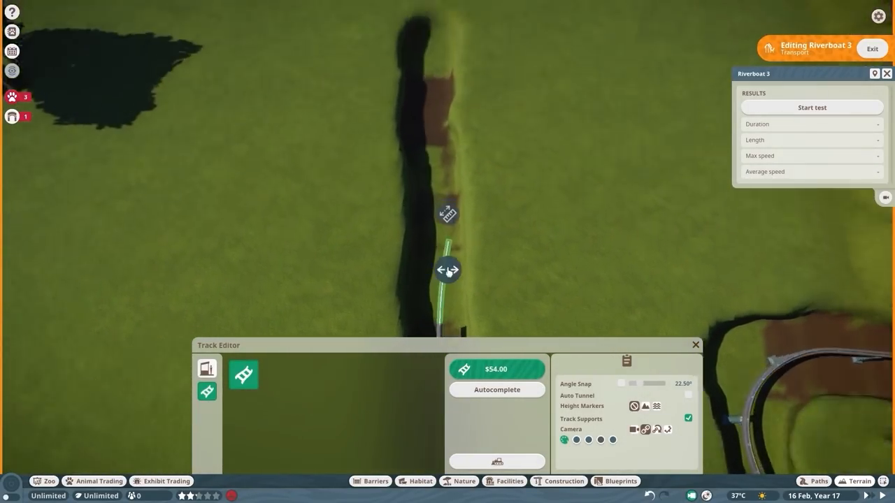
- Leave the Riverboat 3 track editor and raise the grassy ground beside the curving track
{"action": "left_click", "coordinate": [855, 481]}
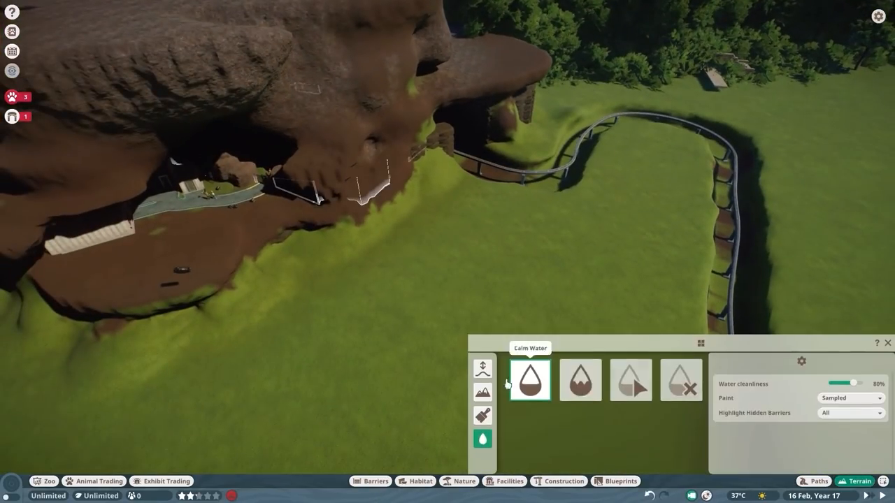
{"action": "left_click", "coordinate": [483, 369]}
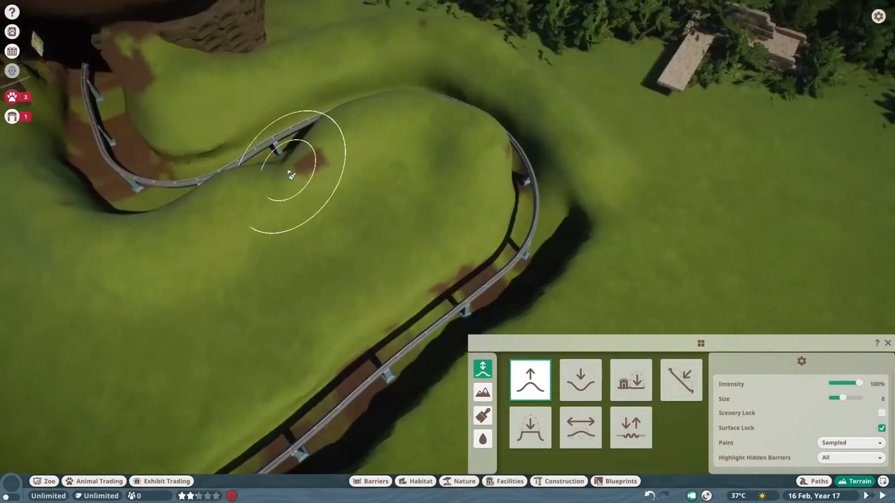
{"action": "left_click", "coordinate": [630, 379]}
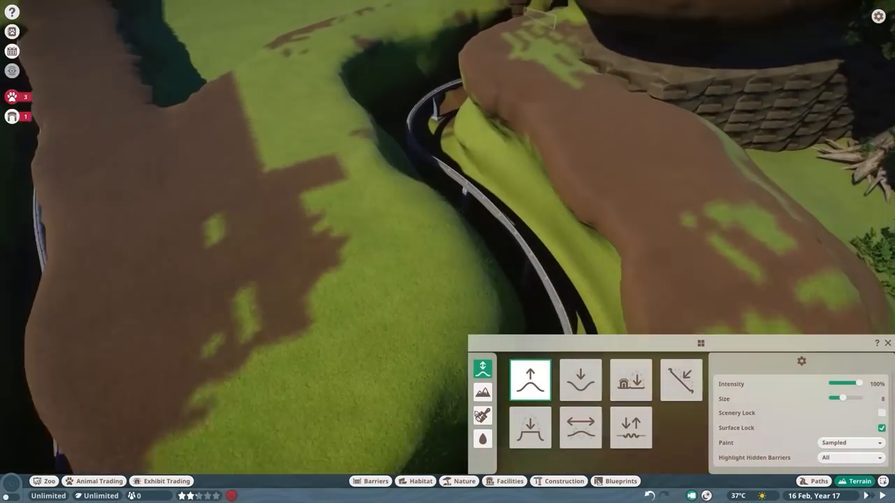
{"action": "left_click", "coordinate": [630, 379]}
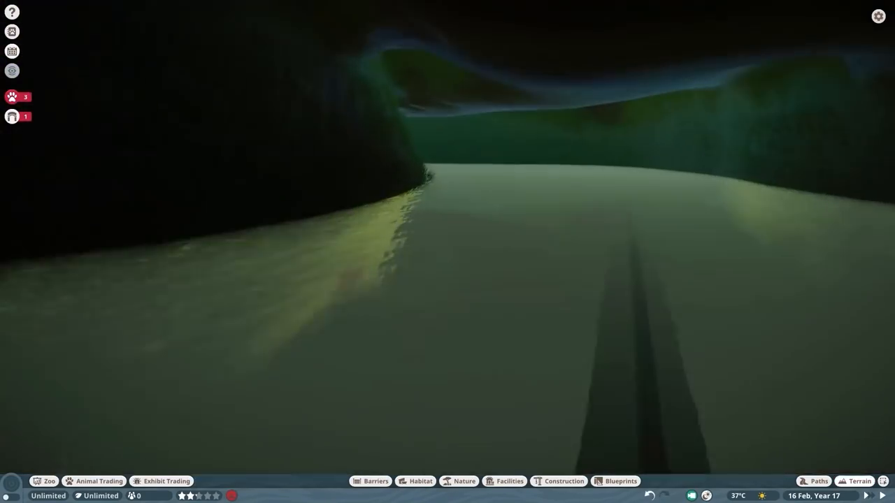
- Lower the ground inside the tunnel, raise its ceiling, and paint the walls with rock texture
{"action": "left_click", "coordinate": [860, 481]}
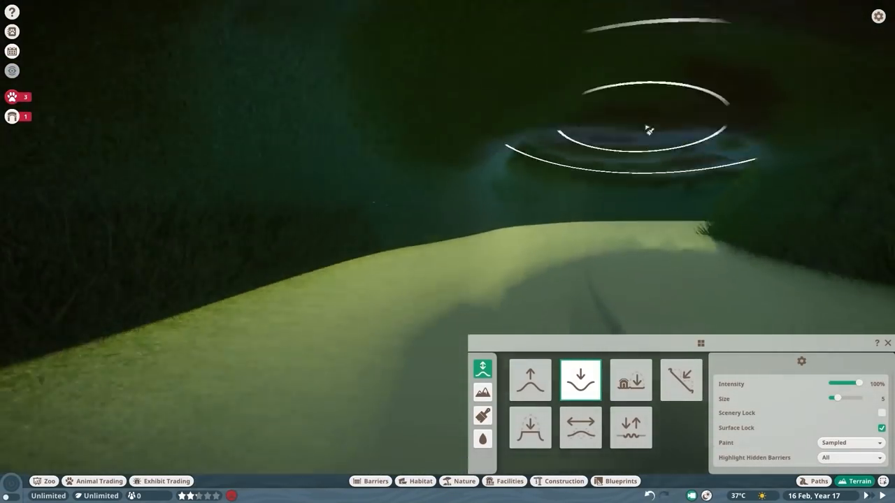
{"action": "left_click", "coordinate": [630, 379]}
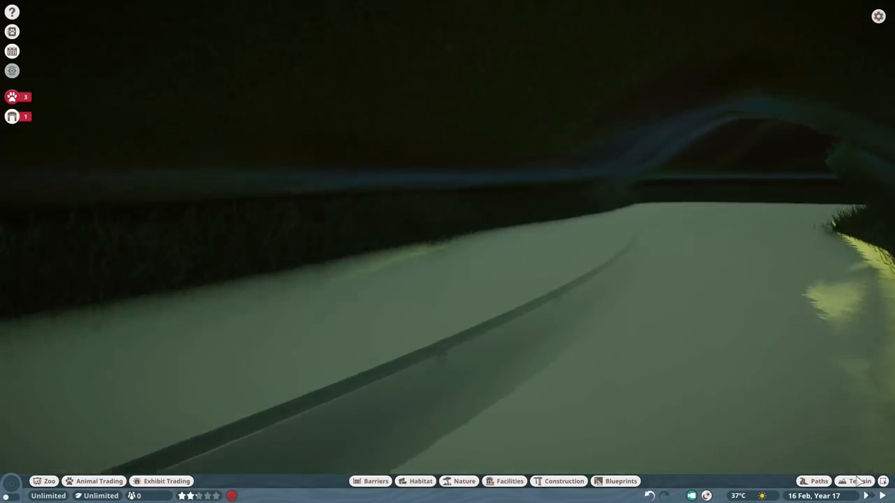
{"action": "left_click", "coordinate": [858, 481]}
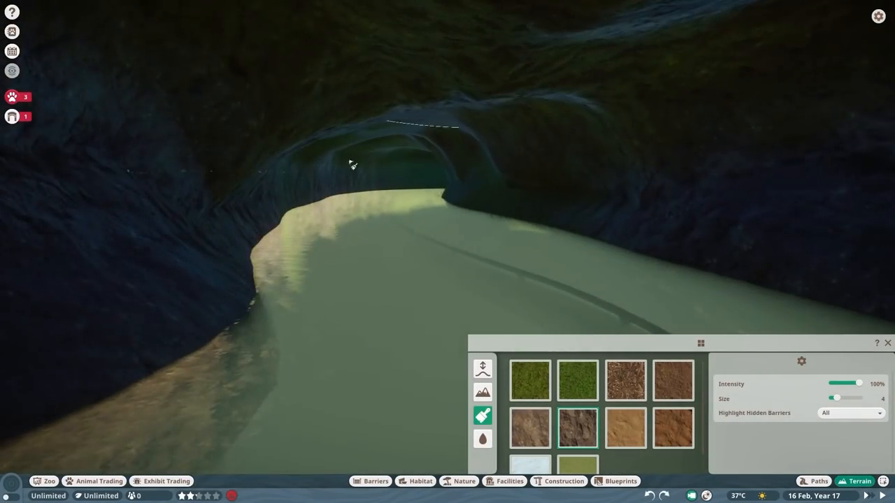
{"action": "left_click", "coordinate": [482, 369]}
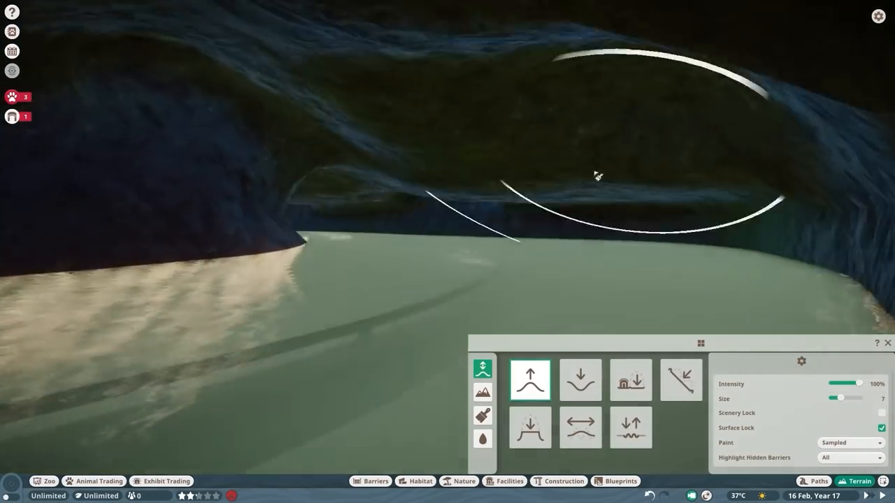
{"action": "left_click", "coordinate": [483, 415]}
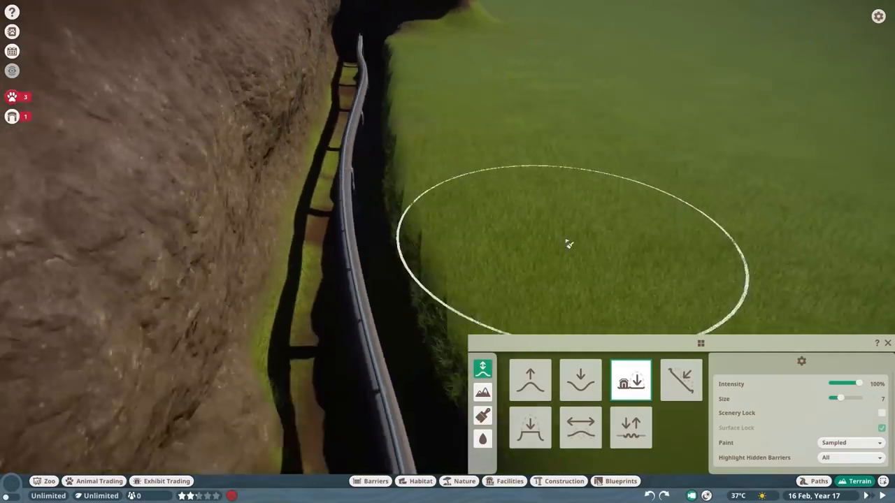
- Dig a rectangular pit in the grass beside the track, then reopen the Riverboat 3 Track Editor
{"action": "left_click_drag", "start_coordinate": [851, 398], "coordinate": [834, 397]}
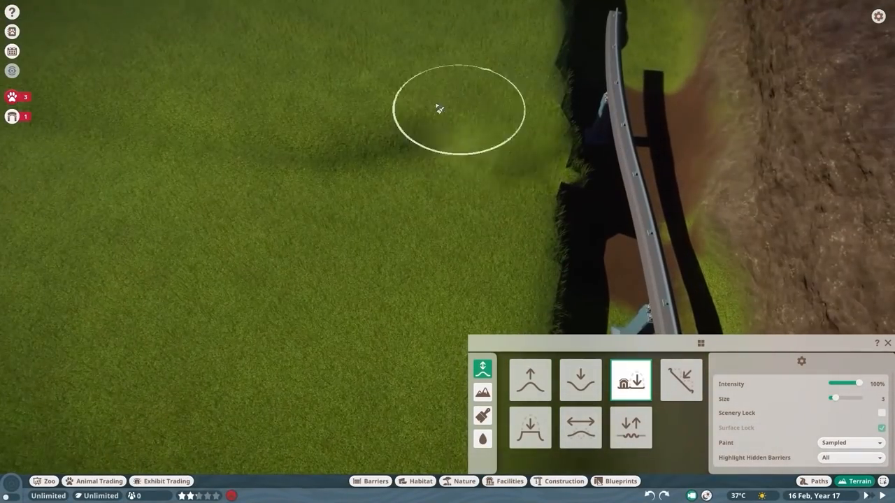
{"action": "left_click", "coordinate": [482, 439]}
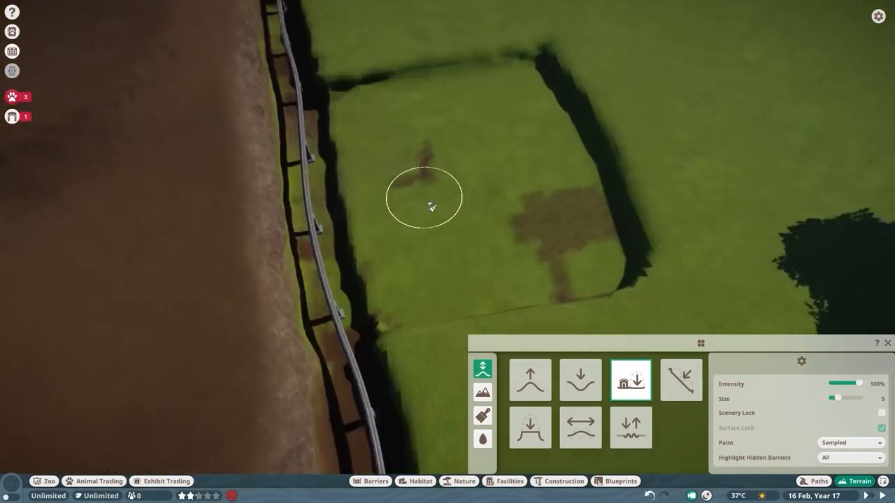
{"action": "left_click", "coordinate": [370, 481]}
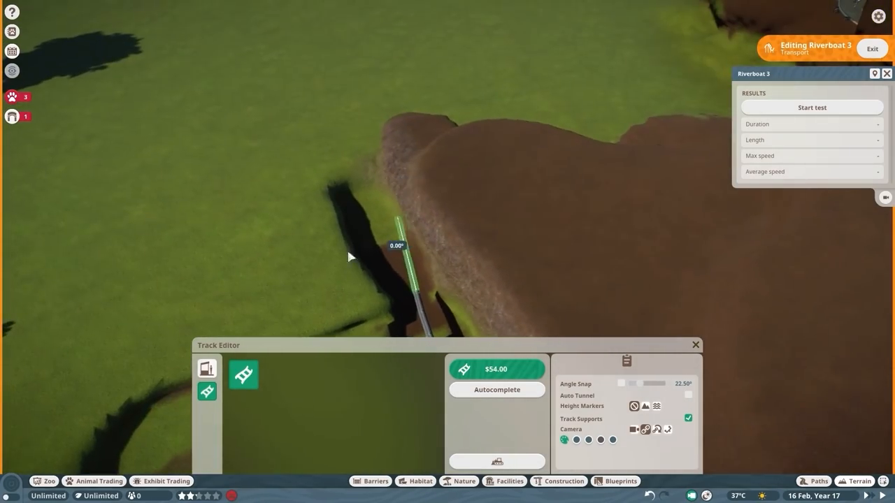
- Exit the track editor and fill the trackside pit with water using the Terrain water tool
{"action": "left_click", "coordinate": [854, 481]}
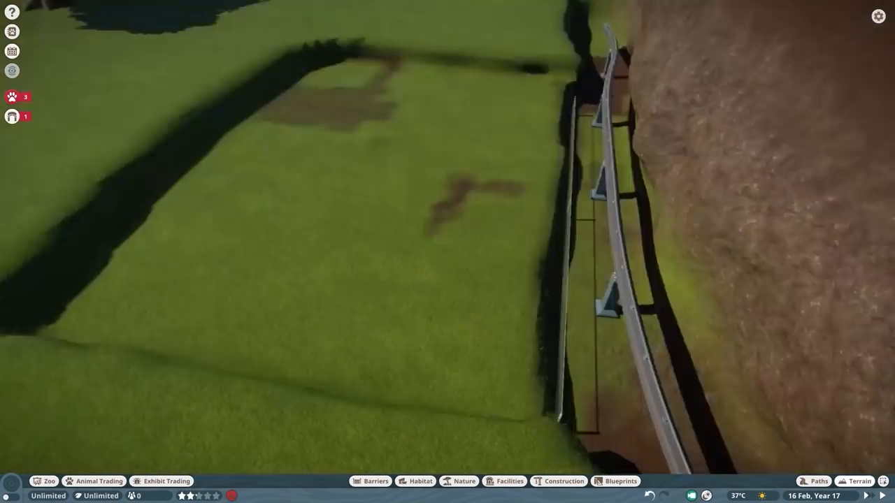
{"action": "left_click", "coordinate": [858, 481]}
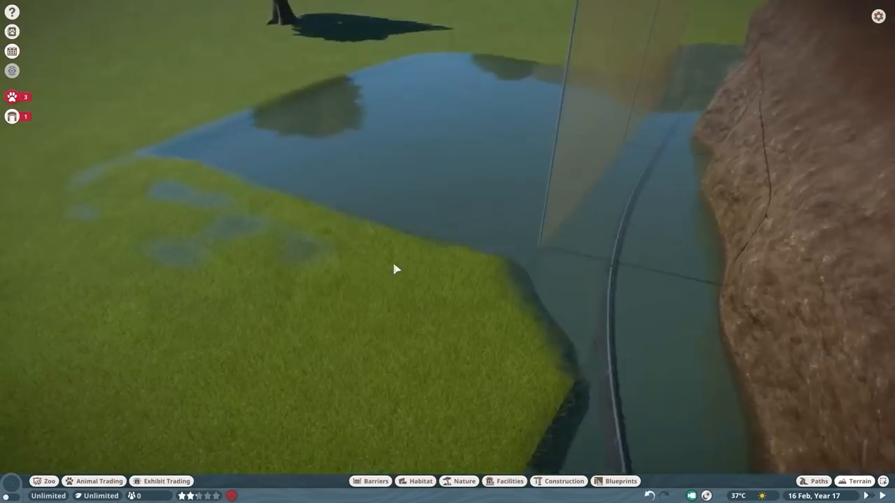
{"action": "left_click", "coordinate": [860, 481]}
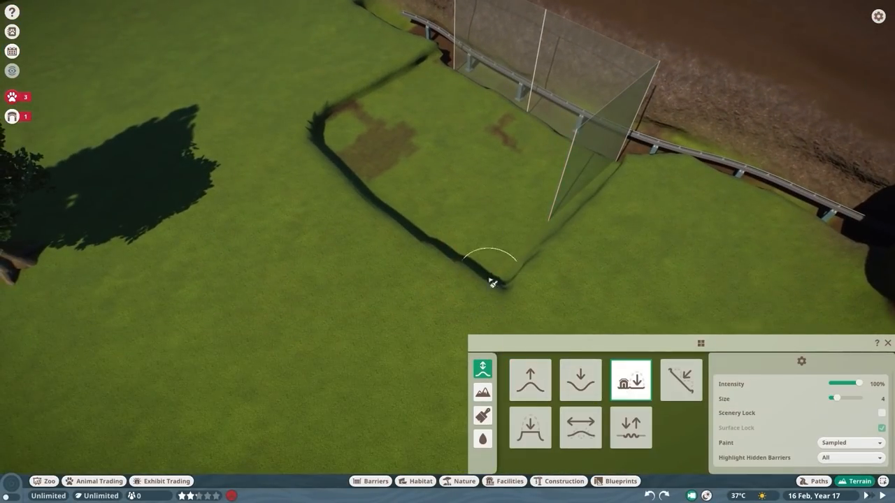
- Enclose the pit with clear glass barrier wall segments along every edge
{"action": "left_click", "coordinate": [370, 481]}
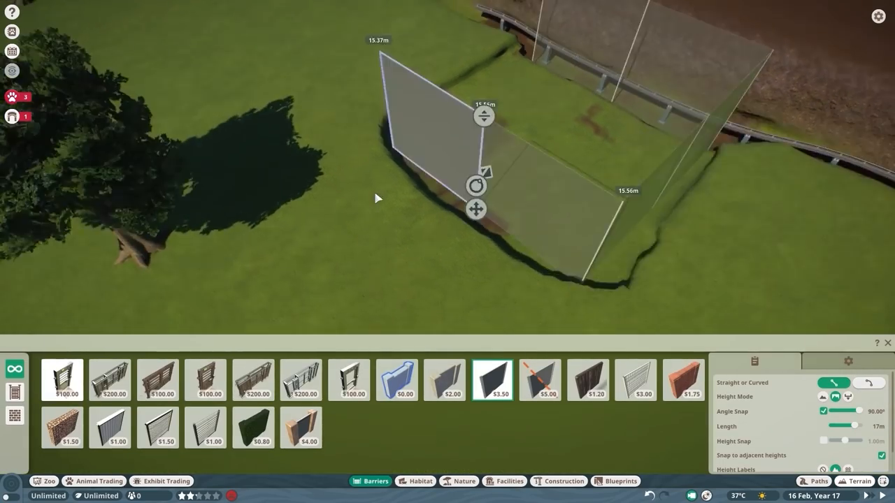
{"action": "left_click", "coordinate": [854, 481]}
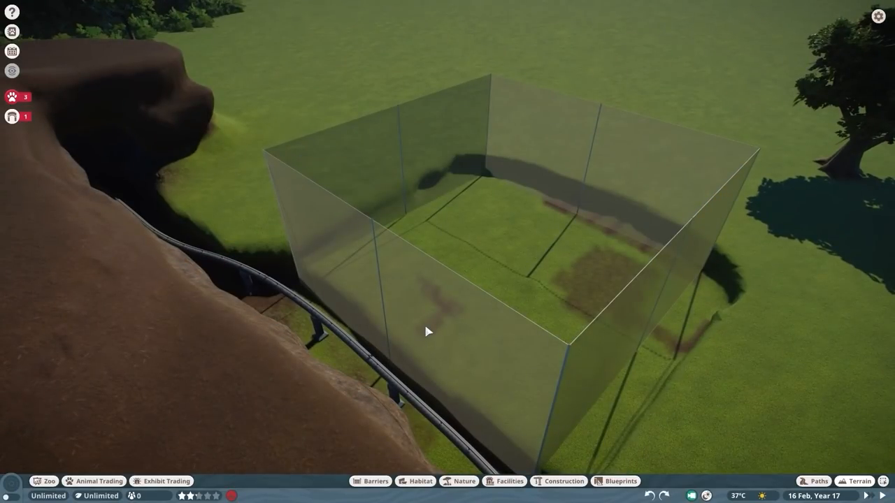
{"action": "left_click", "coordinate": [857, 481]}
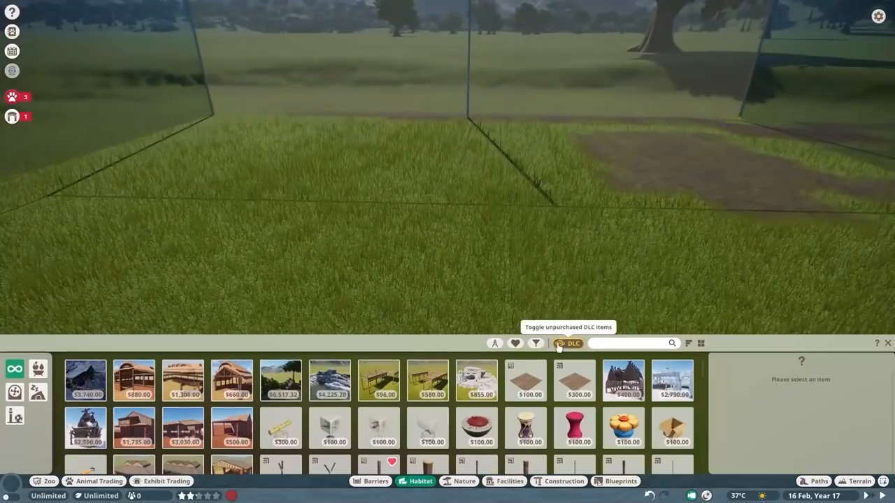
- Search the Habitat catalogue for 'ruin' and place a ruin piece inside the enclosure
{"action": "type", "text": "rui"}
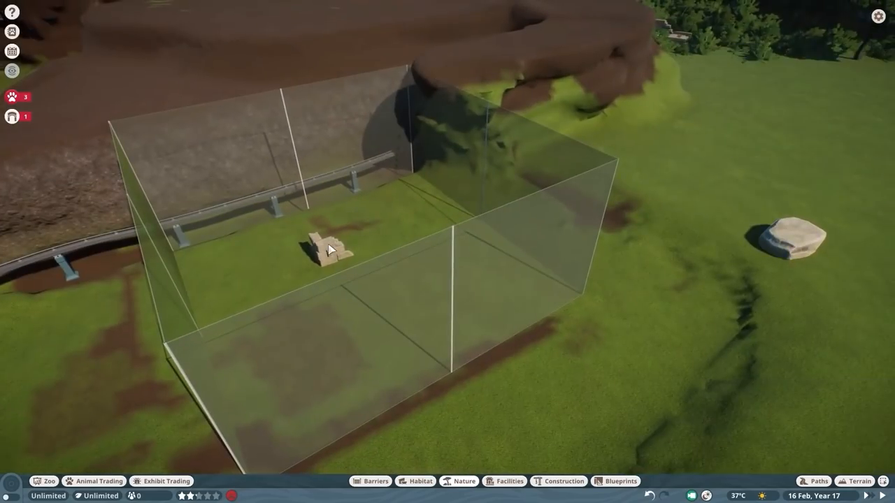
{"action": "left_click", "coordinate": [860, 481]}
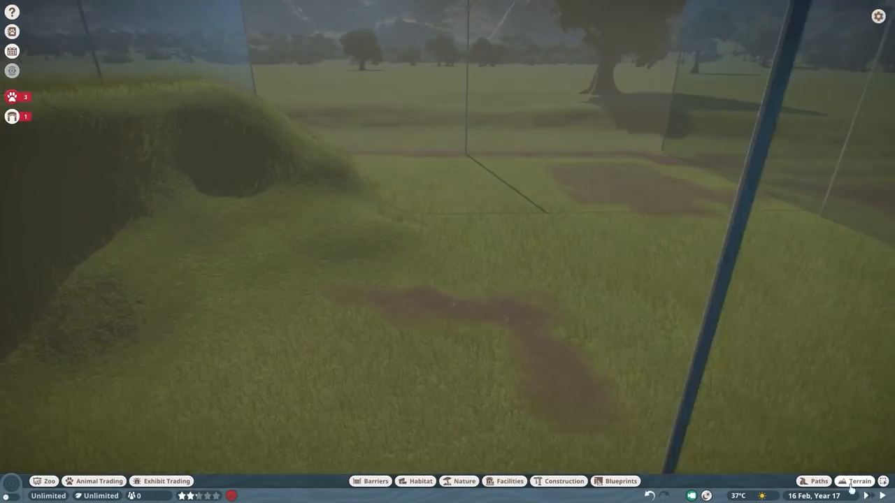
- Build raised mounds inside the glass enclosure and dig a deep pit among them
{"action": "left_click", "coordinate": [859, 481]}
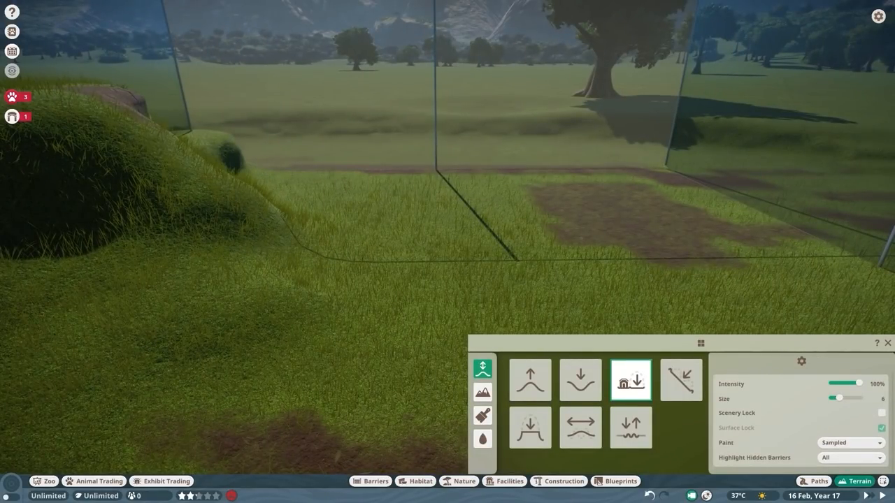
{"action": "left_click", "coordinate": [529, 380]}
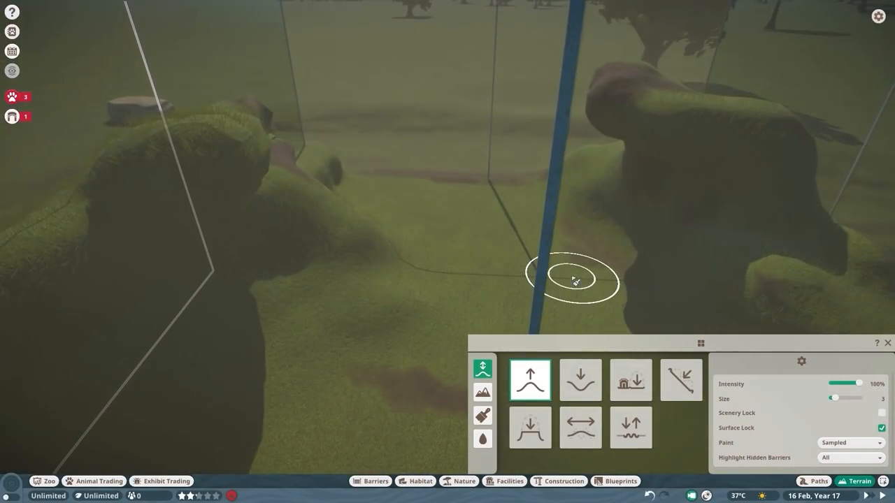
{"action": "left_click", "coordinate": [579, 379]}
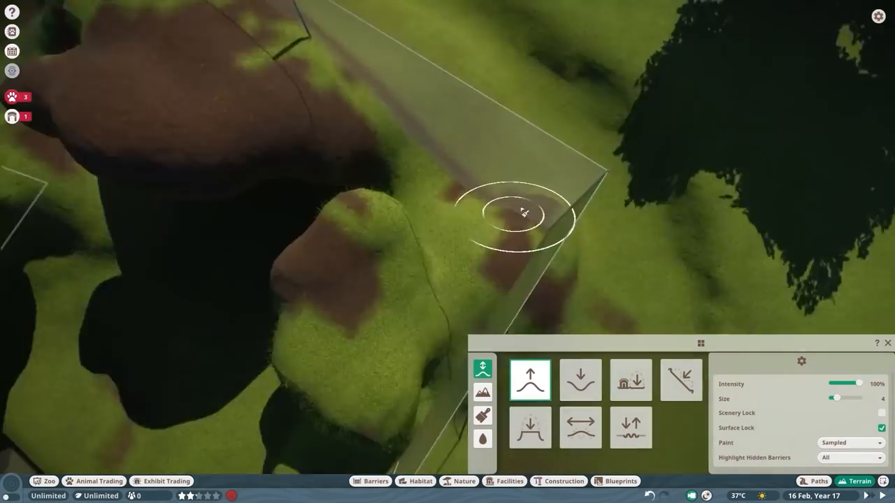
{"action": "left_click", "coordinate": [630, 379]}
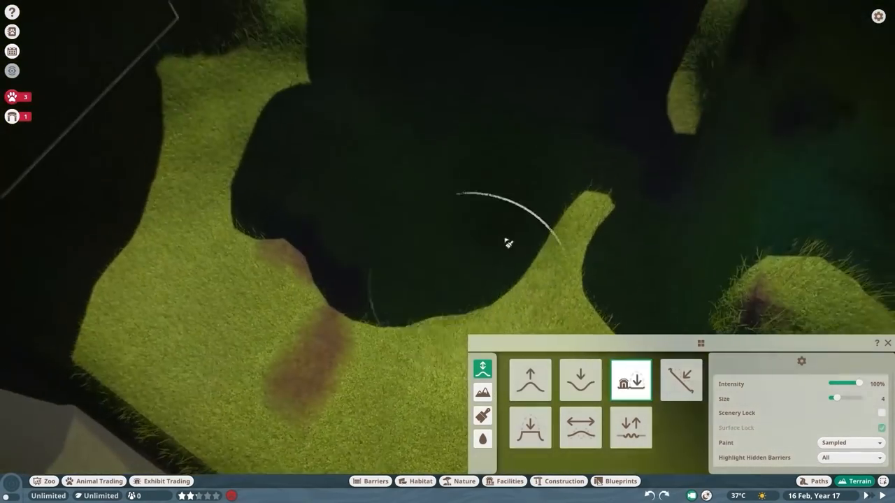
{"action": "left_click", "coordinate": [482, 415]}
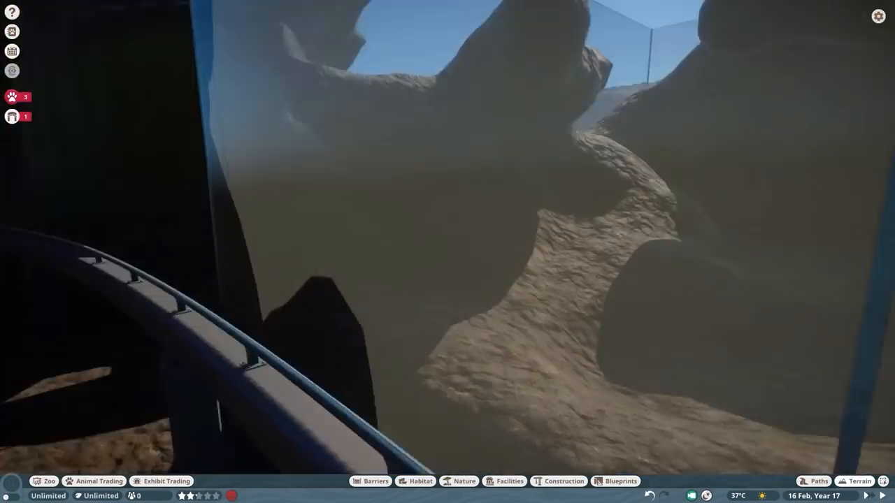
- Raise a rocky mound near the habitat barrier corner with the Raise brush
{"action": "left_click", "coordinate": [859, 481]}
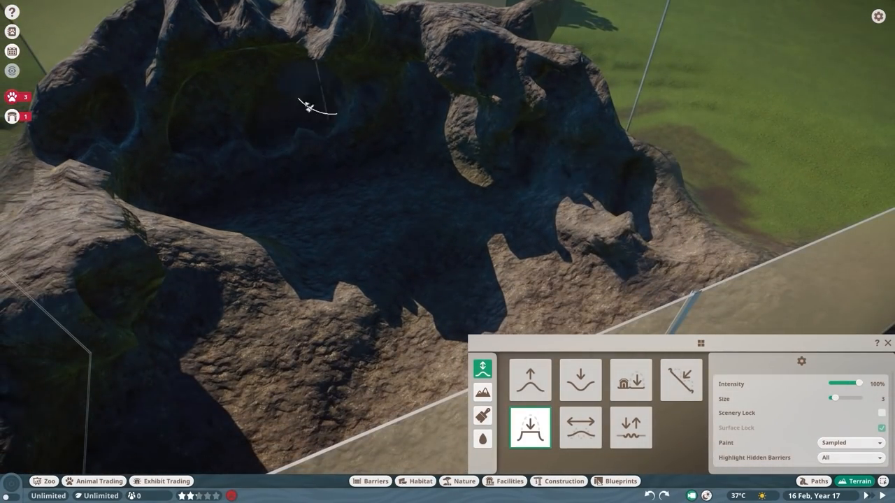
{"action": "left_click", "coordinate": [530, 379]}
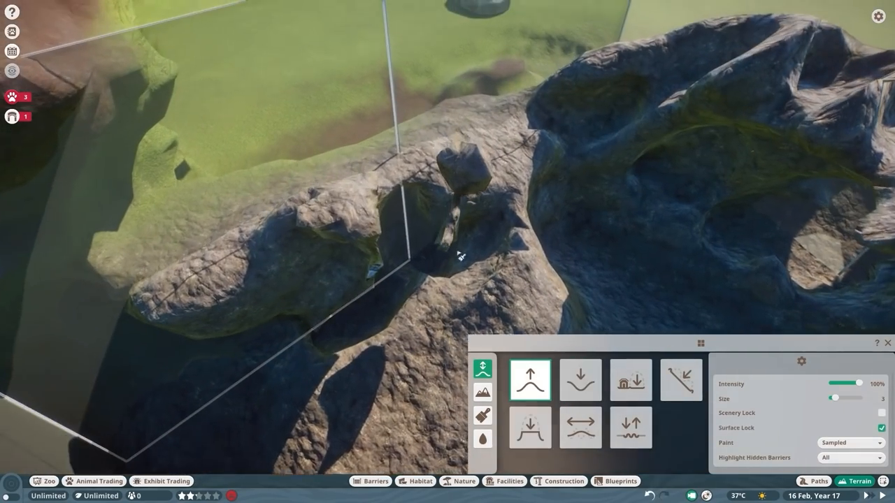
{"action": "left_click", "coordinate": [630, 380]}
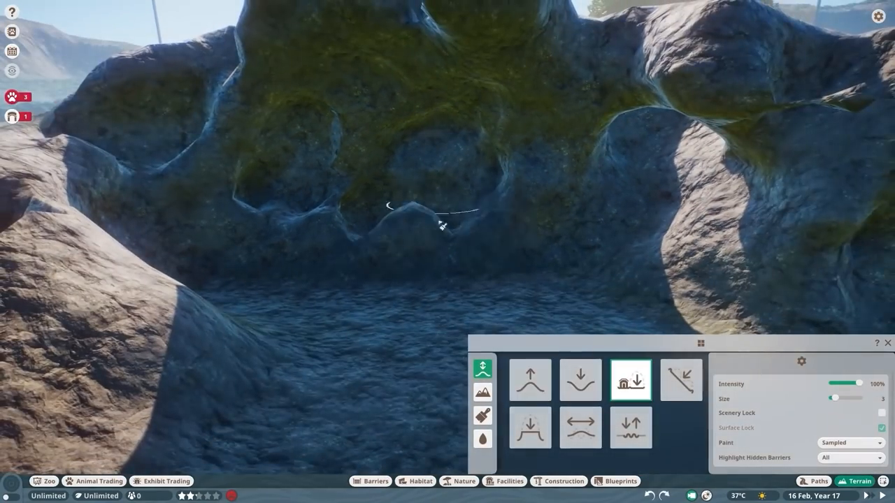
{"action": "left_click", "coordinate": [529, 380]}
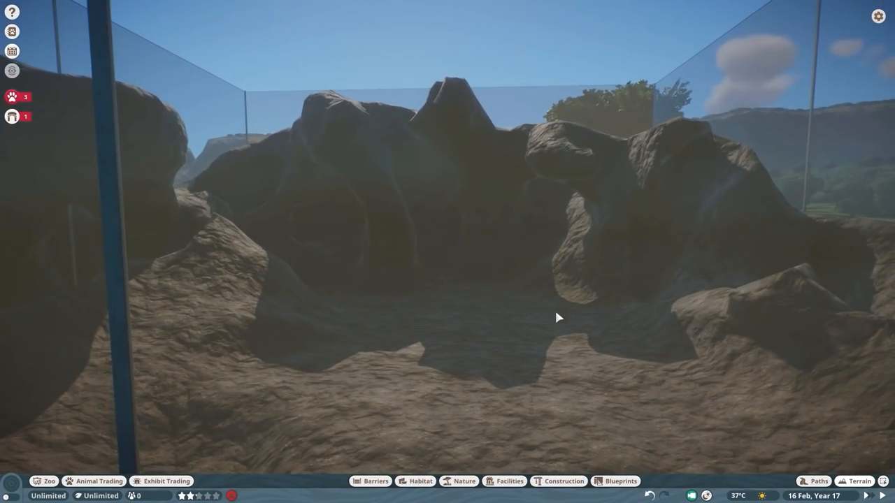
- Shrink the brush size and raise a small rock pillar at the barrier corner
{"action": "left_click", "coordinate": [860, 481]}
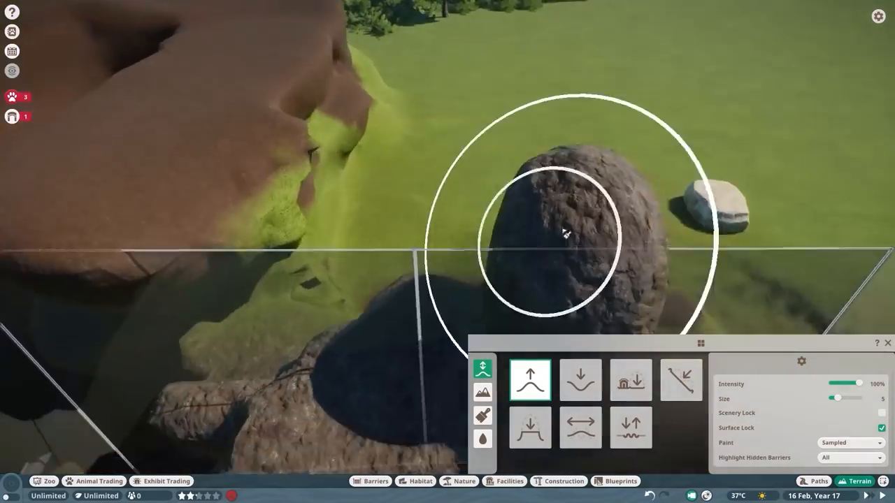
{"action": "left_click", "coordinate": [563, 481]}
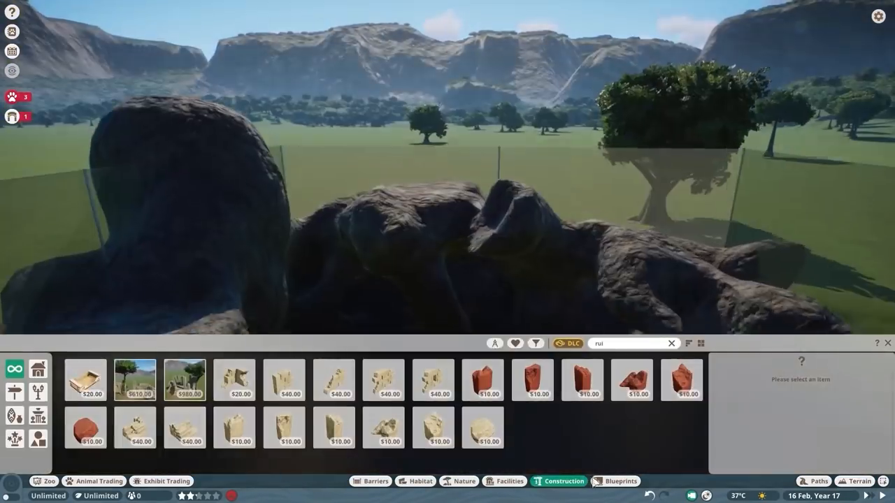
{"action": "left_click", "coordinate": [860, 481]}
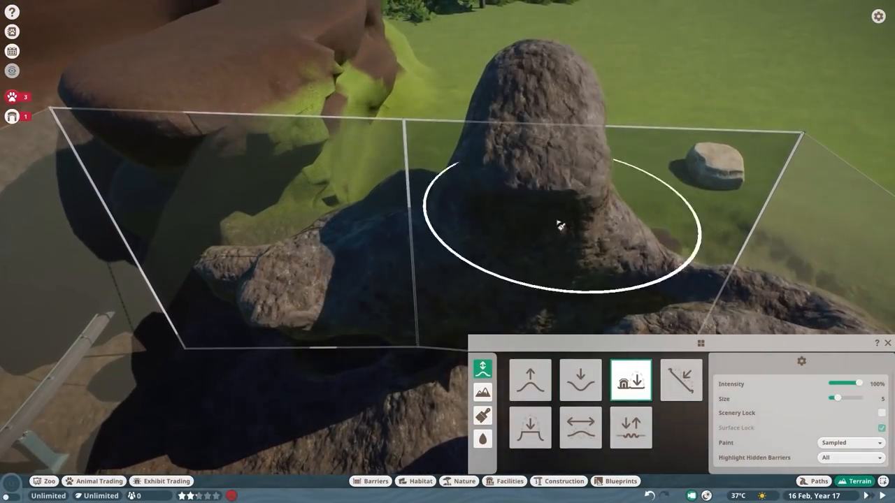
{"action": "left_click", "coordinate": [530, 379]}
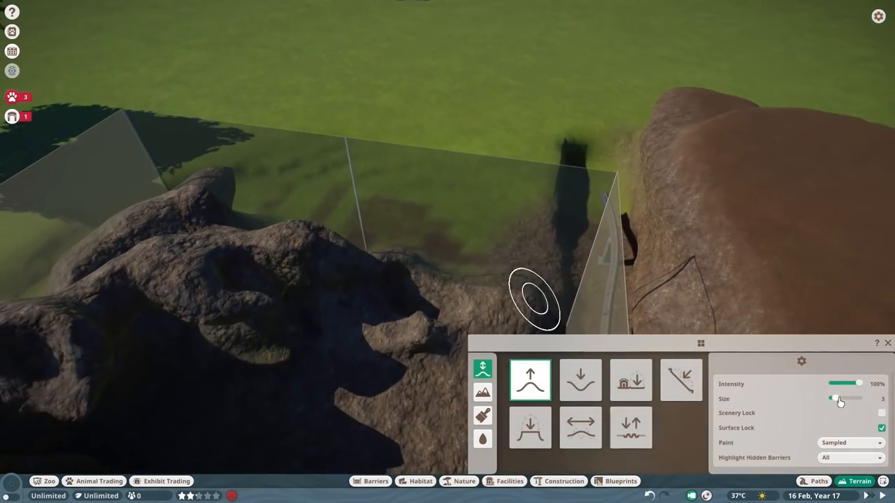
{"action": "left_click", "coordinate": [630, 379]}
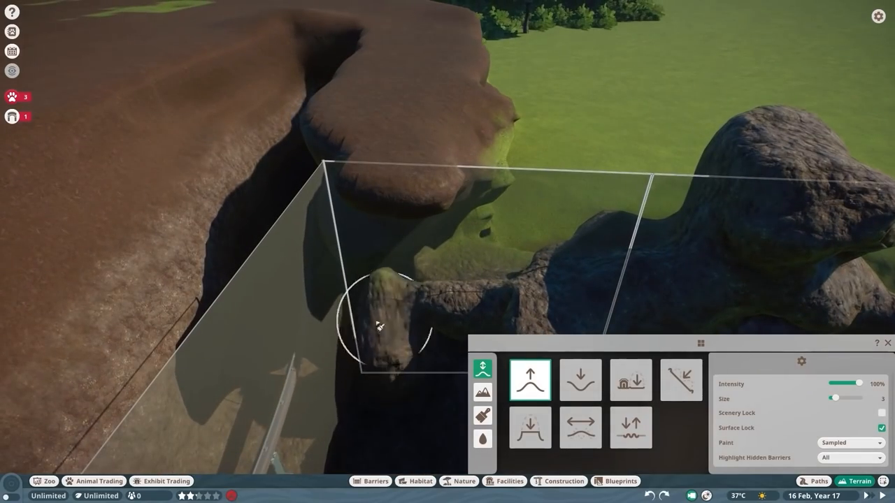
{"action": "left_click", "coordinate": [630, 380]}
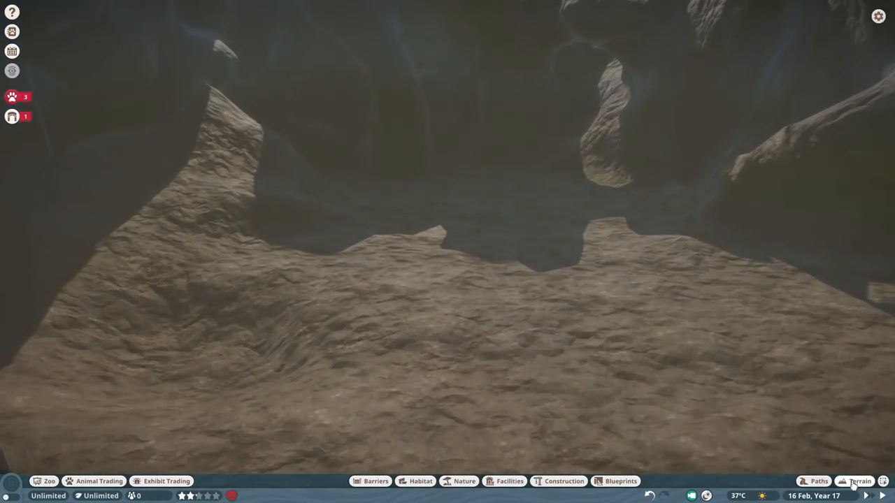
- Close the Terrain panel, leaving the rocky cave floor in view
{"action": "left_click", "coordinate": [858, 481]}
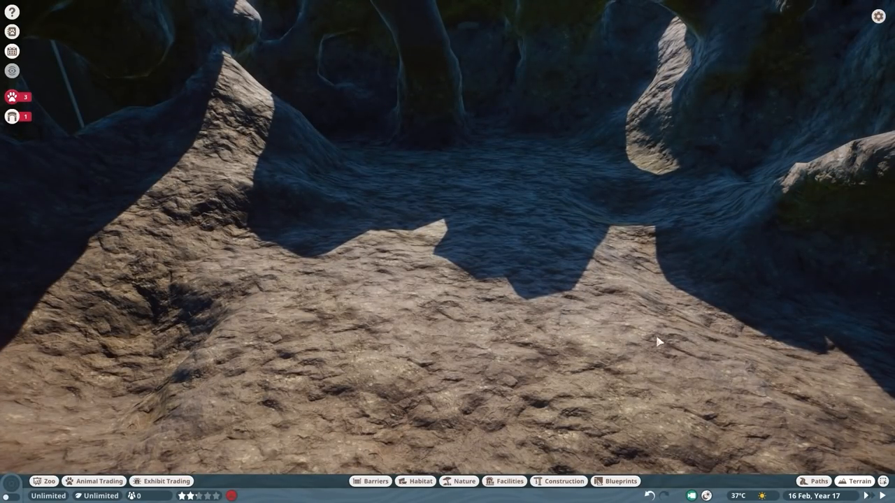
{"action": "left_click", "coordinate": [858, 481]}
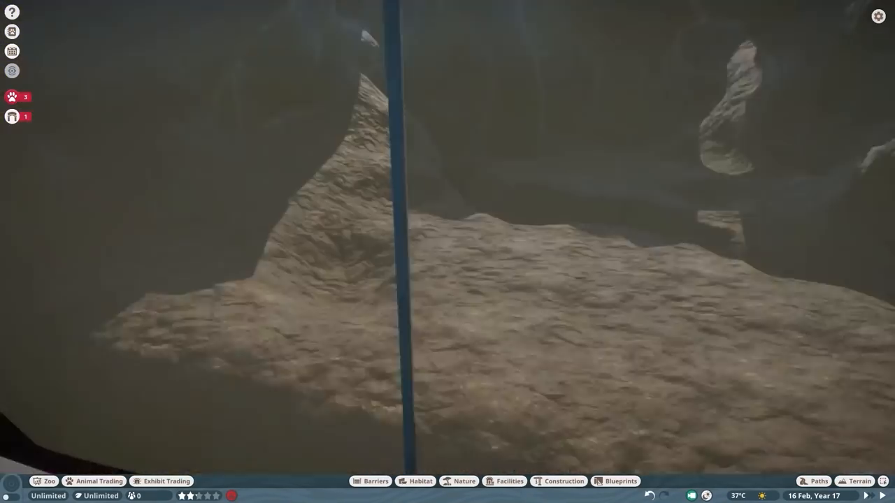
- Use Size 2 Flatten to Ground brushes to dig a flat-ledged pit in the cave floor
{"action": "left_click", "coordinate": [860, 481]}
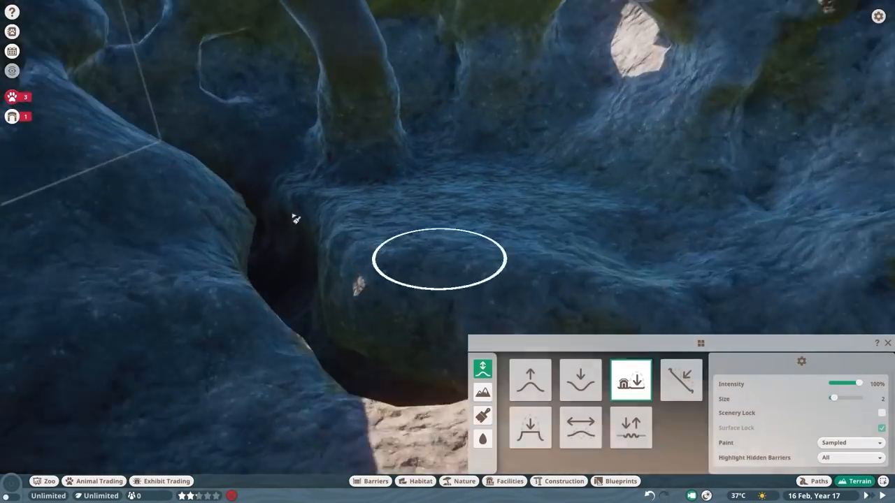
{"action": "left_click", "coordinate": [530, 428]}
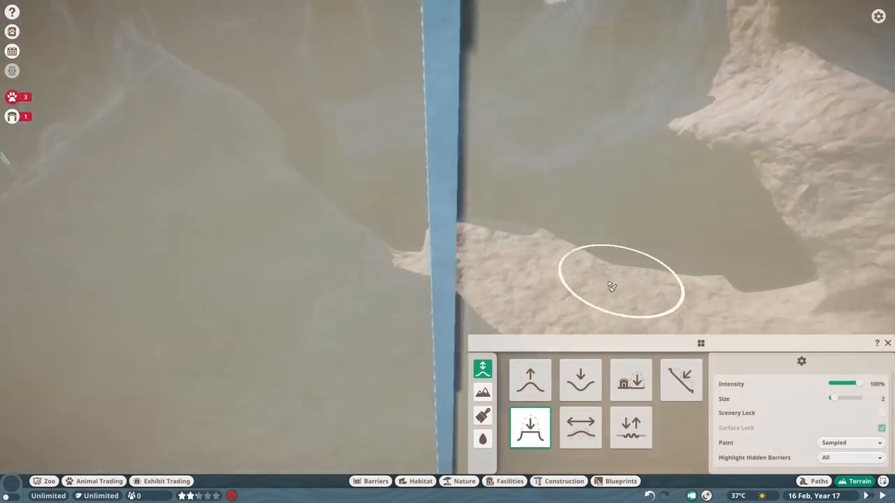
{"action": "left_click", "coordinate": [458, 481]}
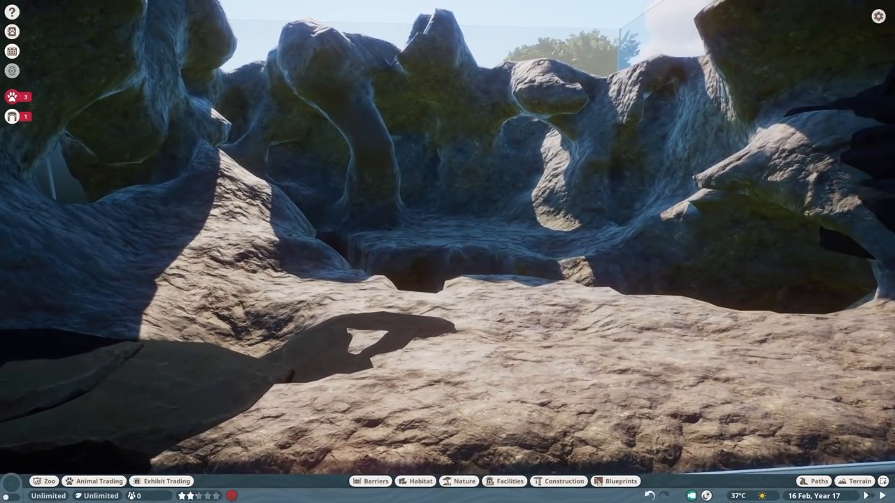
- Select Aquatic Faux Rock 01 from the 'faux' Nature results and position it in the cave
{"action": "left_click", "coordinate": [558, 481]}
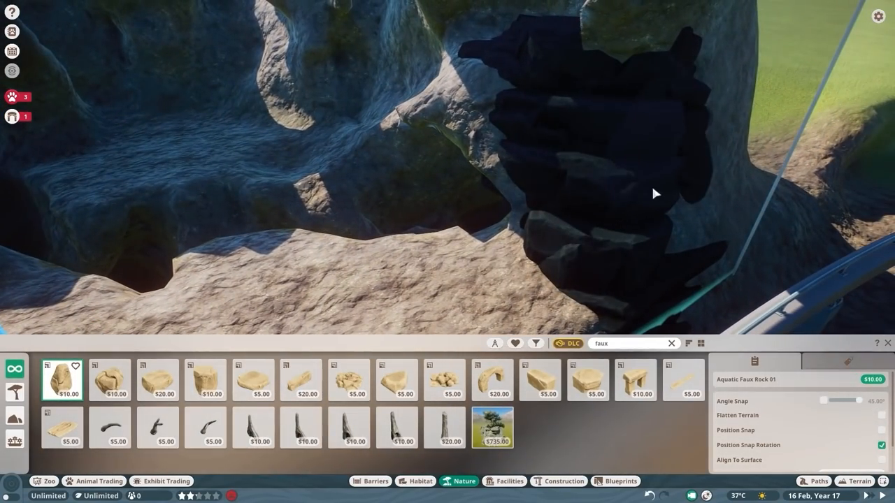
- Place Aquatic Faux Rock 01, 03, 04, 05 and 07 slabs and stones along the cave floor
{"action": "left_click", "coordinate": [348, 380]}
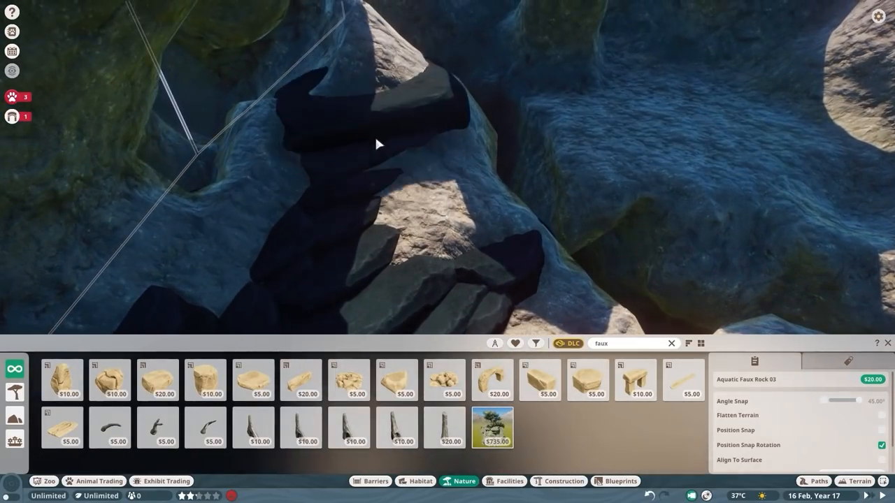
{"action": "left_click", "coordinate": [205, 379]}
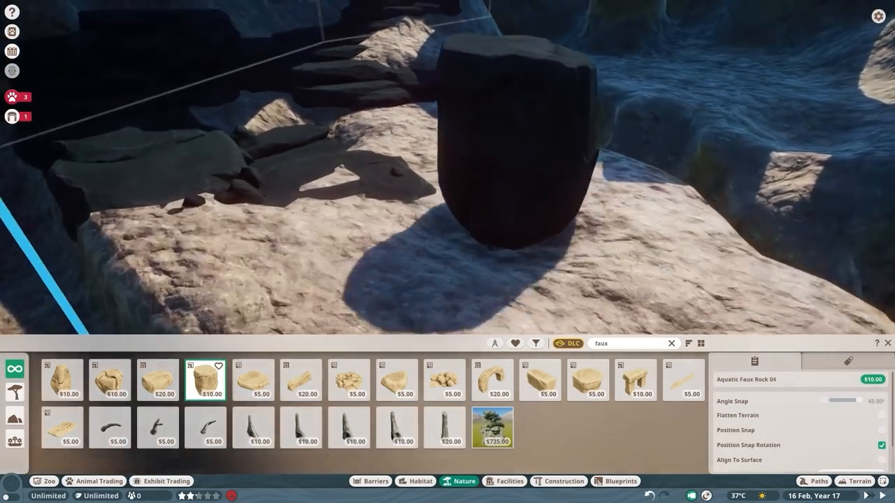
{"action": "left_click", "coordinate": [62, 379]}
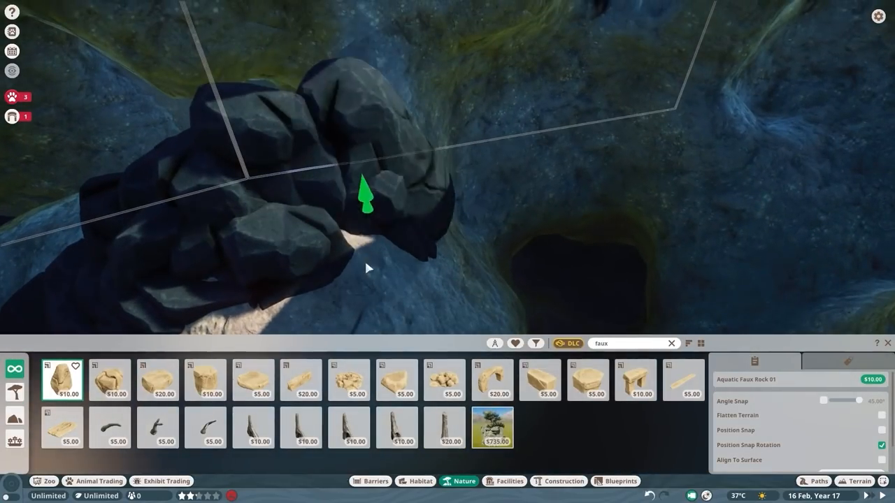
{"action": "left_click", "coordinate": [110, 380]}
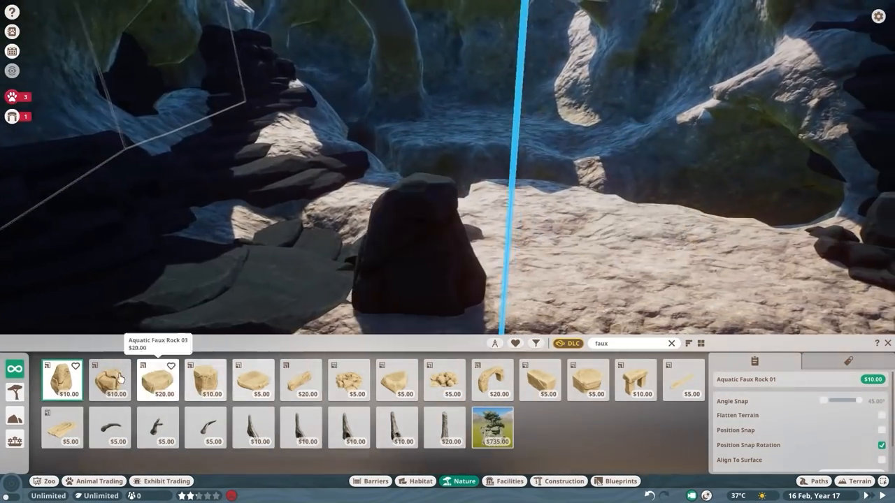
{"action": "left_click", "coordinate": [157, 380]}
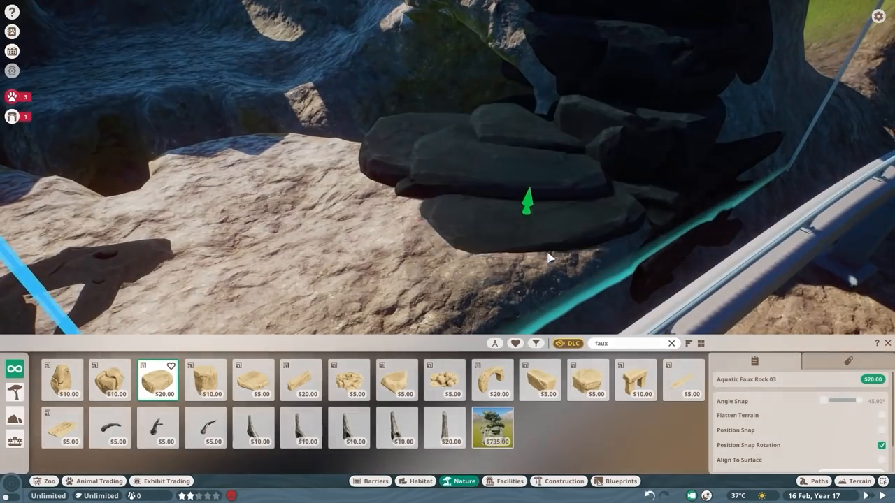
{"action": "left_click", "coordinate": [348, 380]}
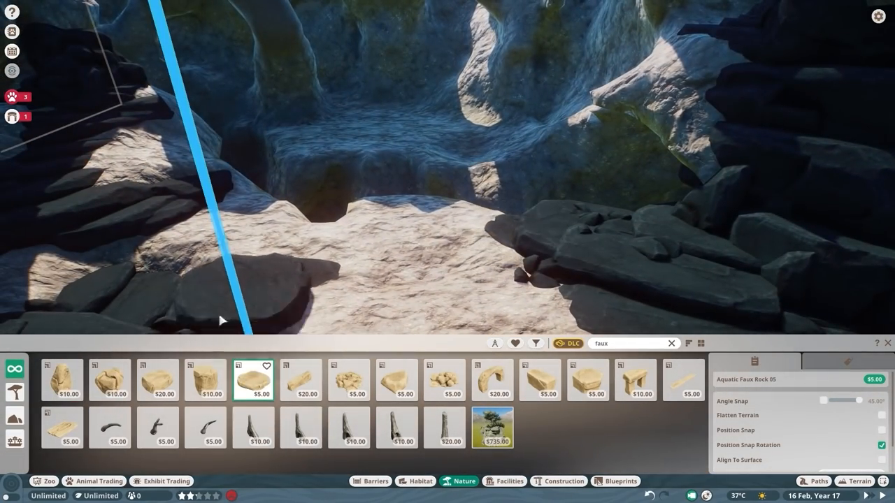
{"action": "left_click", "coordinate": [157, 380]}
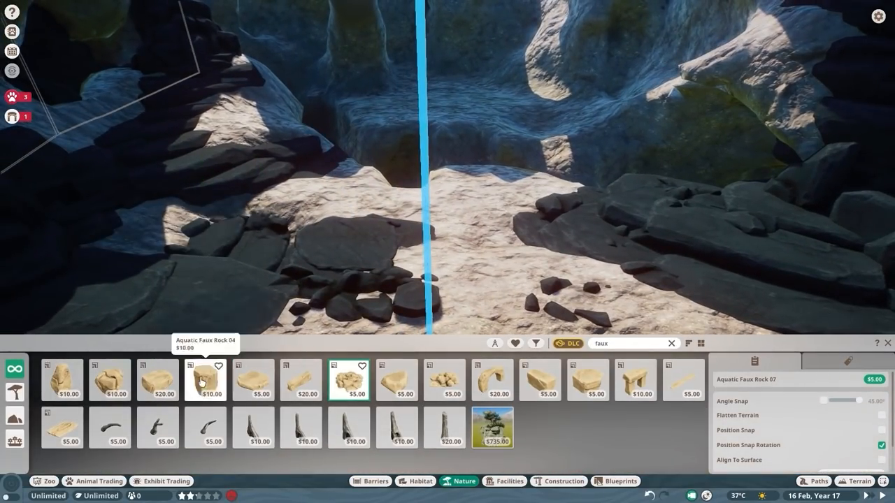
- Scatter Aquatic Faux Rock 04, 01 and a pebble-cluster rock across the cave floor
{"action": "left_click", "coordinate": [205, 380]}
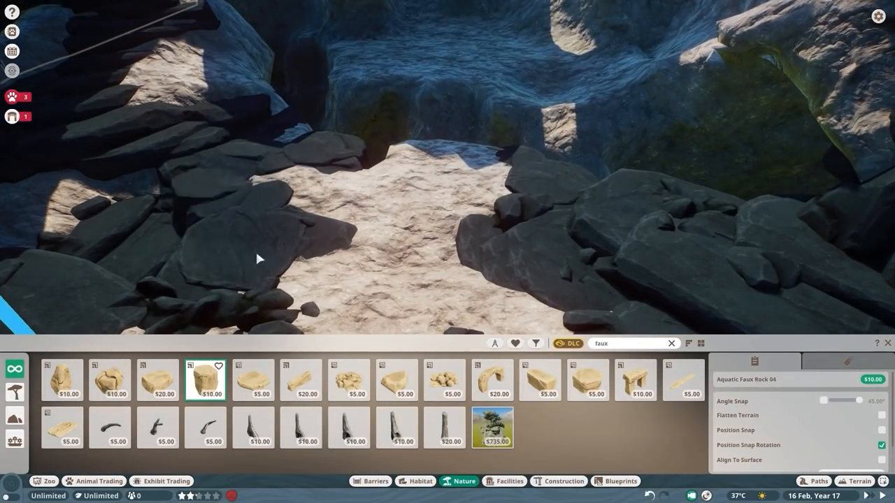
{"action": "left_click", "coordinate": [62, 380]}
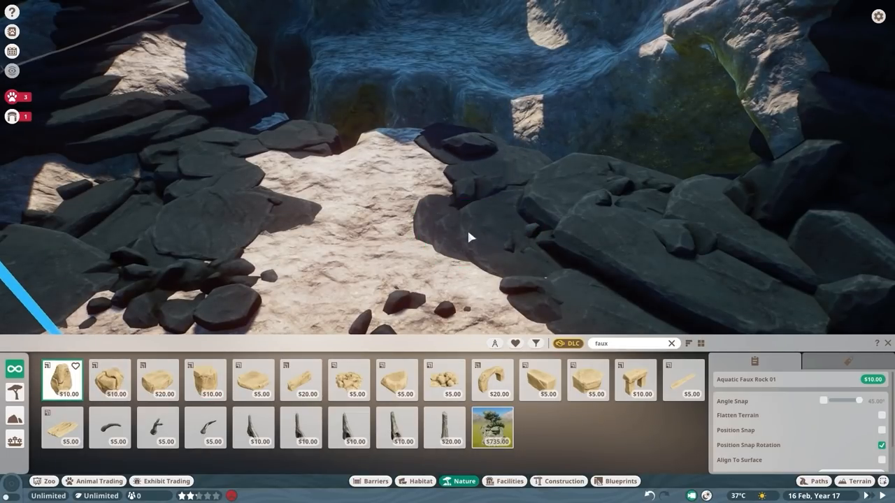
{"action": "left_click", "coordinate": [443, 380]}
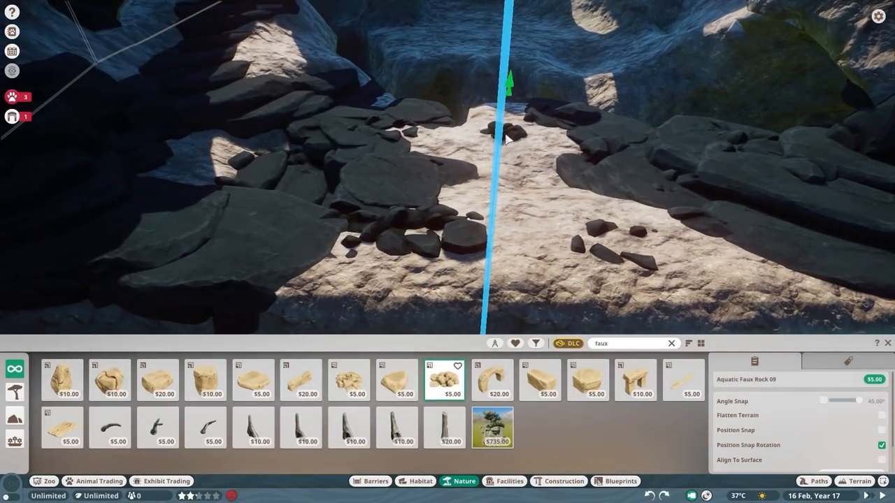
{"action": "left_click", "coordinate": [62, 379]}
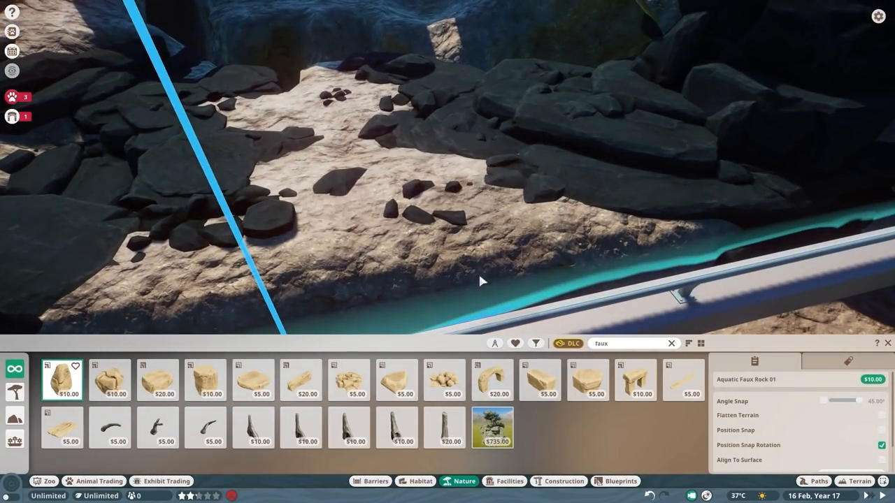
- Place Aquatic Faux Rock 02 on the floor and stand a tall dark rock against the wall
{"action": "left_click", "coordinate": [110, 380]}
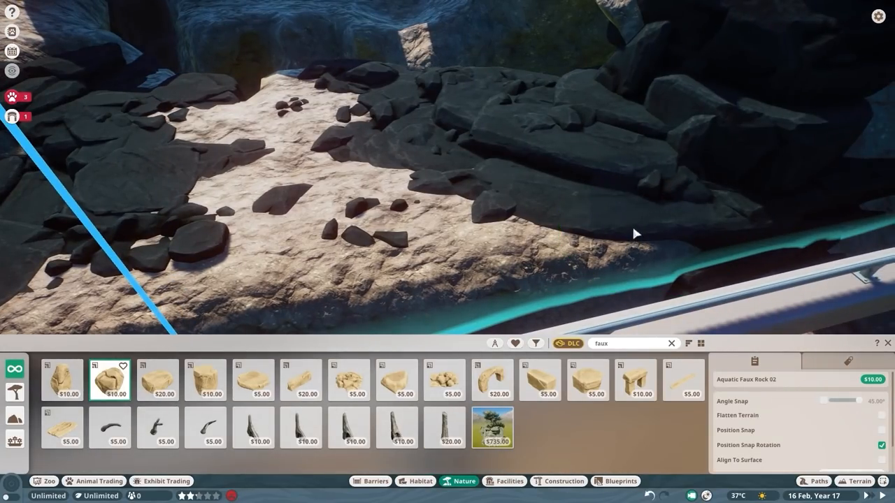
{"action": "left_click_drag", "start_coordinate": [636, 235], "coordinate": [370, 230]}
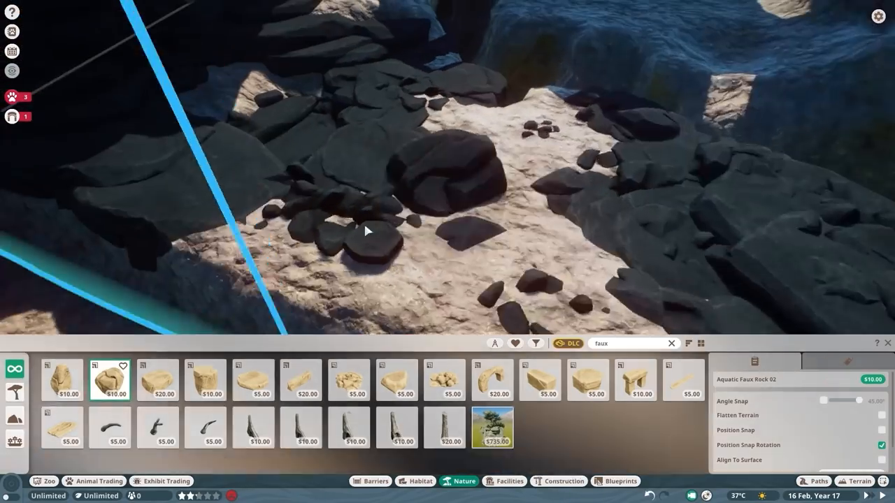
{"action": "left_click", "coordinate": [62, 380]}
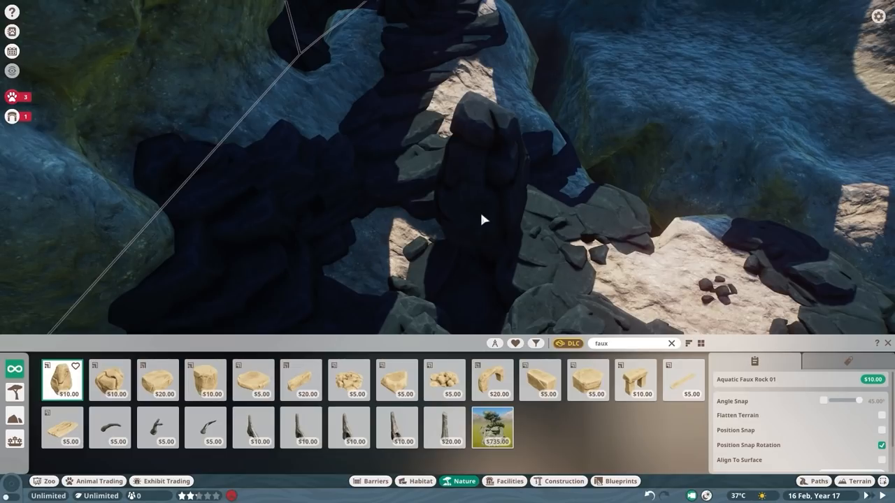
{"action": "left_click", "coordinate": [109, 379]}
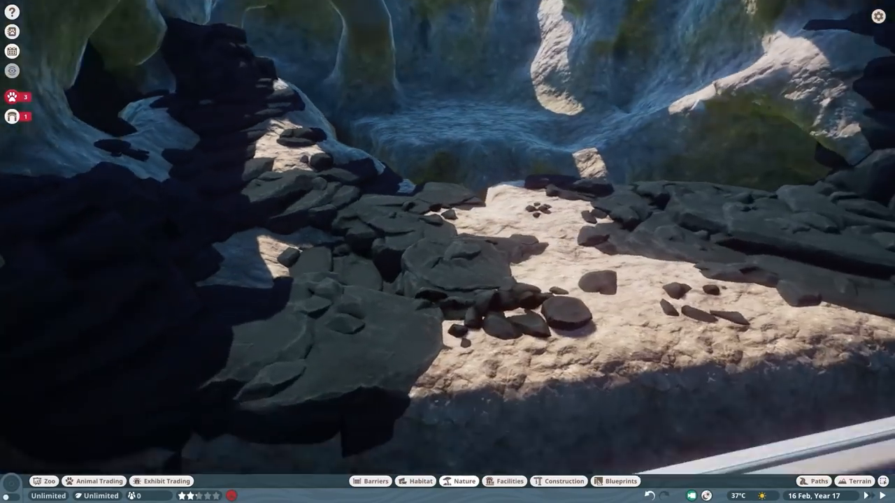
{"action": "left_click", "coordinate": [463, 481]}
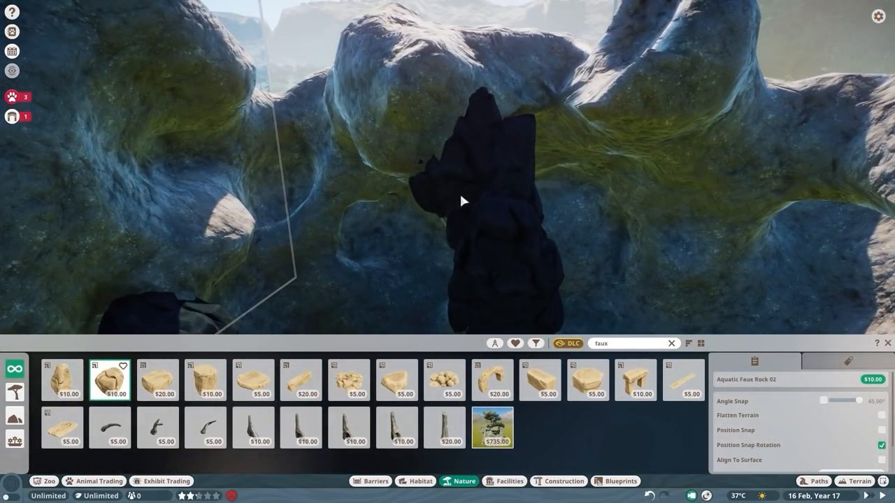
- Stack Aquatic Faux Rocks 01, 02, 03, 04, 07 and Block 02 into a wall outcrop
{"action": "left_click", "coordinate": [63, 380]}
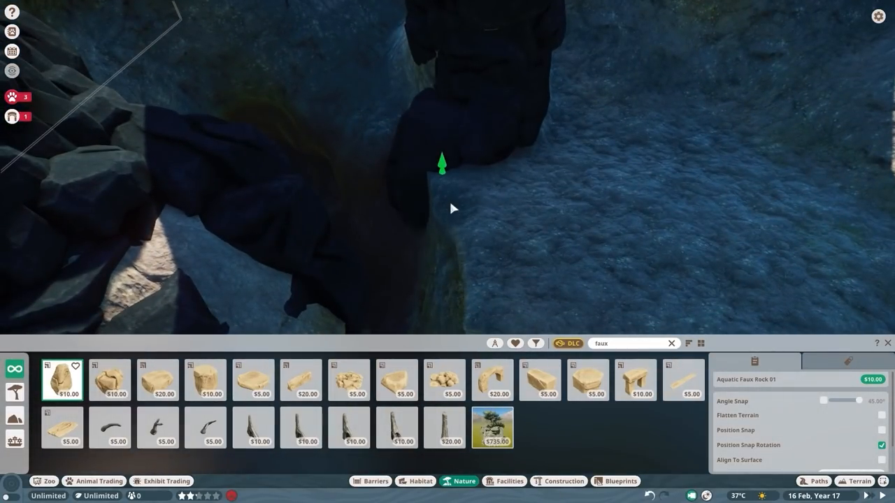
{"action": "left_click", "coordinate": [158, 379]}
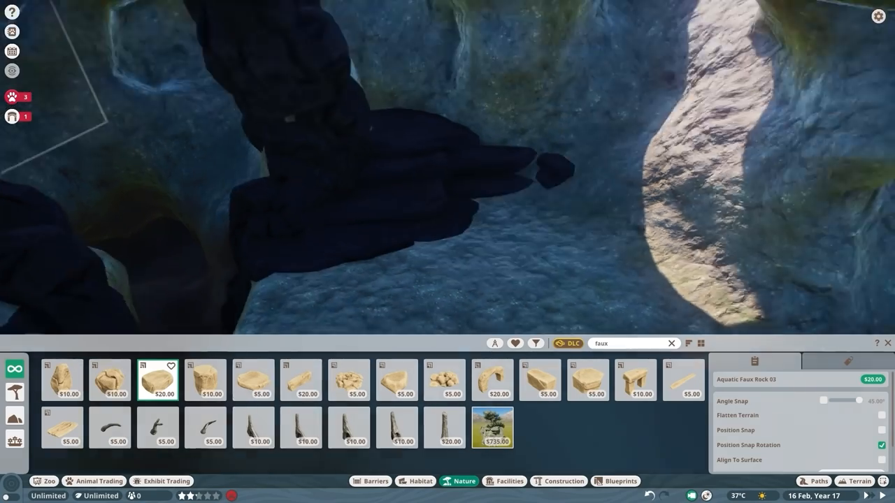
{"action": "left_click", "coordinate": [588, 379]}
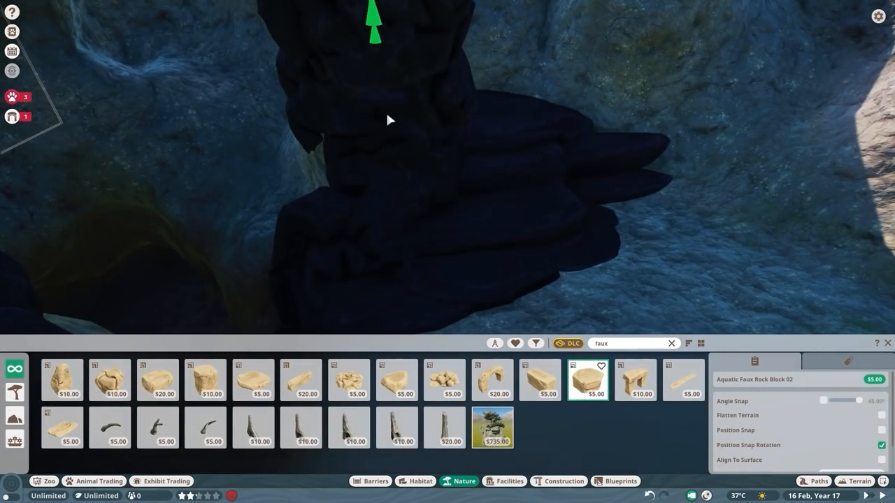
{"action": "left_click", "coordinate": [62, 379]}
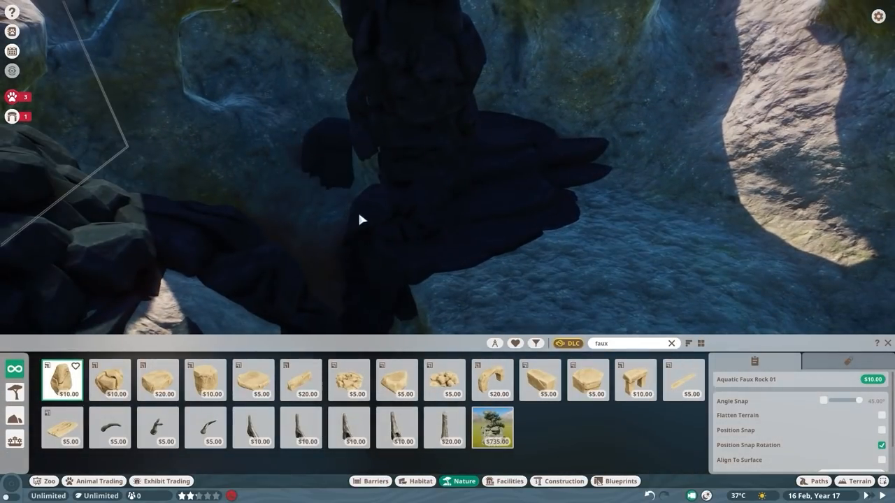
{"action": "left_click", "coordinate": [349, 380]}
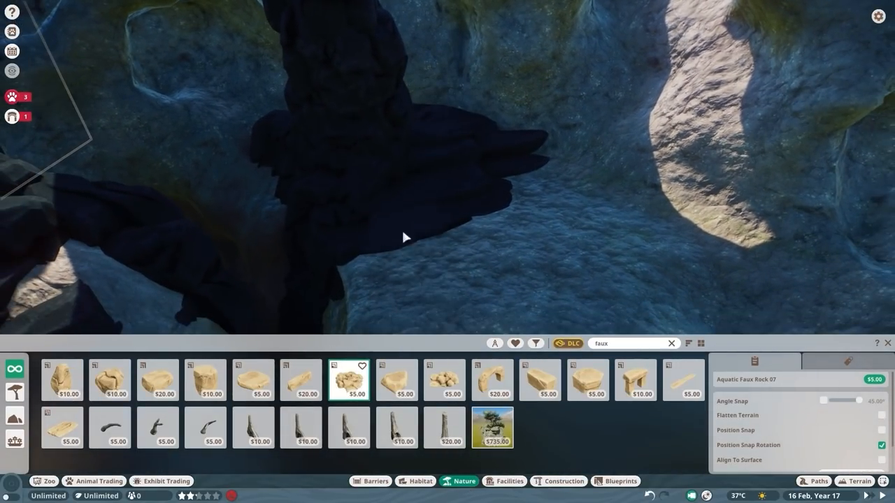
{"action": "left_click", "coordinate": [110, 380]}
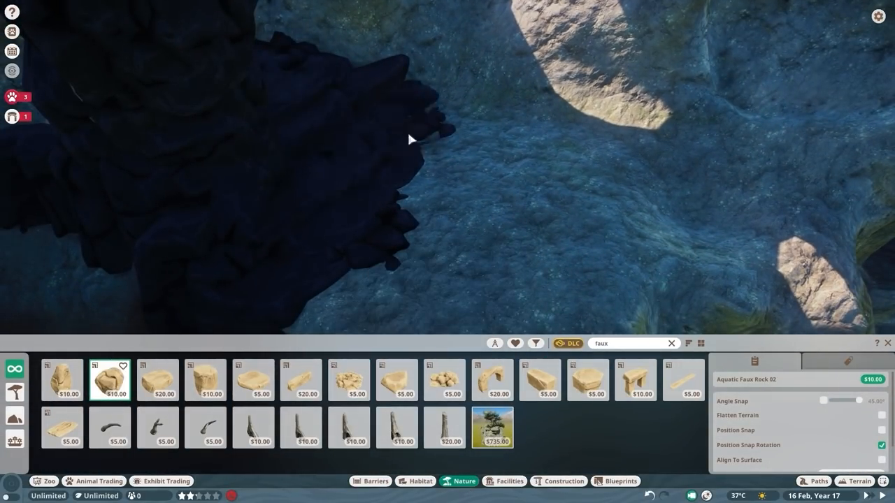
{"action": "left_click", "coordinate": [205, 380]}
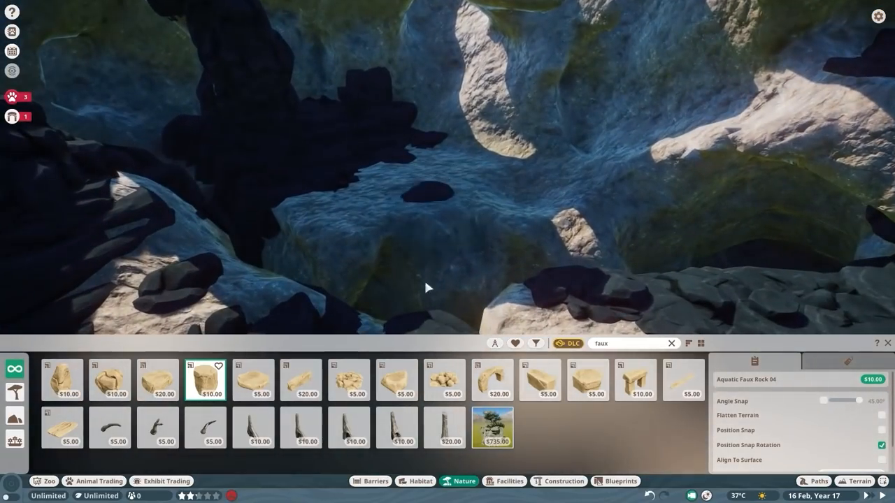
{"action": "left_click", "coordinate": [158, 379]}
{"action": "type", "text": "temple"}
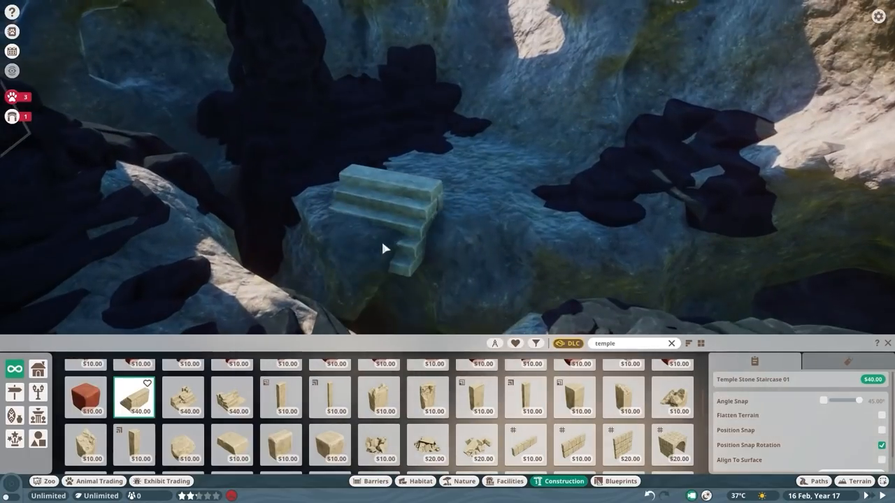
- Set the temple staircase on the rock ledge, reshape the ledge and add stone rubble
{"action": "left_click", "coordinate": [182, 396]}
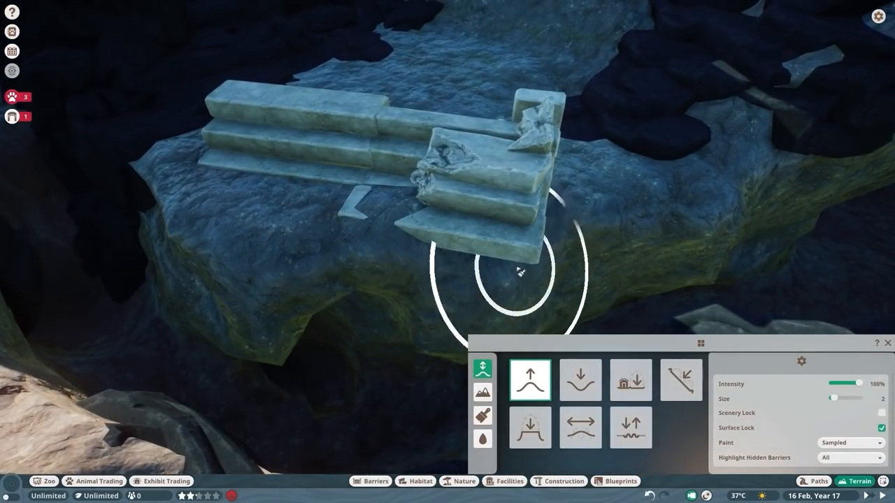
{"action": "left_click", "coordinate": [580, 379]}
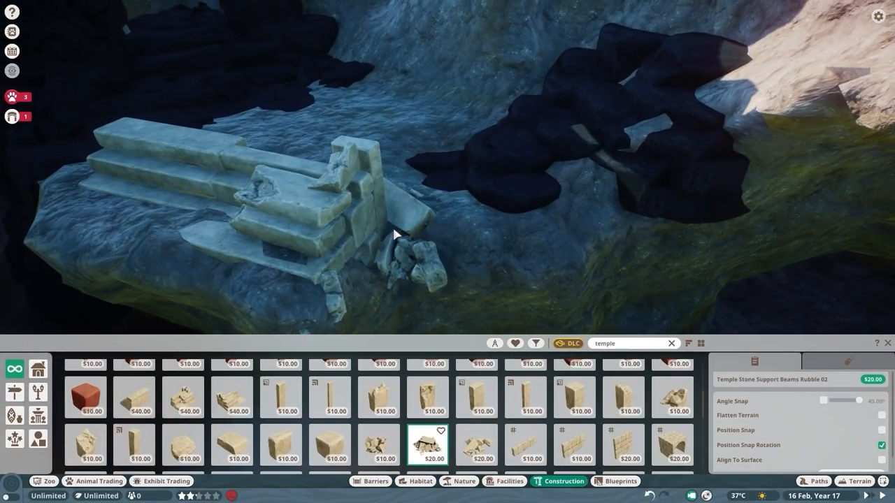
{"action": "left_click", "coordinate": [476, 445]}
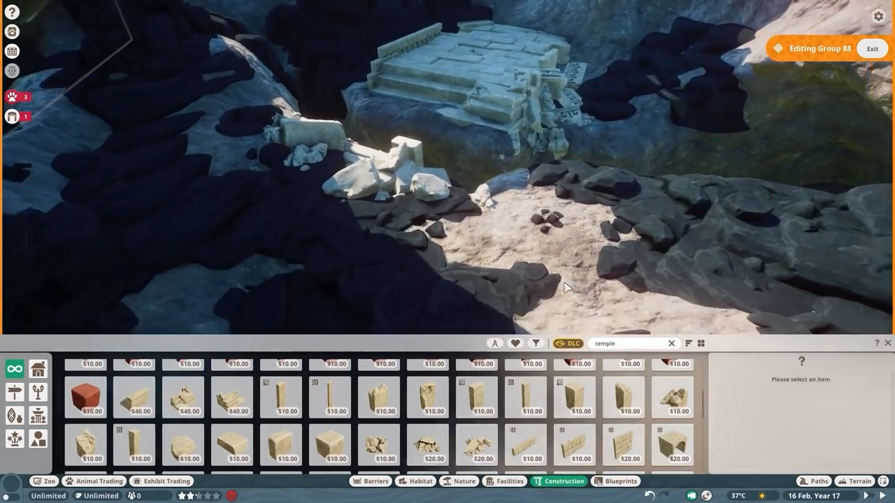
- Add a support beam ruin and large stone wall slab, shape terrain, and trim the lintel
{"action": "left_click", "coordinate": [183, 403]}
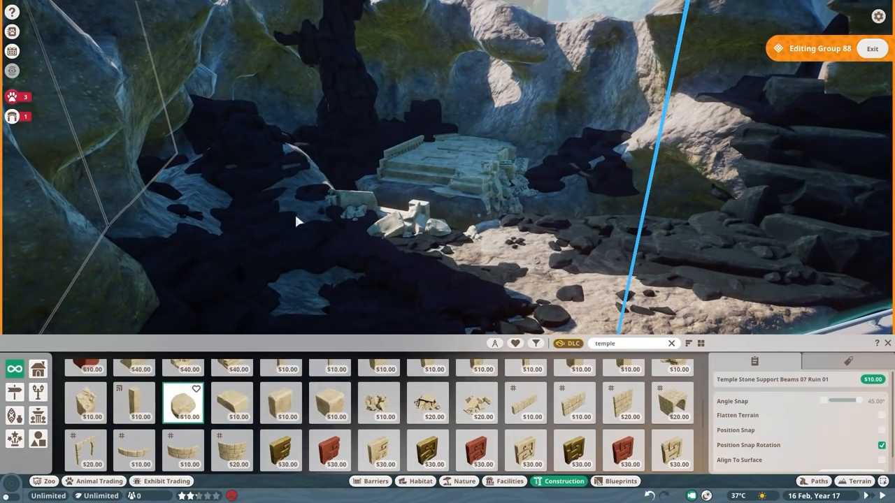
{"action": "left_click", "coordinate": [426, 404]}
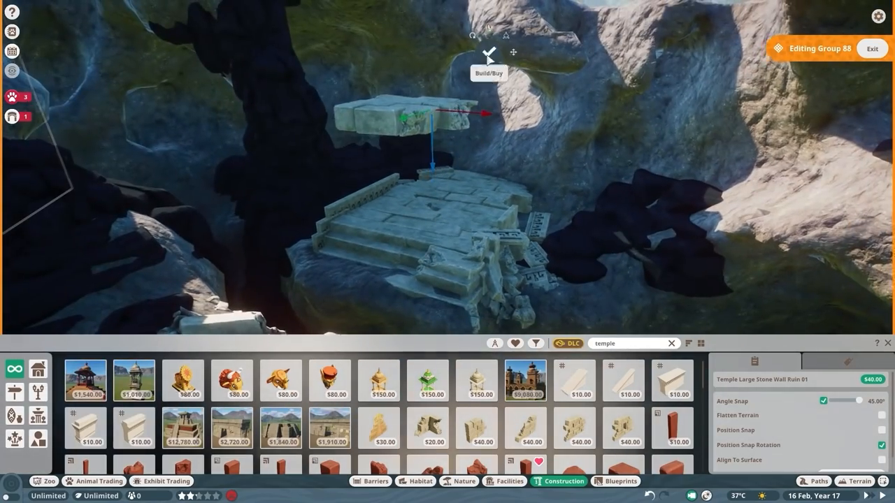
{"action": "left_click", "coordinate": [574, 426]}
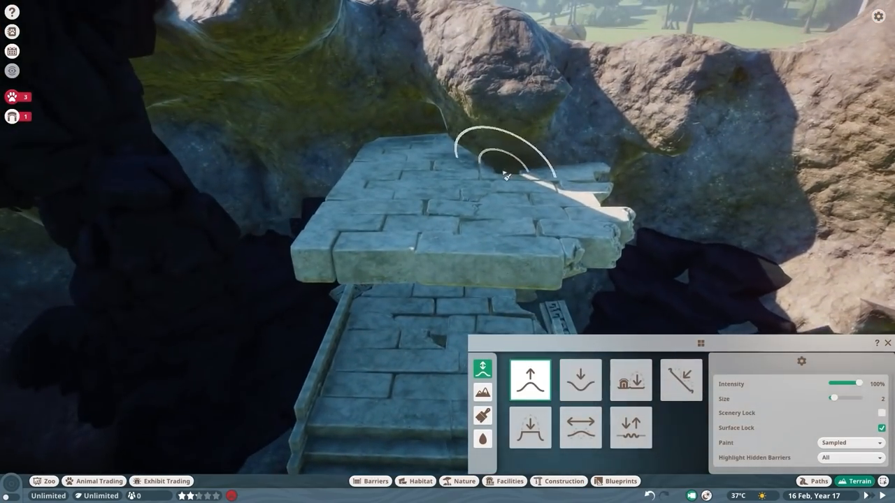
{"action": "left_click", "coordinate": [564, 481]}
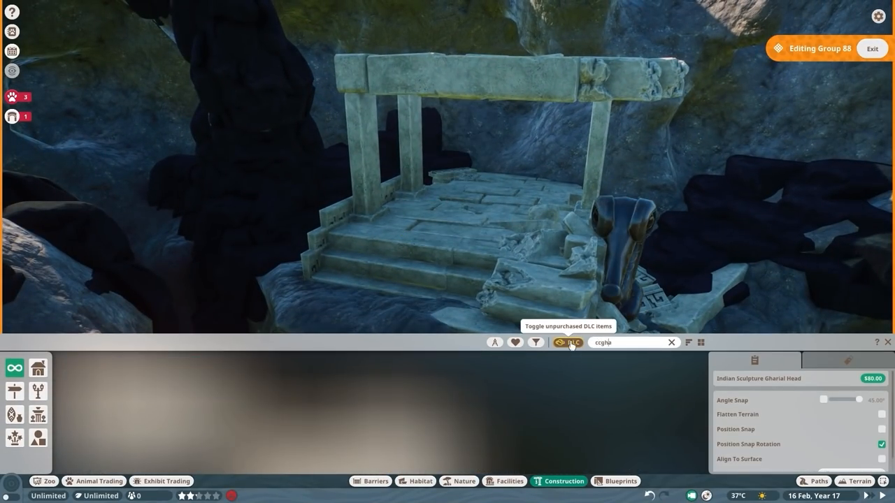
{"action": "type", "text": "croc"}
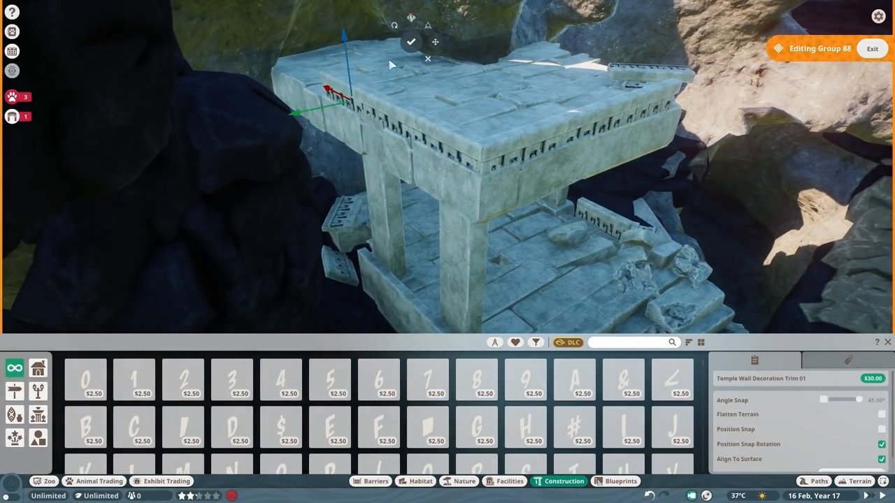
{"action": "left_click", "coordinate": [535, 343]}
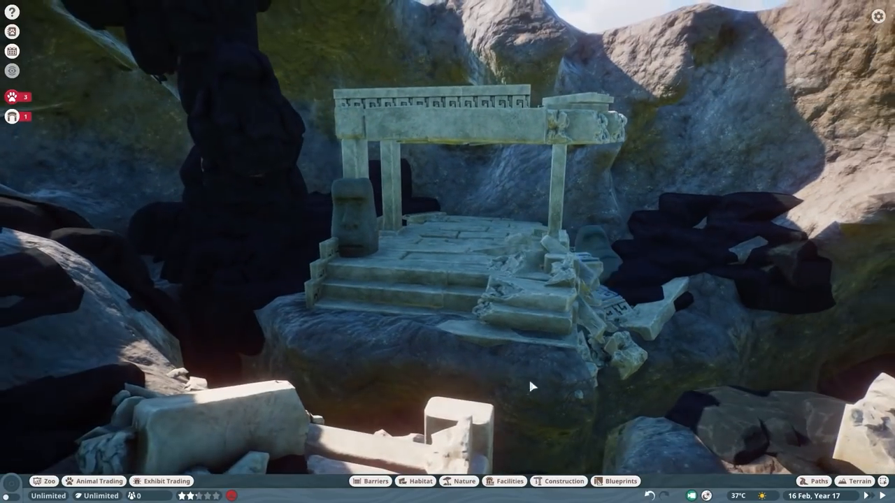
- Place Temple Large Stone Wall Corner Ruin 01 inside the temple arch
{"action": "left_click", "coordinate": [563, 481]}
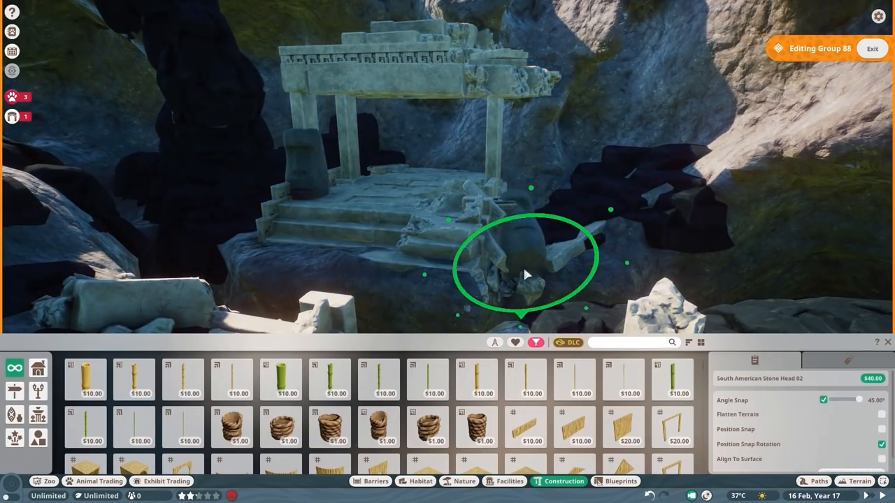
{"action": "type", "text": "temp"}
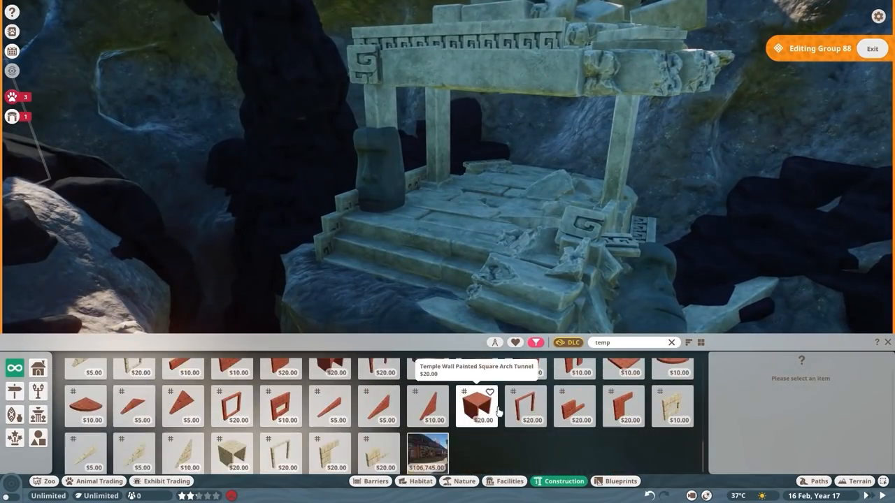
{"action": "left_click", "coordinate": [378, 379]}
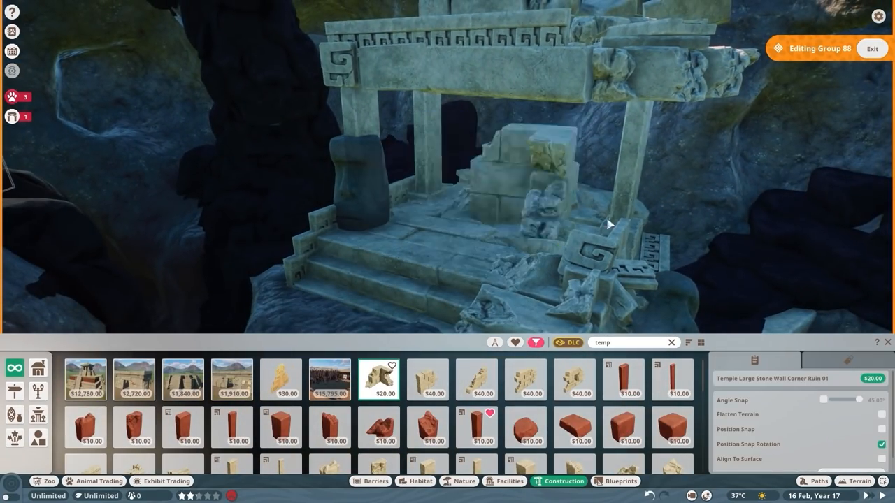
{"action": "left_click", "coordinate": [475, 380]}
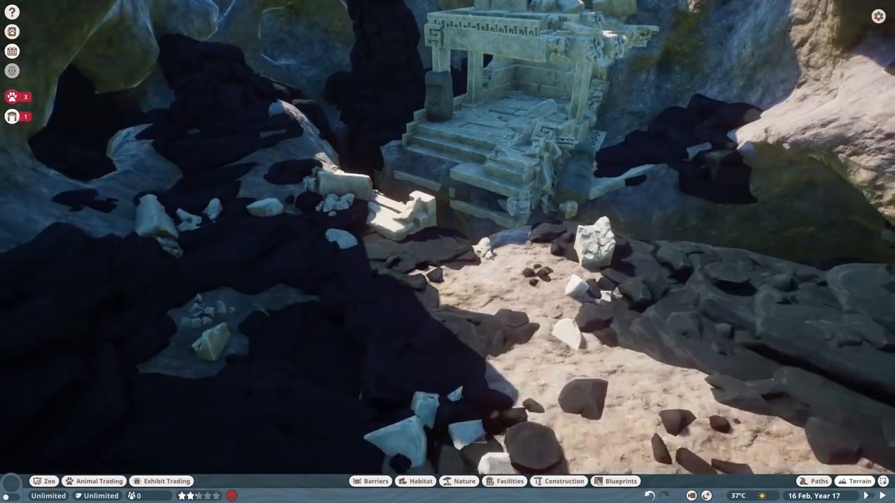
- Lower the ground beside the temple ruin with the Terrain Lower tool
{"action": "left_click", "coordinate": [558, 481]}
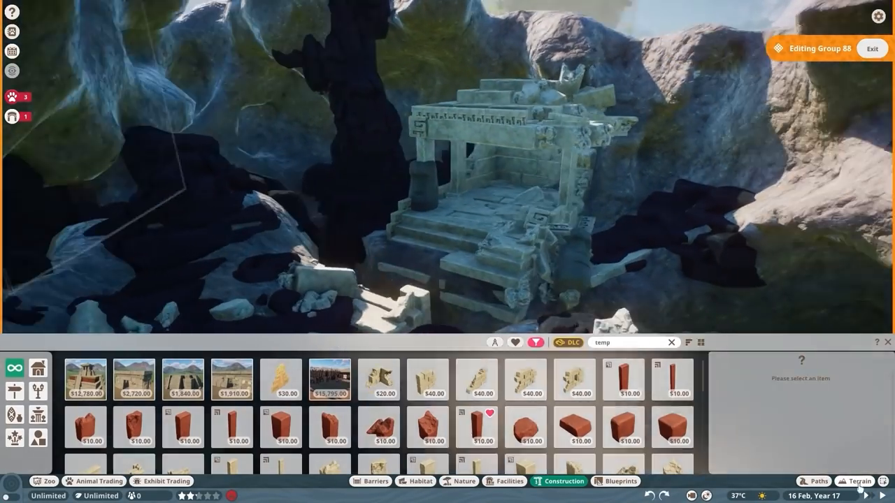
{"action": "left_click", "coordinate": [871, 48]}
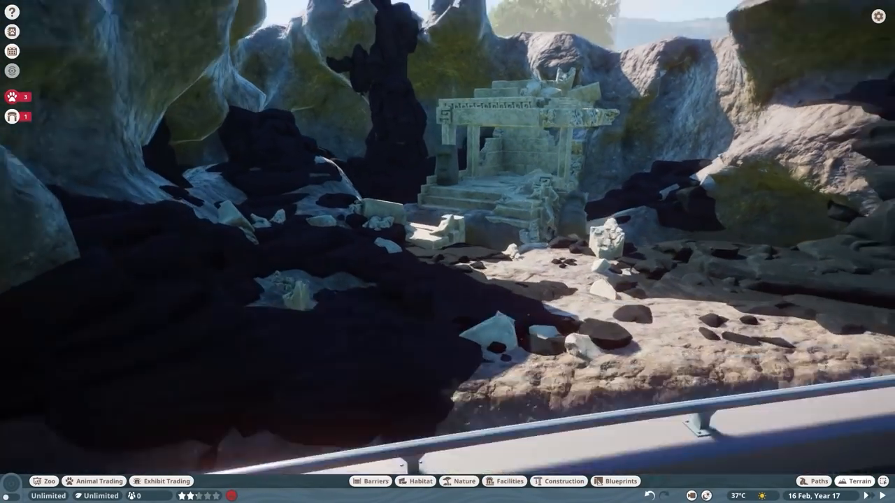
{"action": "left_click", "coordinate": [858, 481]}
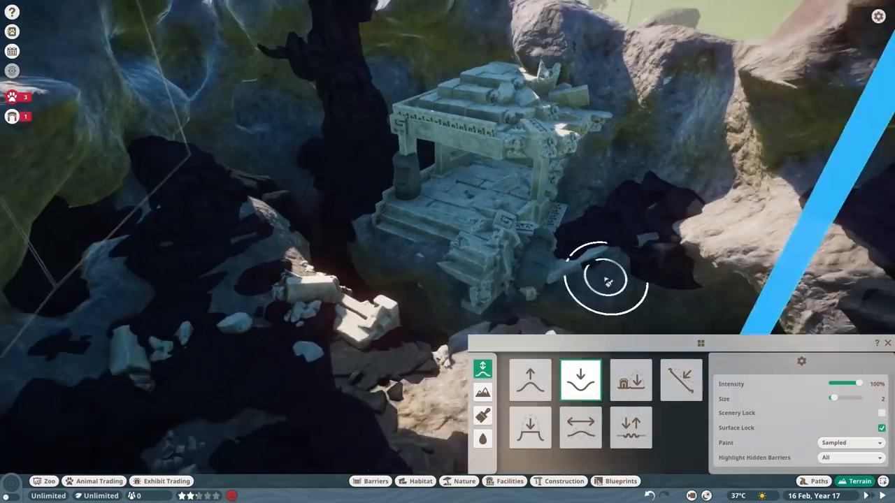
{"action": "left_click", "coordinate": [558, 481]}
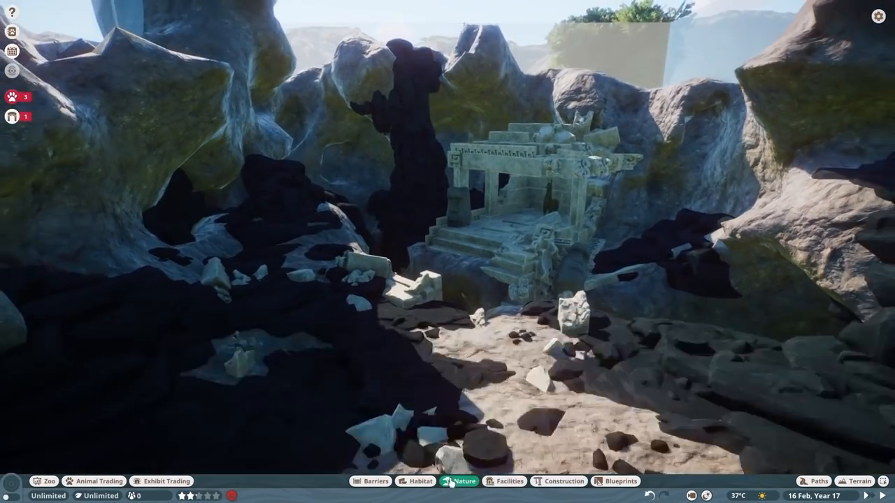
- Fill the cave wall gaps with Aquatic Faux Rock 02, 01 and 03
{"action": "left_click", "coordinate": [464, 481]}
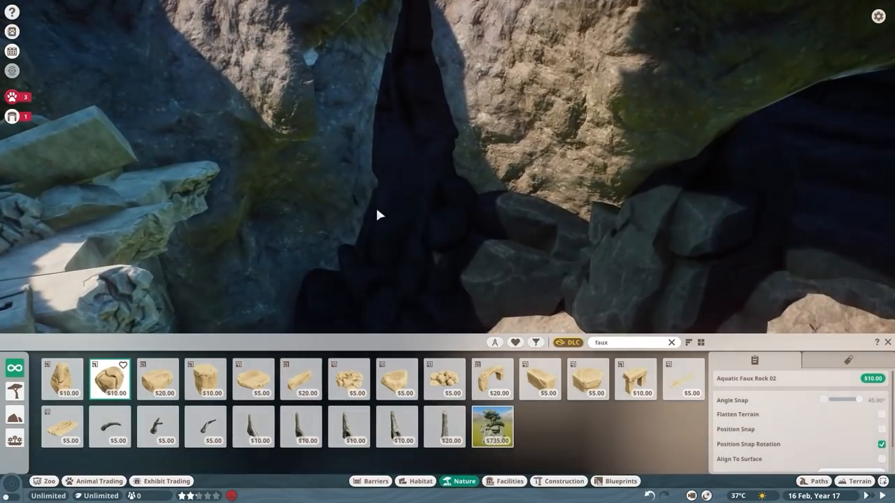
{"action": "left_click", "coordinate": [157, 378]}
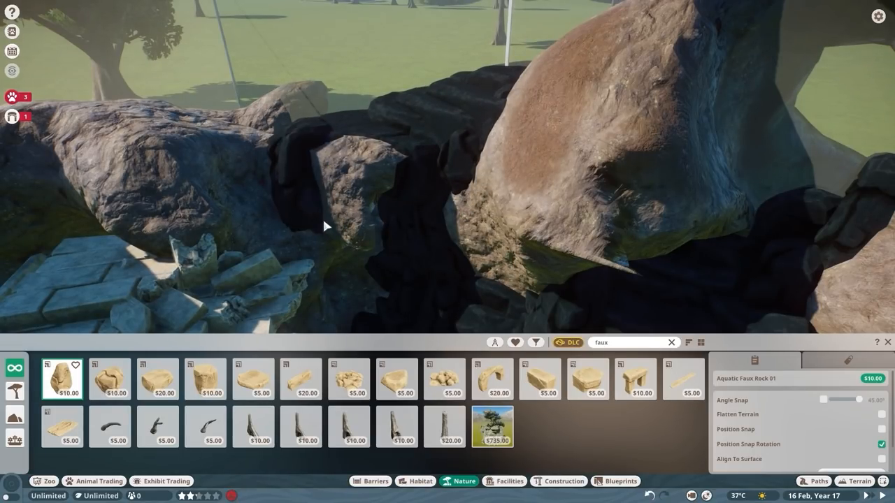
{"action": "left_click", "coordinate": [109, 378]}
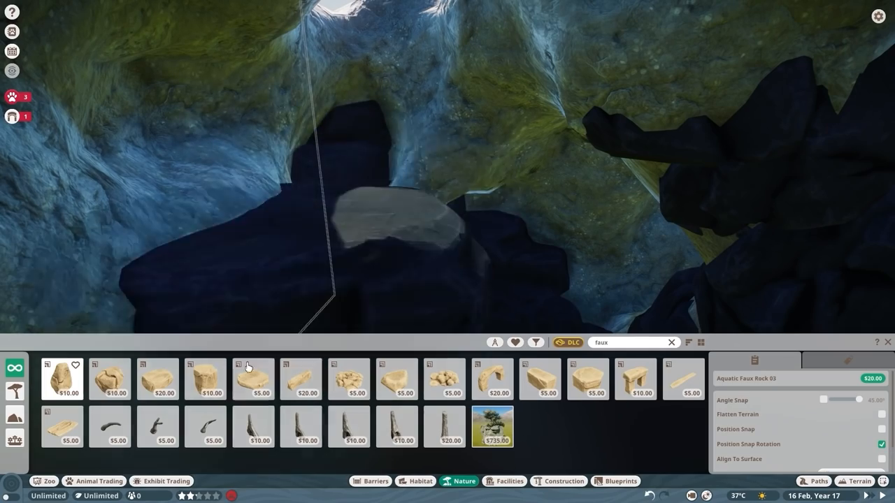
{"action": "left_click", "coordinate": [110, 379]}
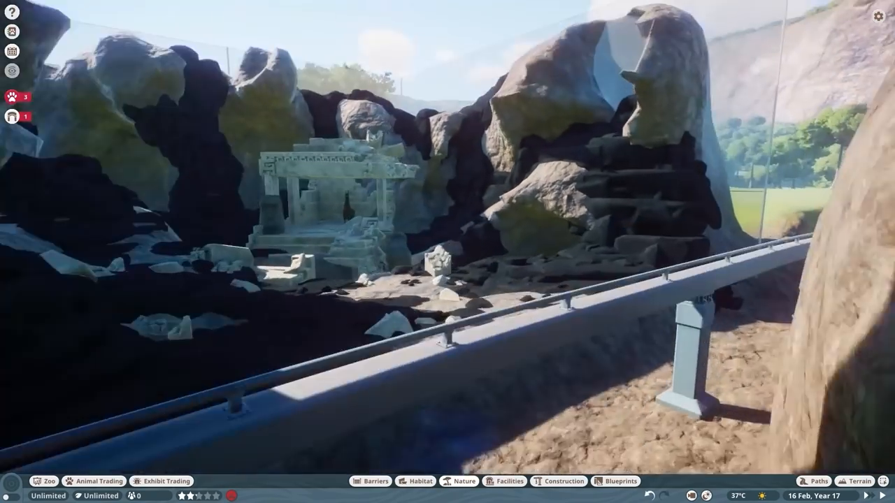
- Plant Underwater Eel Grass Medium clumps and Underwater Temple Plant 05 across the cave floor
{"action": "key", "text": "Escape"}
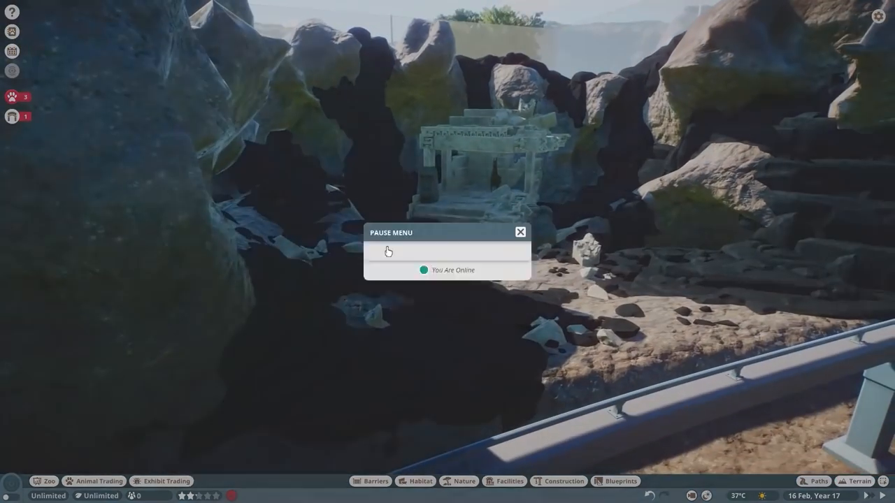
{"action": "left_click", "coordinate": [463, 481]}
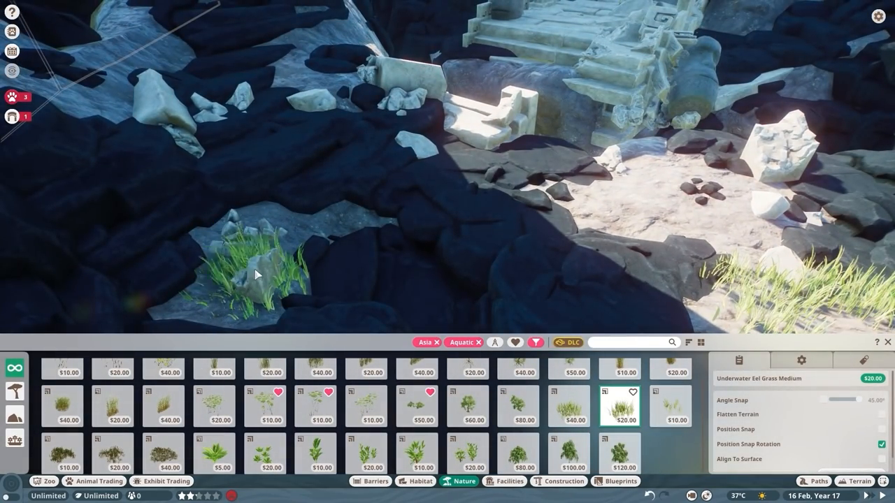
{"action": "left_click", "coordinate": [568, 406]}
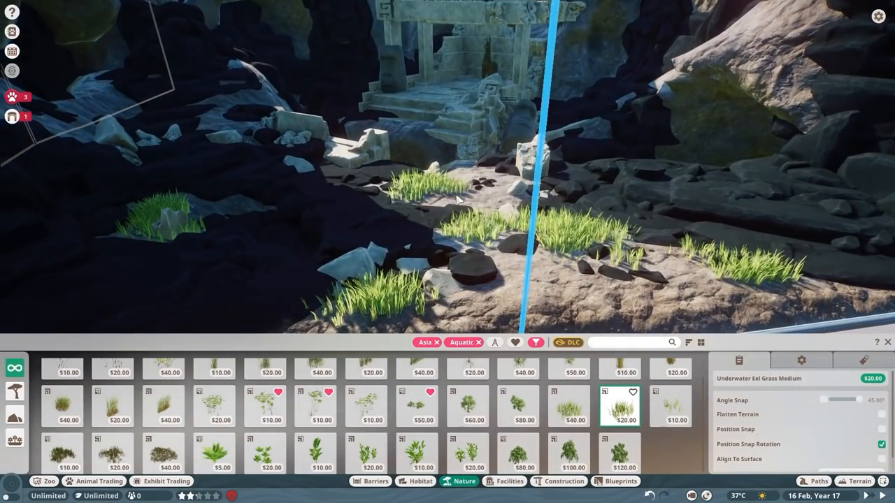
{"action": "left_click", "coordinate": [670, 406]}
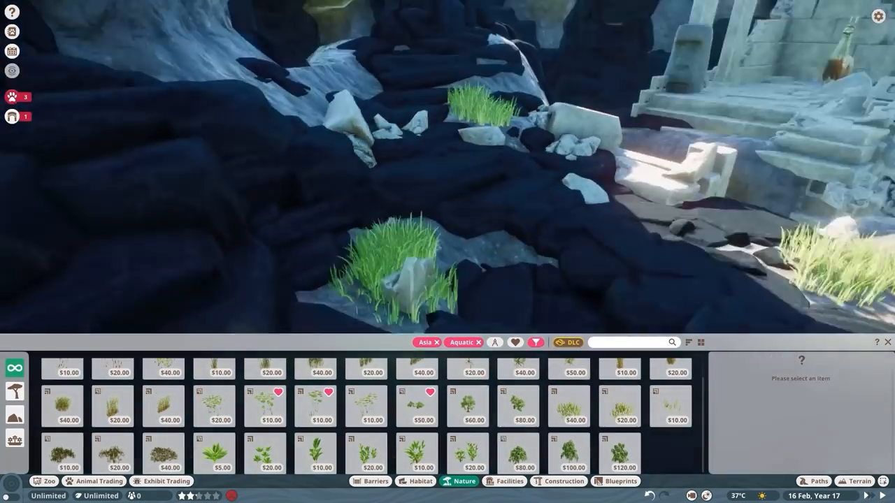
{"action": "left_click", "coordinate": [670, 406]}
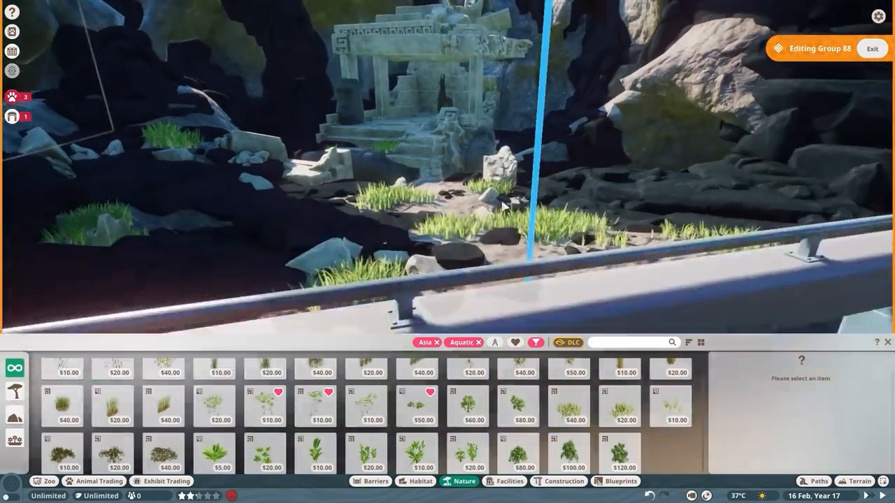
{"action": "left_click", "coordinate": [416, 453]}
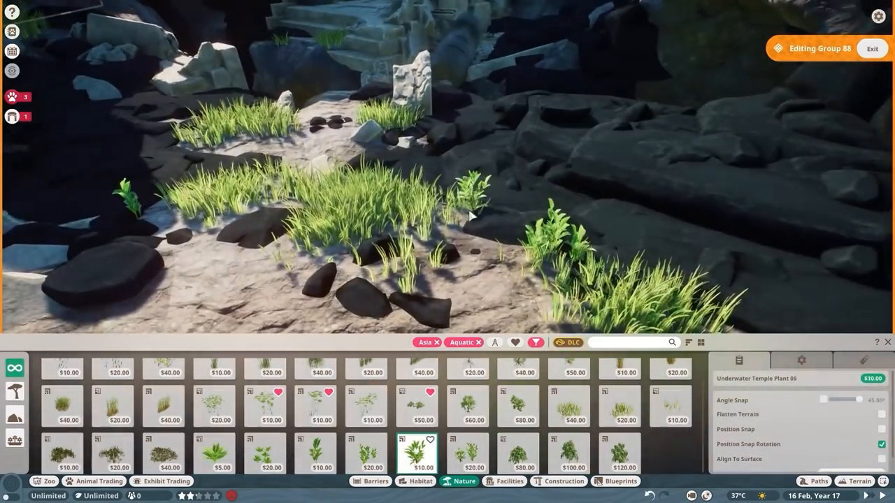
{"action": "left_click", "coordinate": [372, 453]}
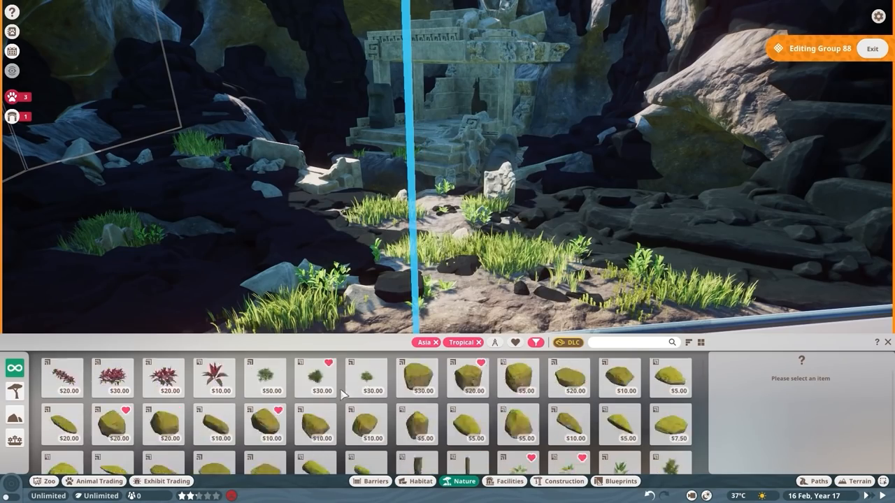
- Place Strangler Fig Tree 02, vines and Strangler Fig Root Pillar 4m 02 against the ruin
{"action": "left_click", "coordinate": [112, 381]}
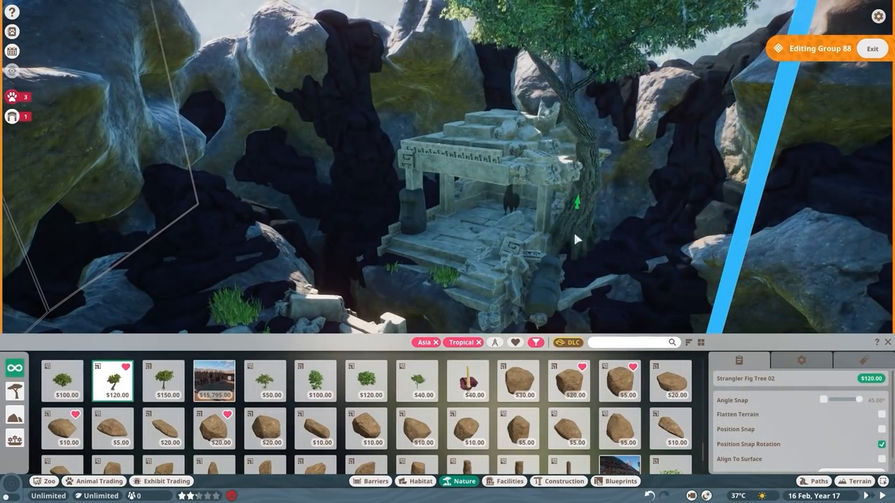
{"action": "left_click", "coordinate": [370, 481]}
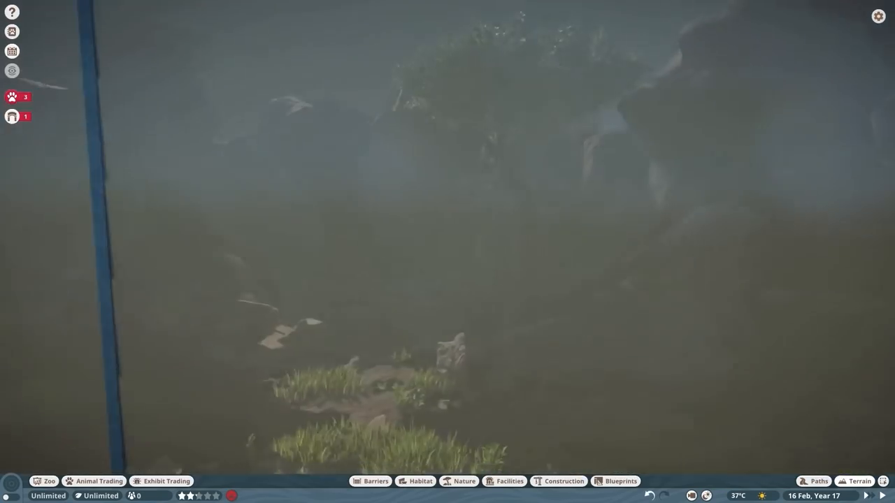
{"action": "left_click", "coordinate": [464, 481]}
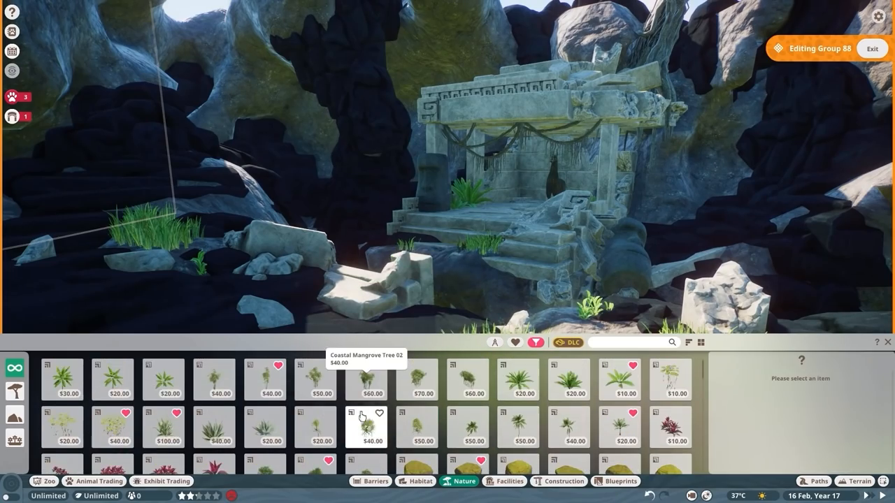
{"action": "left_click", "coordinate": [163, 432]}
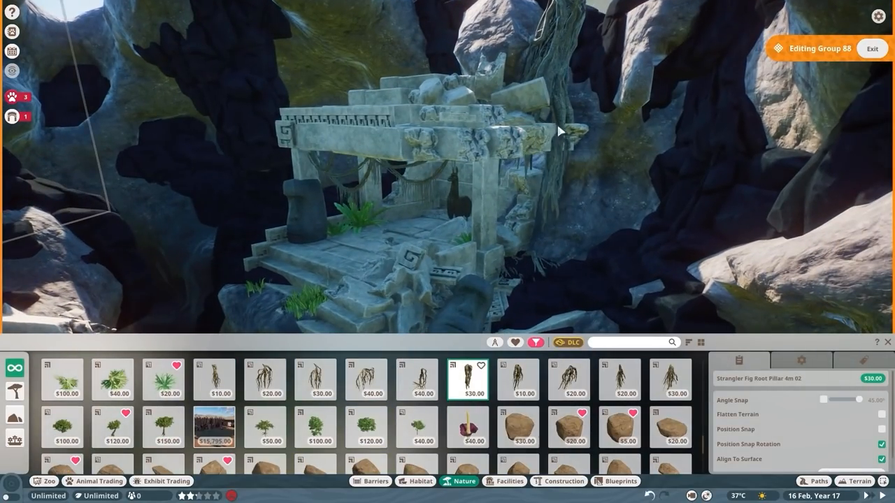
{"action": "left_click", "coordinate": [536, 343]}
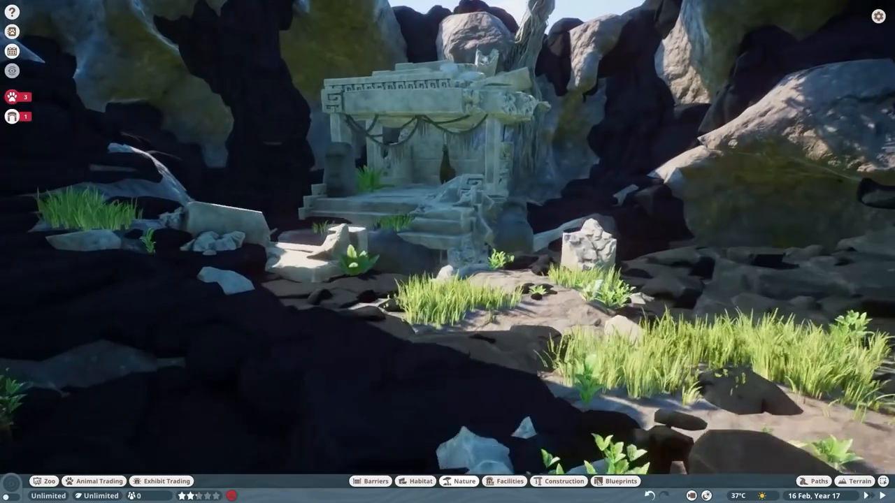
{"action": "left_click", "coordinate": [854, 481]}
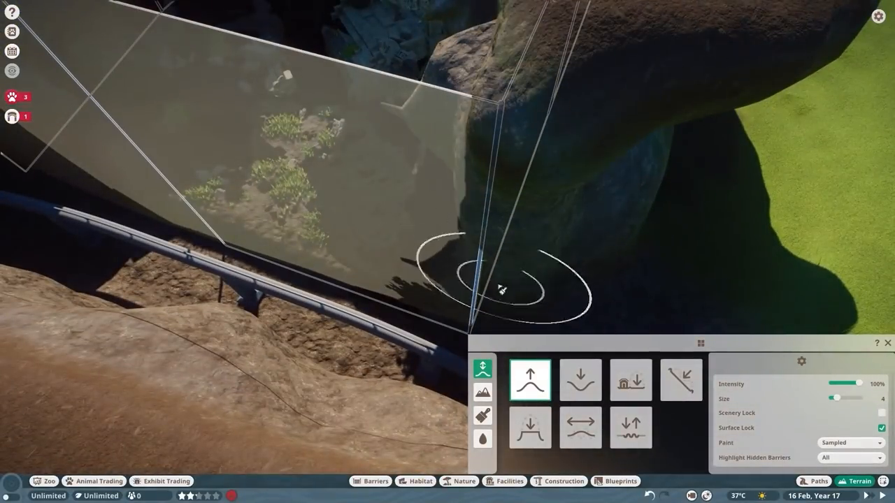
- Close the Water terrain panel and its tool menus
{"action": "left_click", "coordinate": [483, 440]}
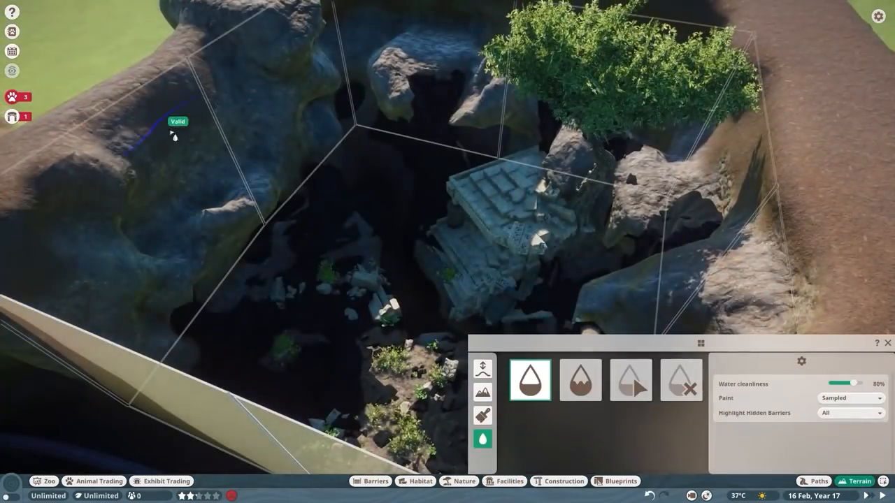
{"action": "left_click", "coordinate": [369, 481]}
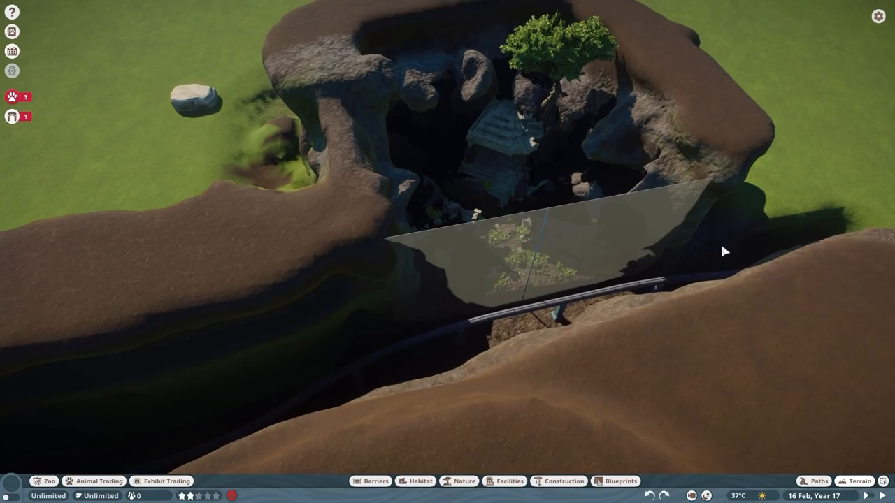
{"action": "left_click", "coordinate": [858, 481]}
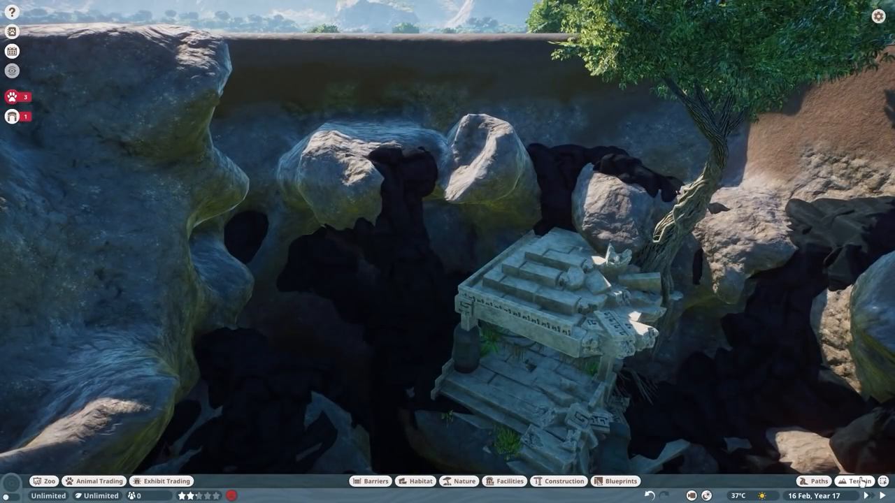
{"action": "left_click", "coordinate": [375, 481]}
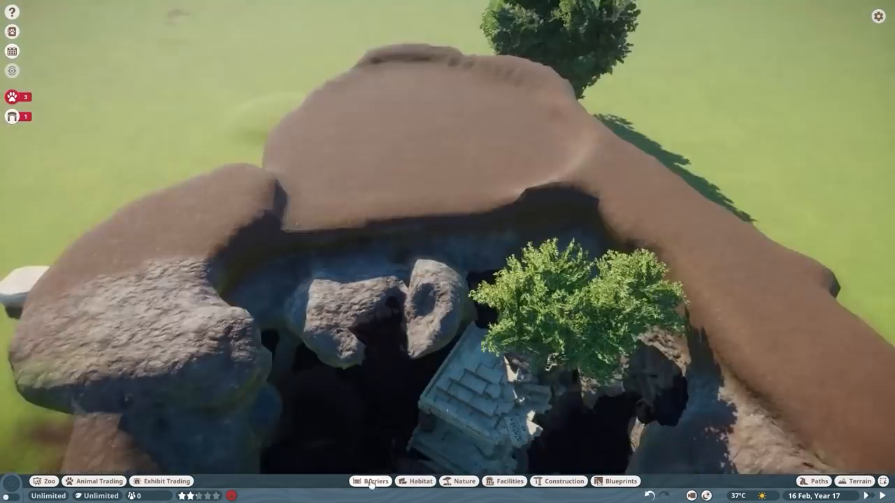
- Open and close the Barriers options, then inspect the habitat and viewing glass
{"action": "left_click", "coordinate": [374, 481]}
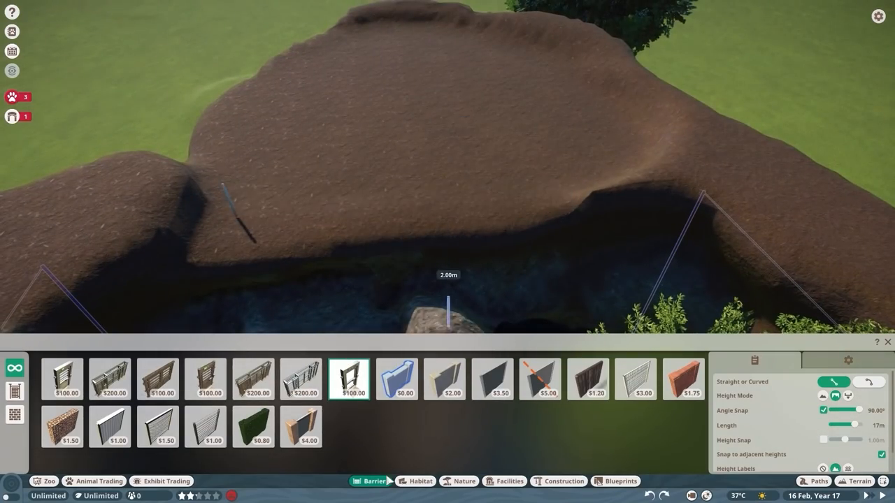
{"action": "left_click", "coordinate": [493, 380]}
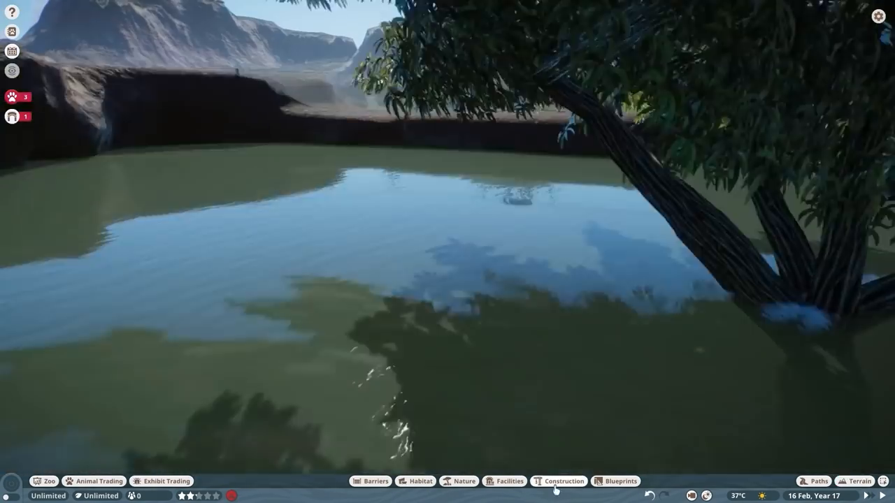
{"action": "left_click", "coordinate": [563, 481]}
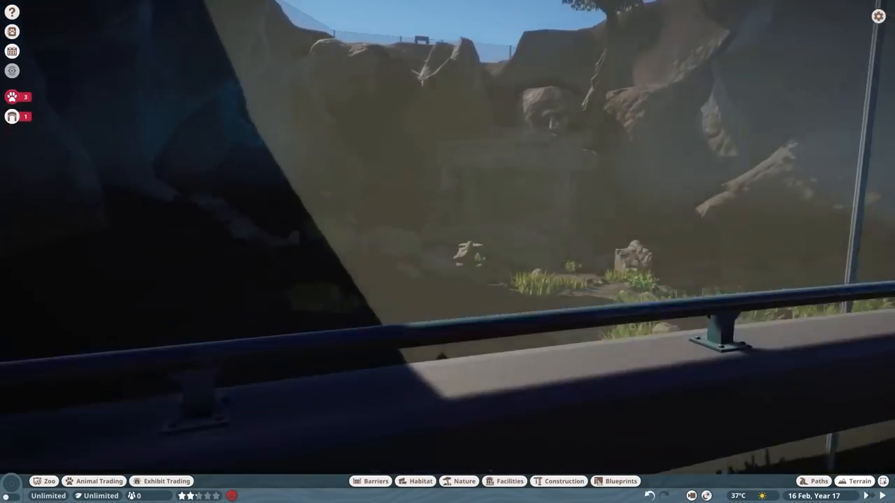
{"action": "left_click", "coordinate": [859, 481]}
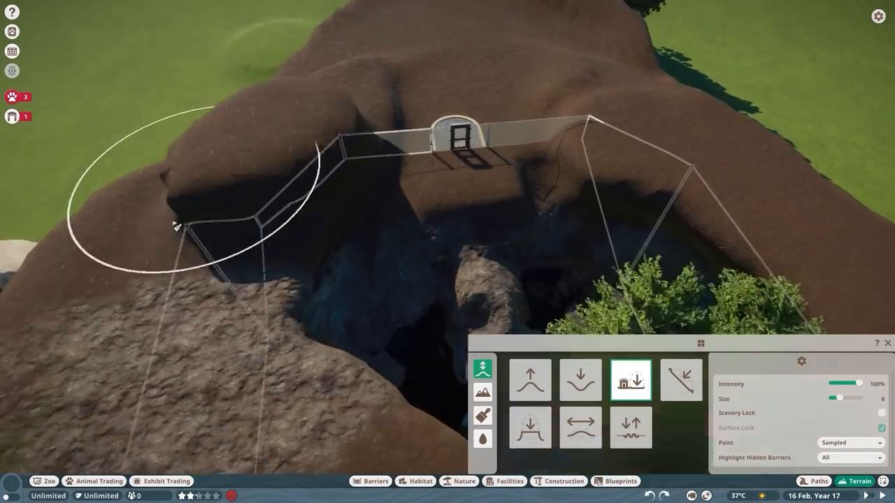
- Lower the cave rock and ceiling, then raise and flatten the floor near the opening
{"action": "left_click", "coordinate": [580, 380]}
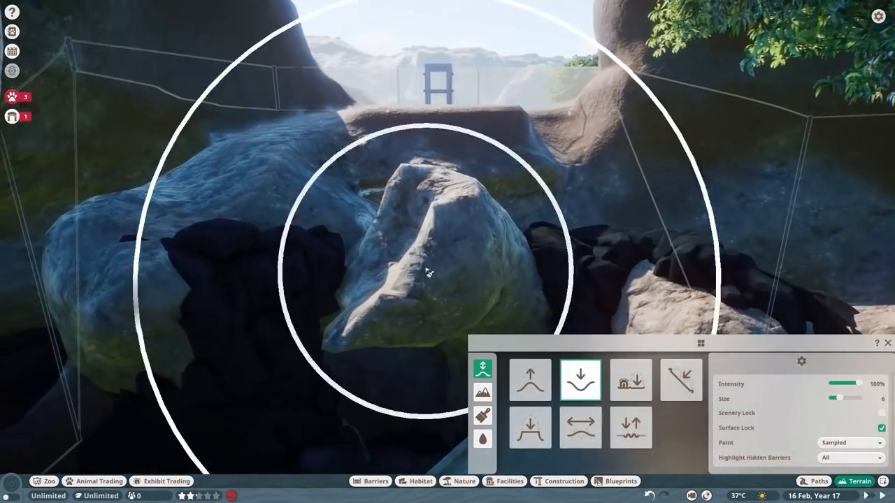
{"action": "left_click", "coordinate": [630, 379]}
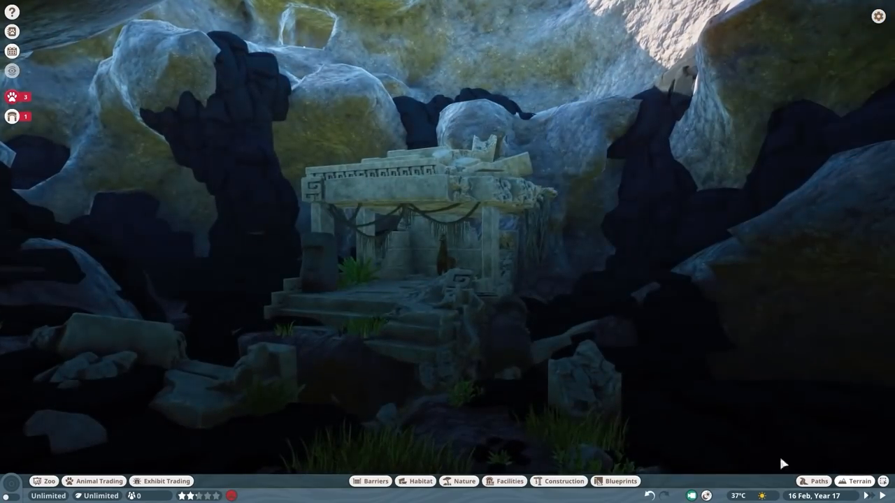
{"action": "left_click", "coordinate": [859, 481]}
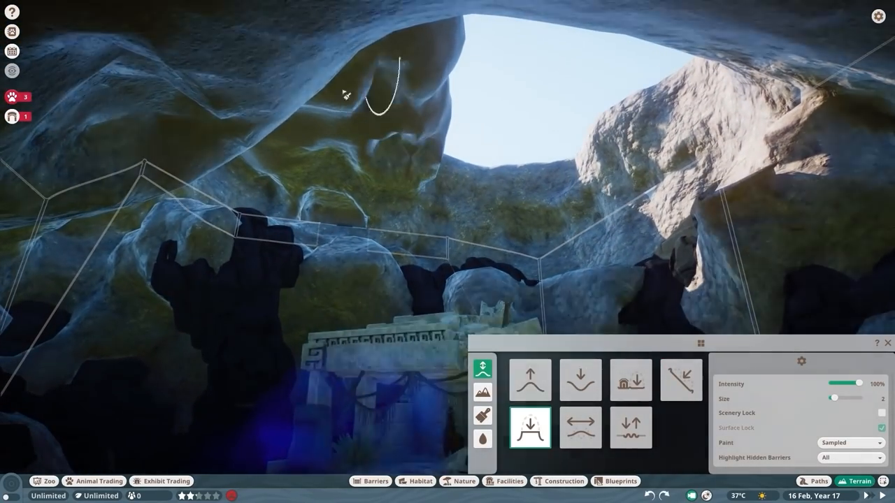
{"action": "left_click", "coordinate": [630, 380]}
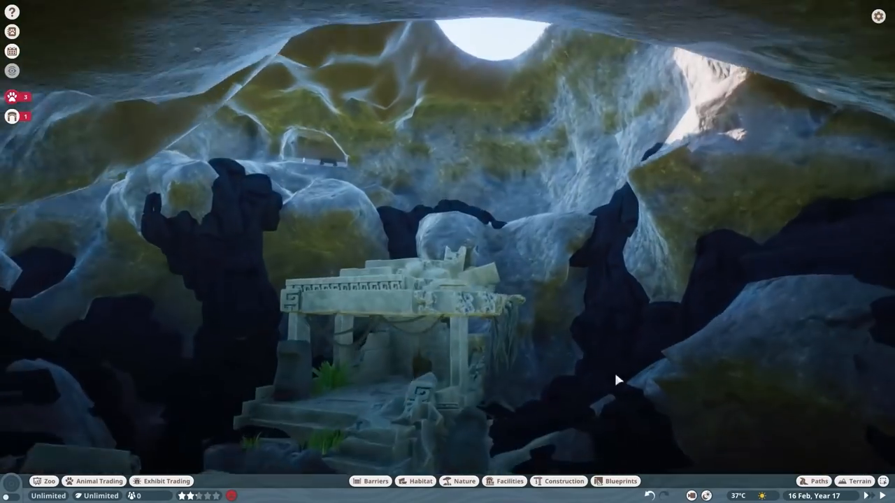
{"action": "left_click", "coordinate": [858, 481]}
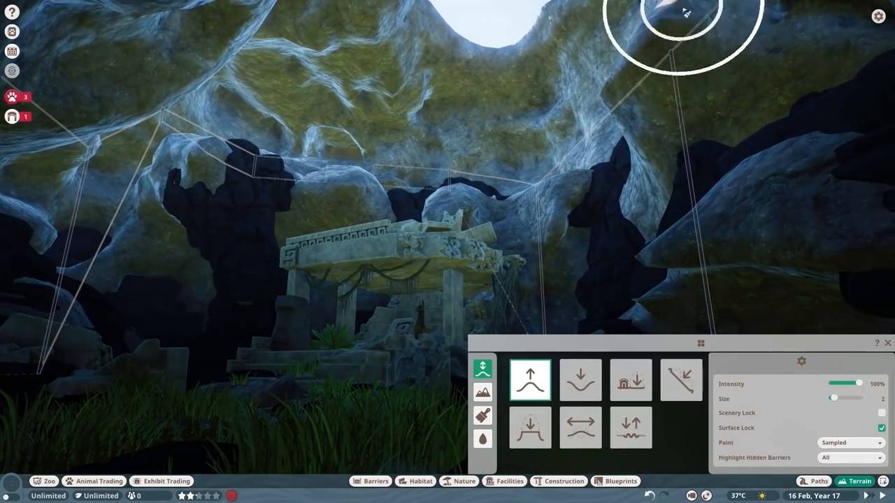
{"action": "left_click", "coordinate": [482, 439]}
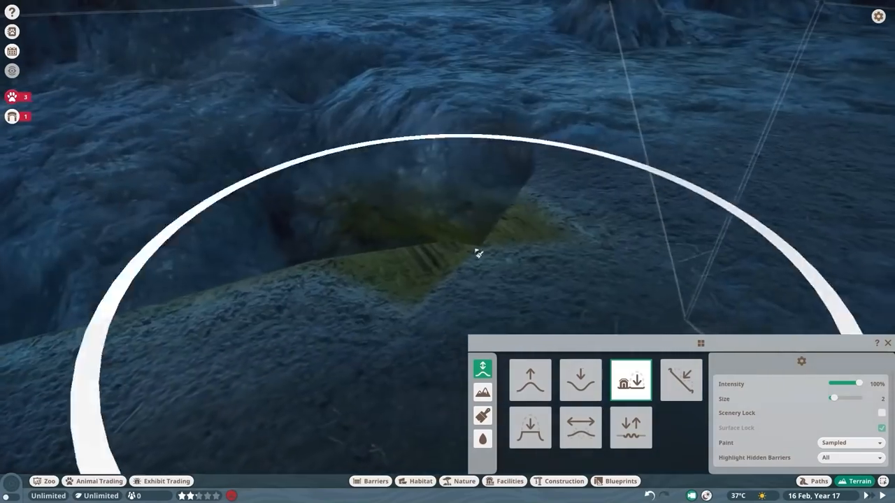
{"action": "left_click", "coordinate": [482, 439]}
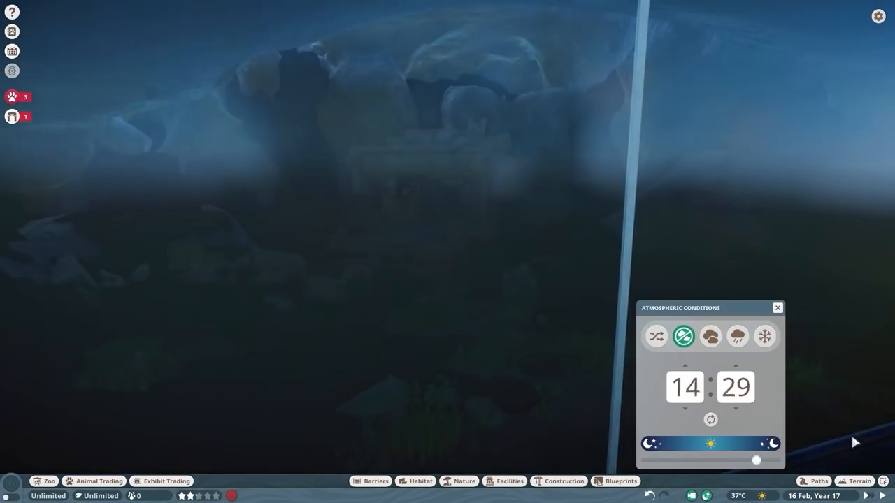
- Drag the time slider to night and switch the Terrain panel to Water
{"action": "left_click", "coordinate": [859, 481]}
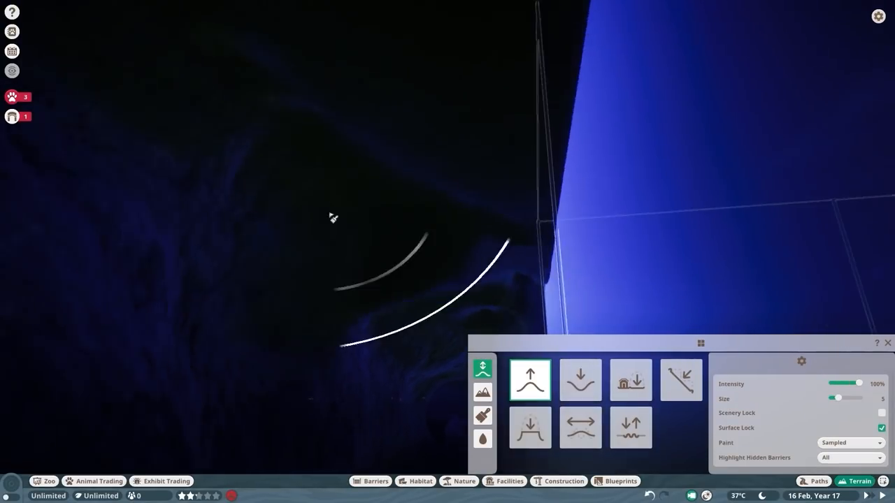
{"action": "left_click", "coordinate": [482, 439]}
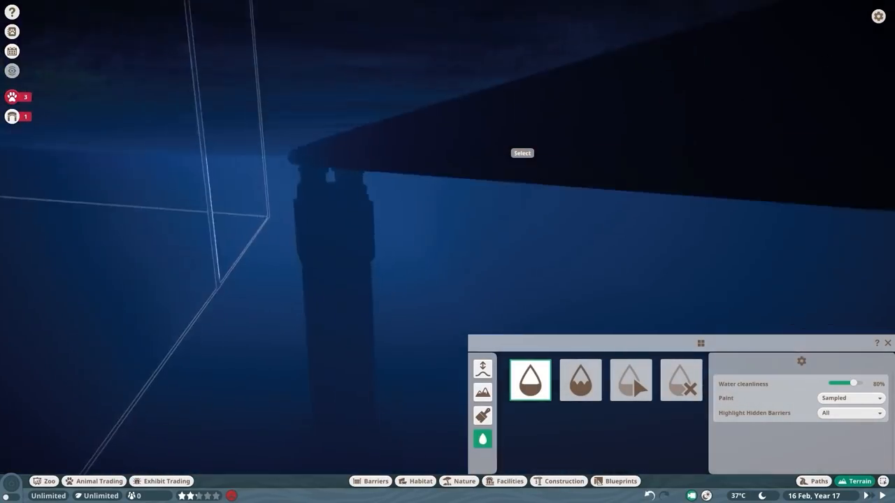
- Place a New World Stadium Light in the cave and set its colour to blue
{"action": "left_click", "coordinate": [558, 481]}
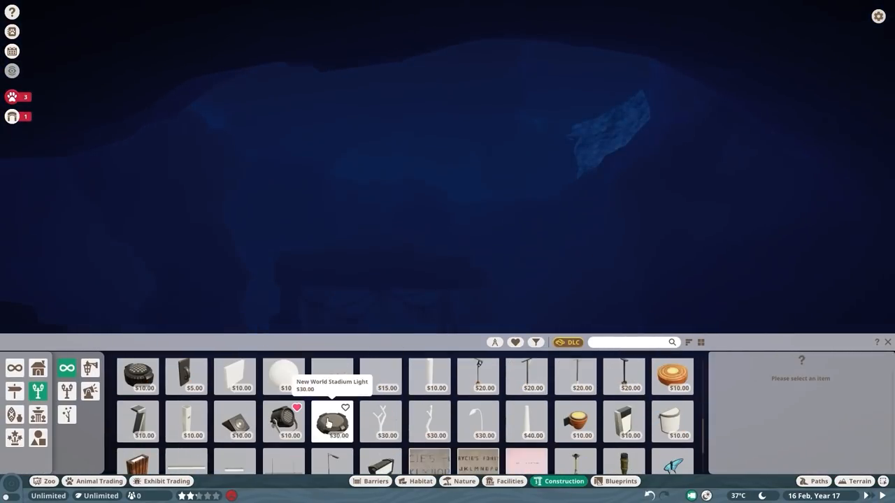
{"action": "left_click", "coordinate": [331, 421]}
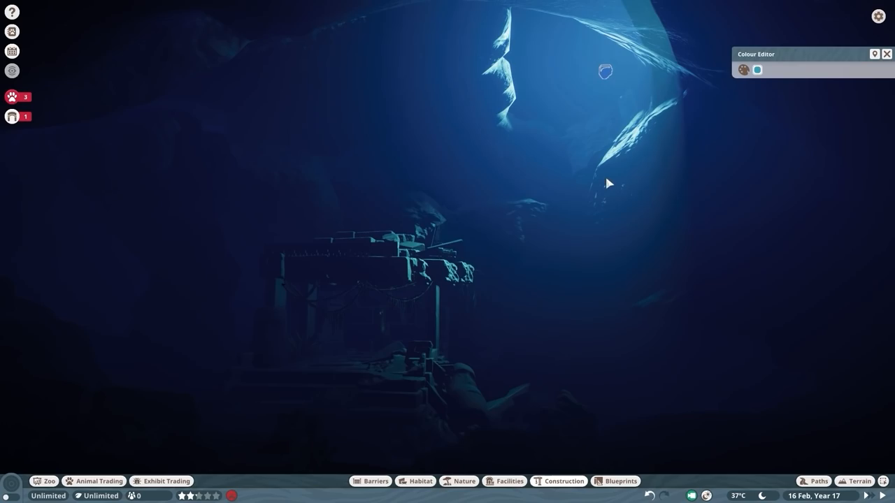
{"action": "left_click", "coordinate": [604, 70]}
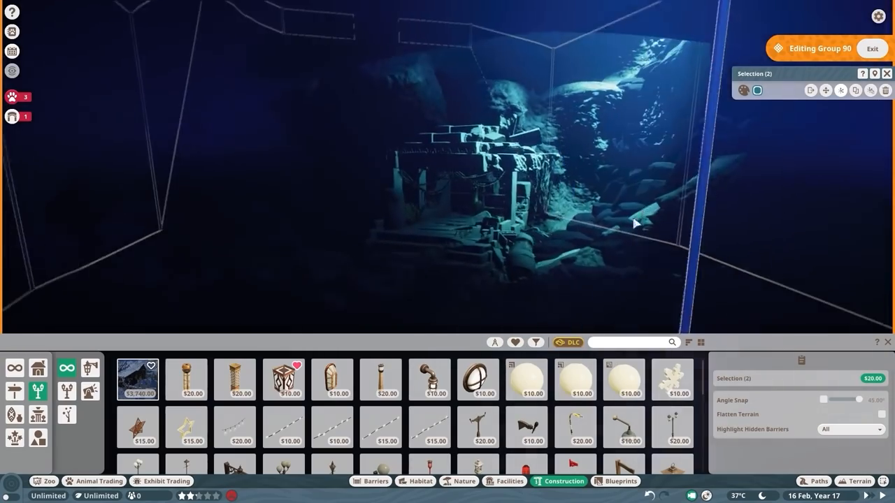
- Recolour the Group 90 lights, angle them onto the ruin, and add another stadium light
{"action": "left_click", "coordinate": [872, 48]}
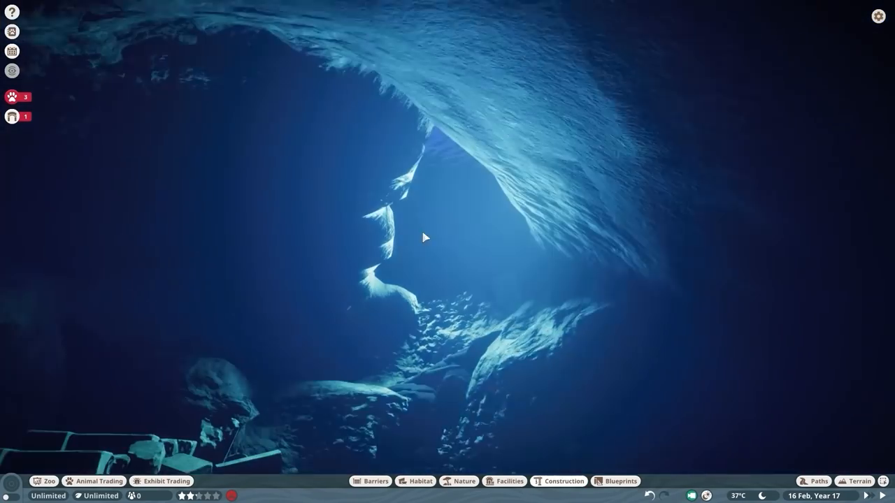
{"action": "left_click", "coordinate": [563, 481]}
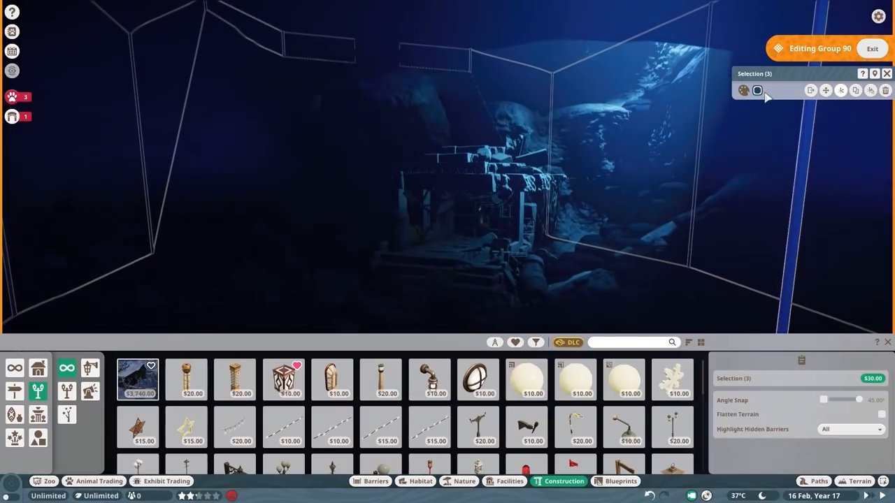
{"action": "left_click", "coordinate": [871, 49]}
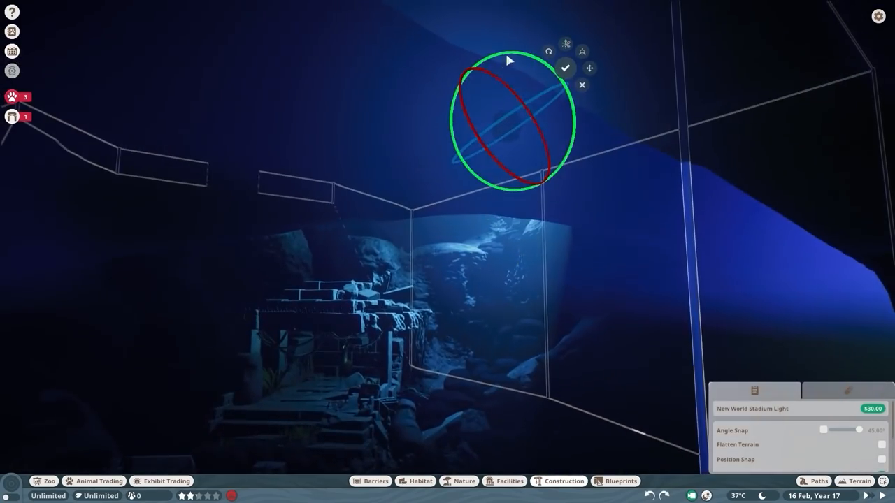
{"action": "left_click", "coordinate": [565, 68]}
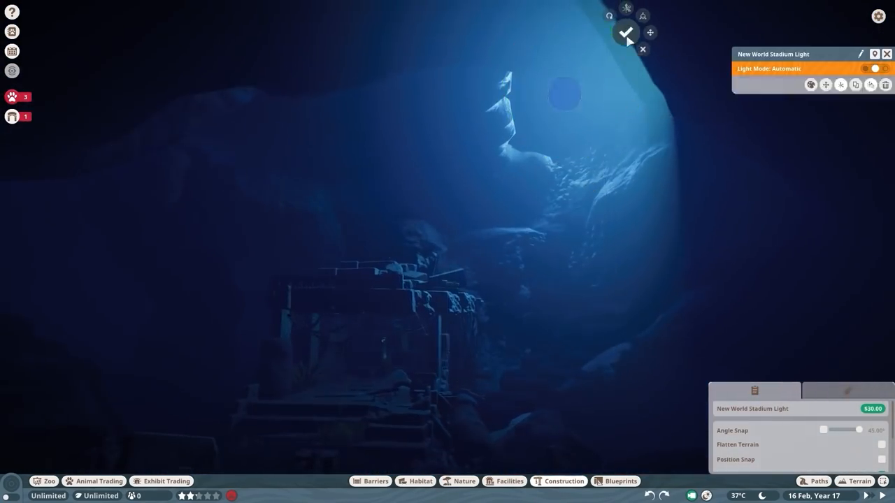
{"action": "left_click", "coordinate": [874, 68]}
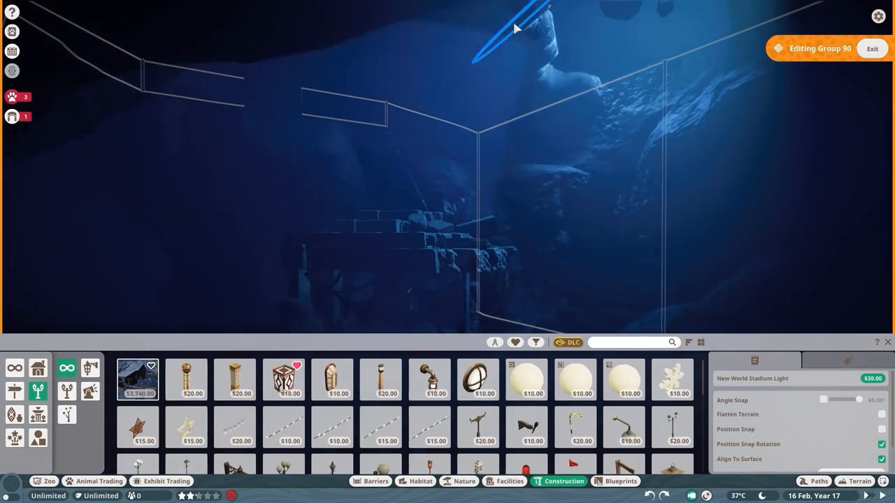
{"action": "left_click", "coordinate": [872, 48]}
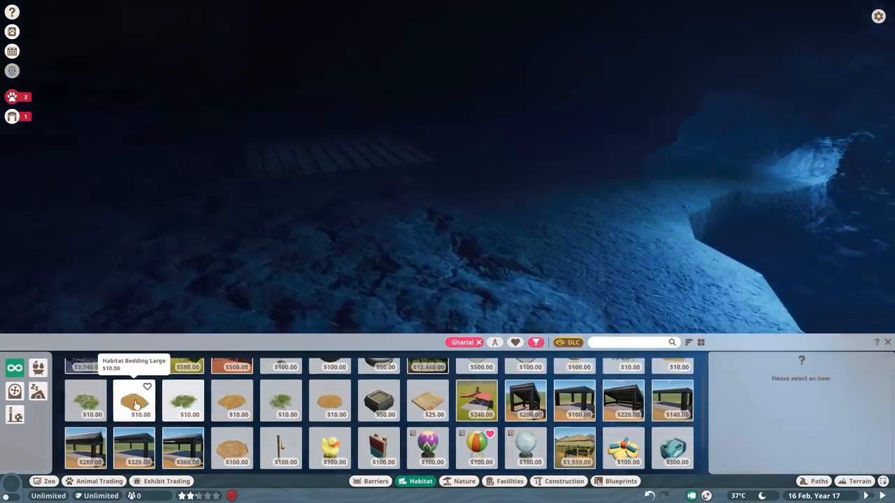
- Close the Habitat build menu and view the temple ruin through the glass
{"action": "left_click", "coordinate": [859, 481]}
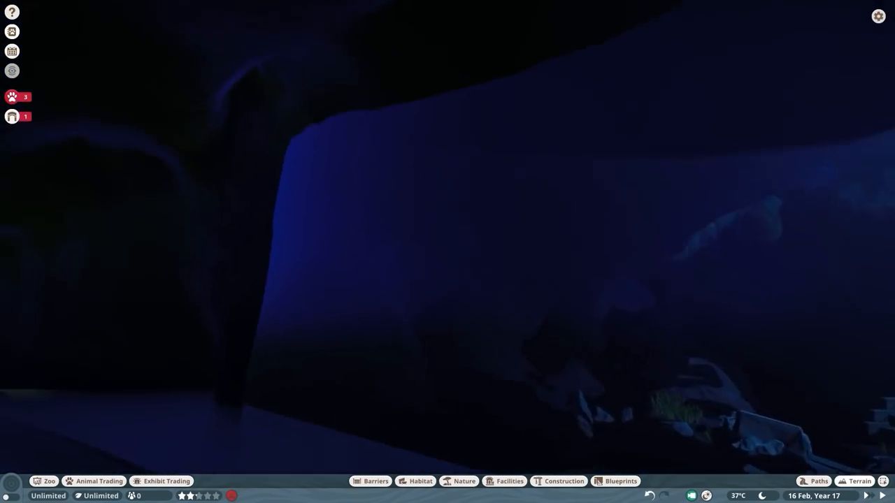
{"action": "left_click", "coordinate": [859, 481]}
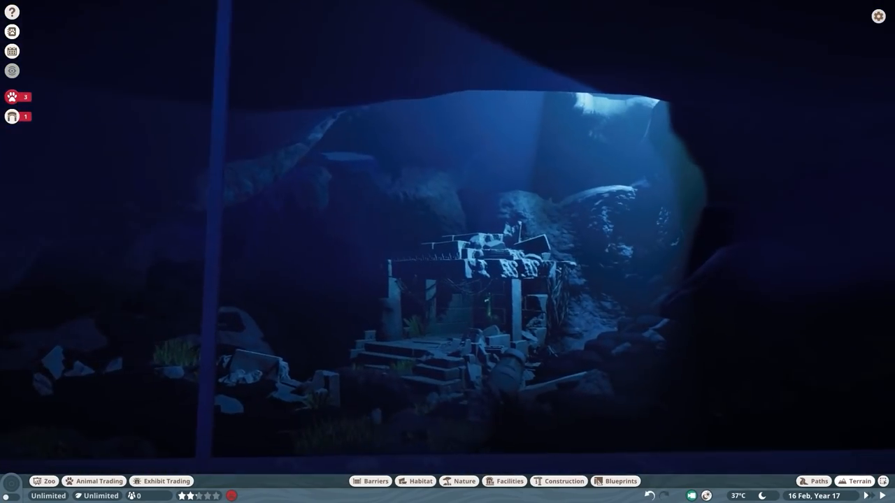
{"action": "left_click", "coordinate": [563, 481]}
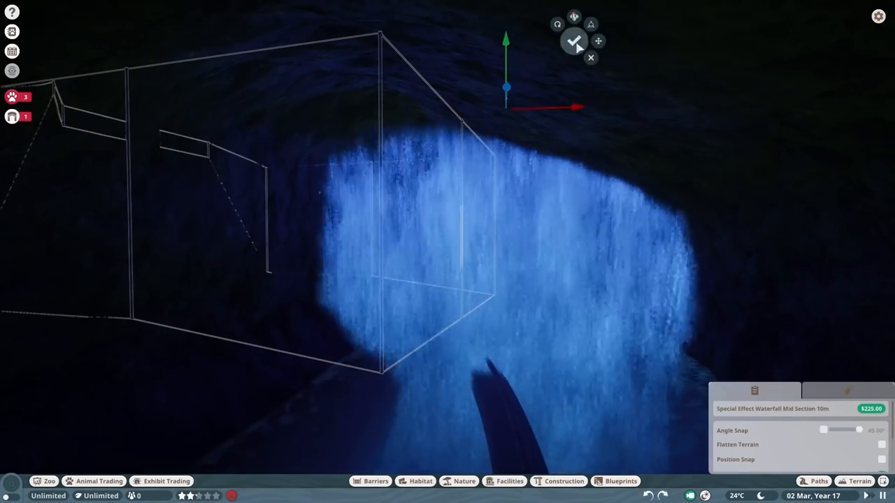
- Position the Special Effect Waterfall Mid Section 10m in the cave passage and confirm it
{"action": "left_click", "coordinate": [574, 41]}
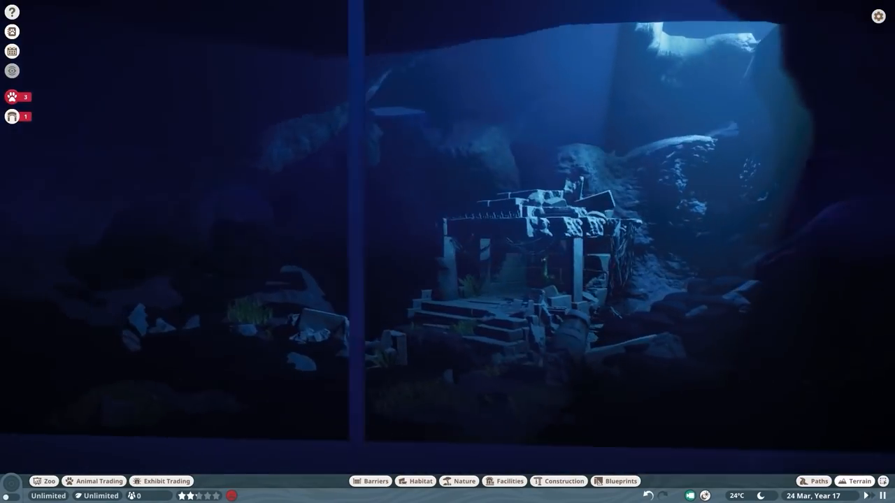
{"action": "left_click", "coordinate": [854, 481]}
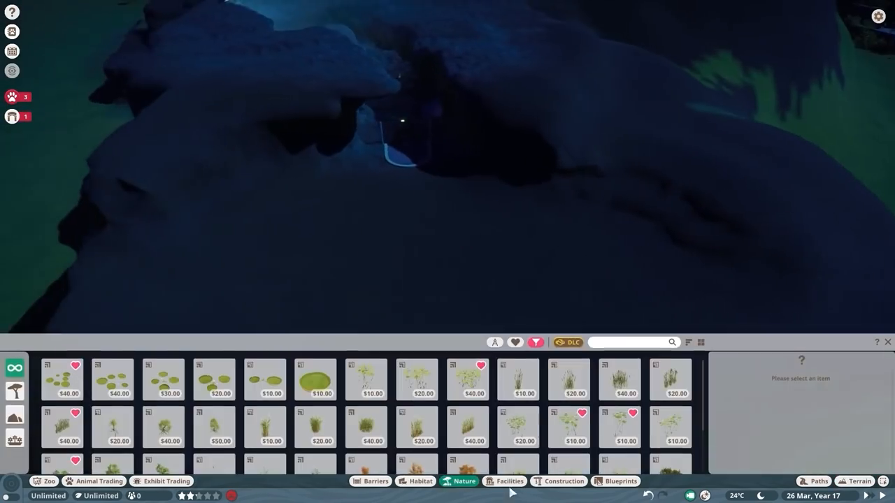
- Choose a plant from the Nature tab grid to place in the cave
{"action": "left_click", "coordinate": [509, 481]}
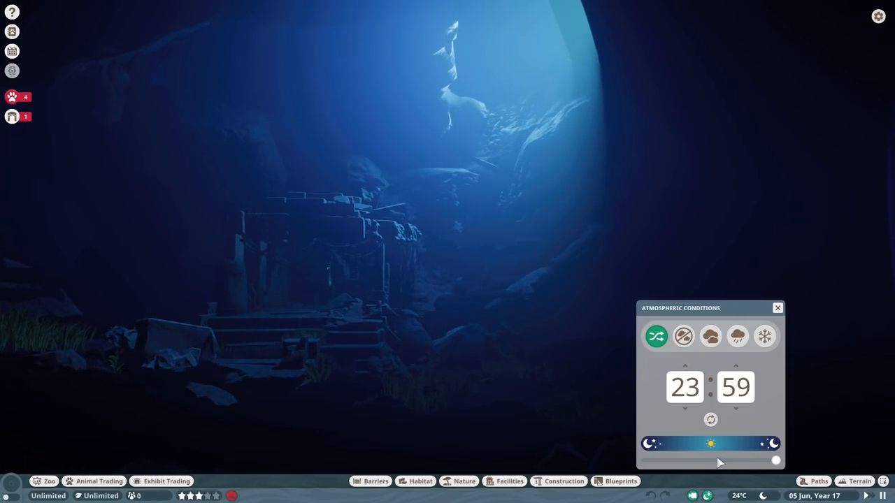
- Drag the Atmospheric Conditions time slider to 23:59
{"action": "left_click_drag", "start_coordinate": [775, 460], "coordinate": [717, 461]}
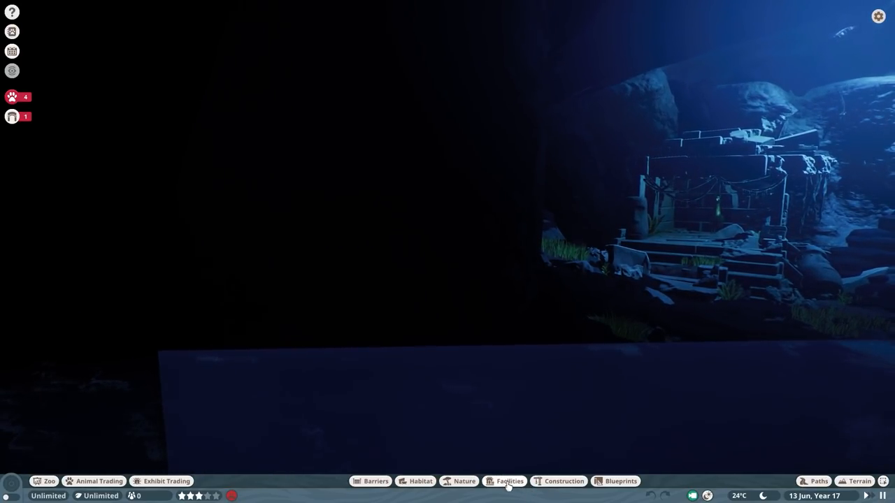
- Search 'bill', place Projection Screen 4m Lit, and apply the SE Asia Gharial Sign.jpg texture
{"action": "left_click", "coordinate": [509, 481]}
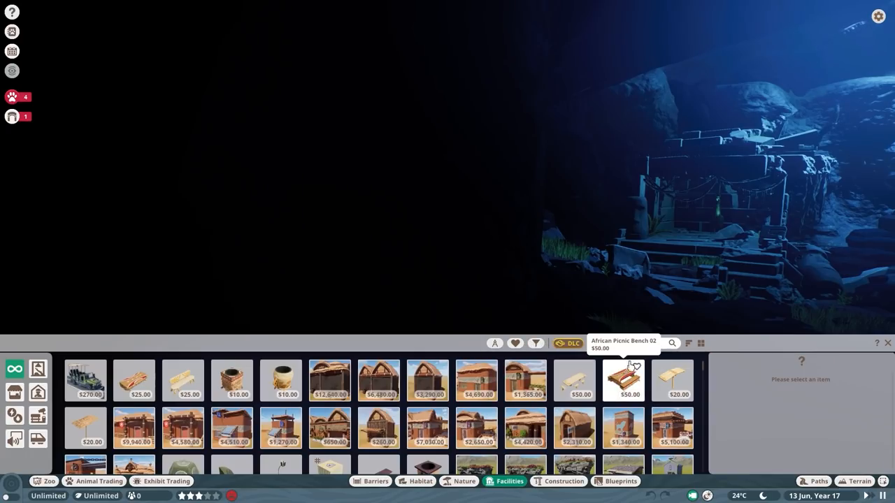
{"action": "type", "text": "bill"}
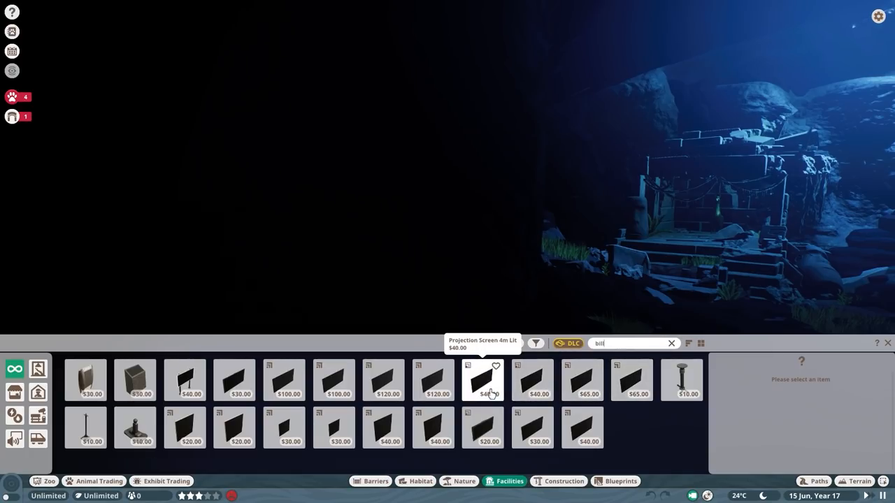
{"action": "left_click", "coordinate": [482, 380]}
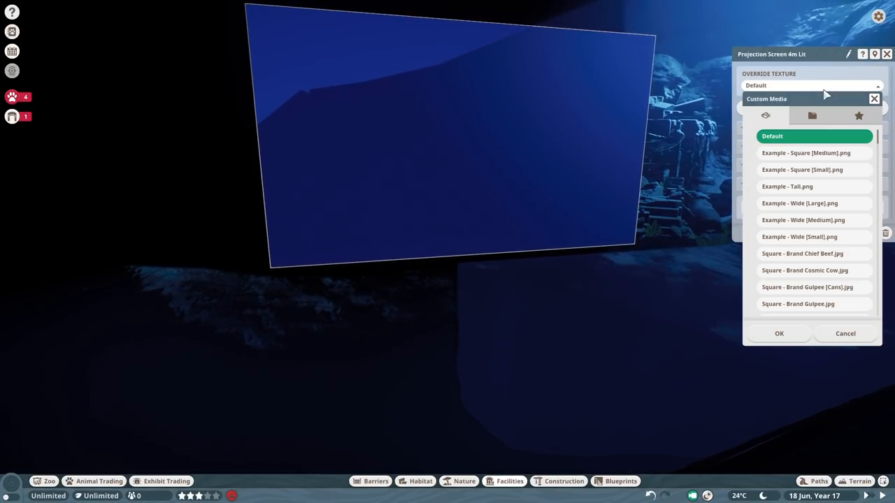
{"action": "left_click", "coordinate": [812, 115]}
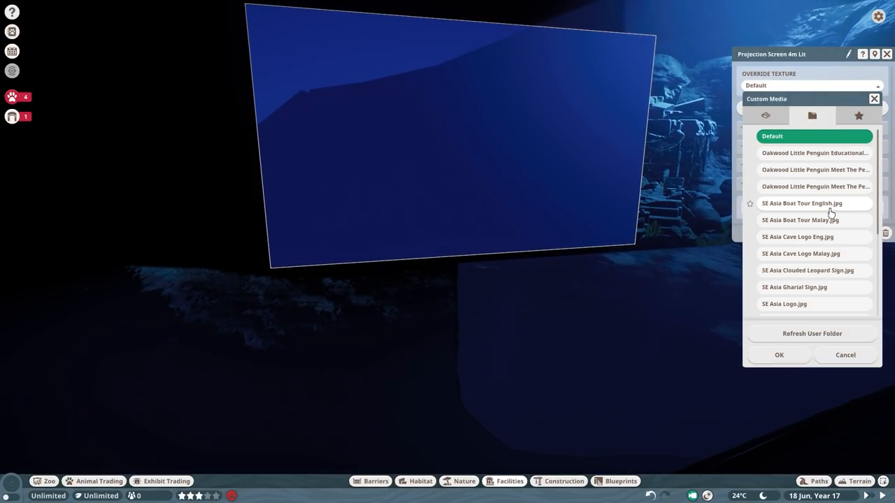
{"action": "scroll", "scroll_direction": "down", "scroll_amount": 3}
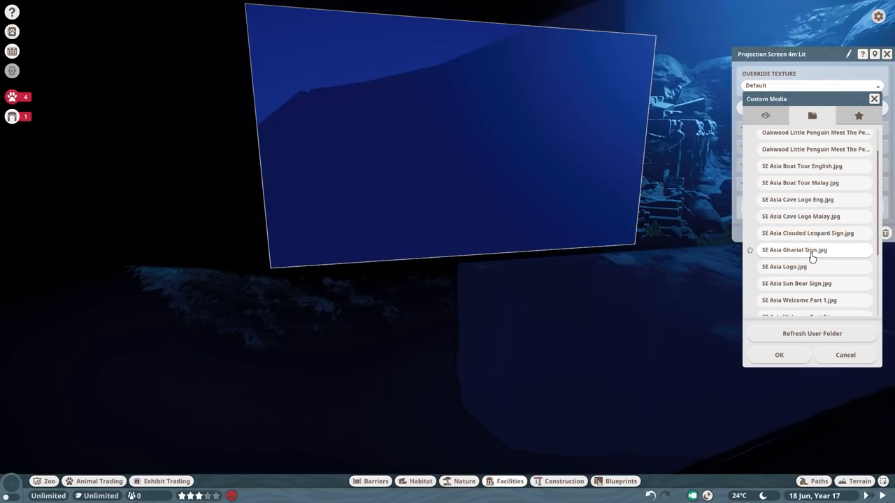
{"action": "left_click", "coordinate": [779, 355]}
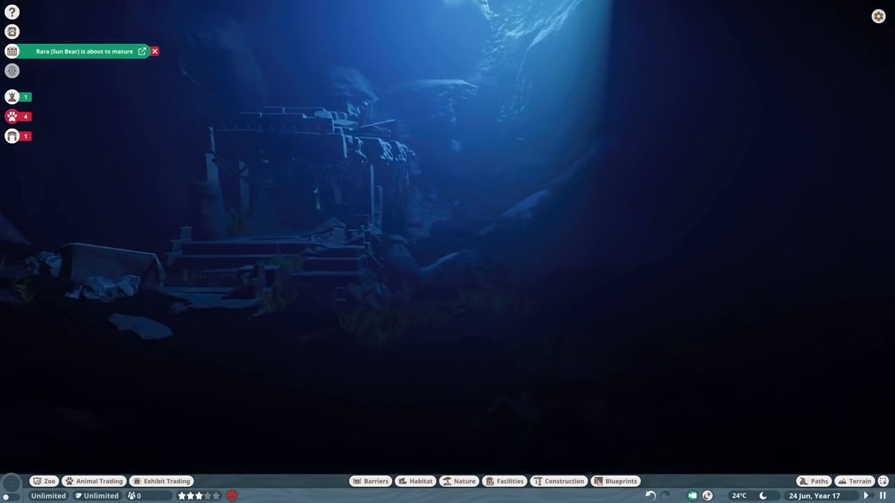
- Place a New World Area Light on the rock beside the temple ruin
{"action": "left_click", "coordinate": [563, 481]}
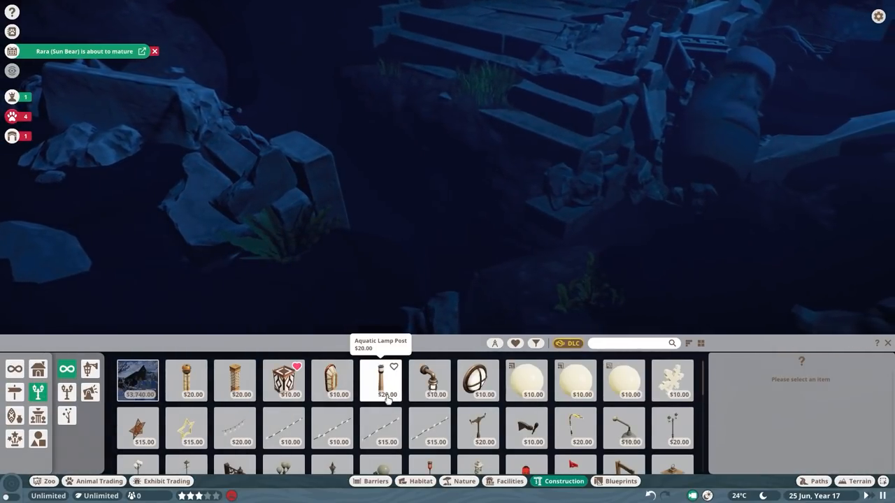
{"action": "scroll", "scroll_direction": "down", "scroll_amount": 3}
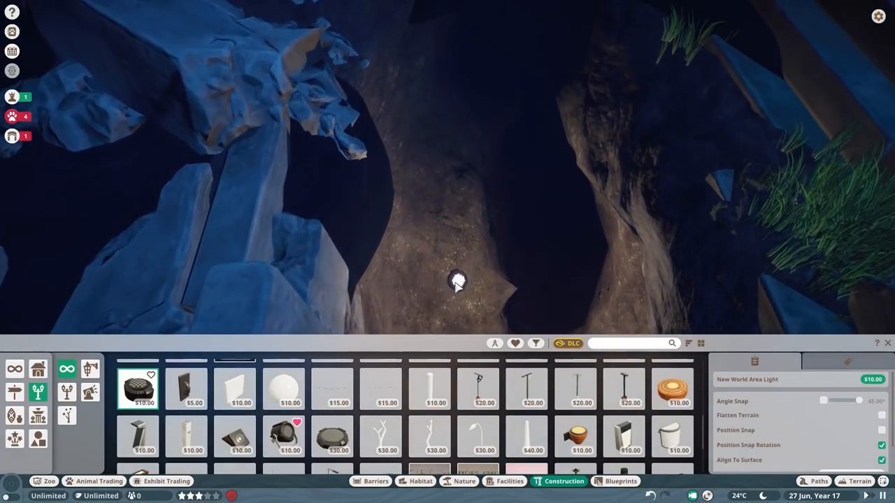
{"action": "left_click", "coordinate": [332, 436]}
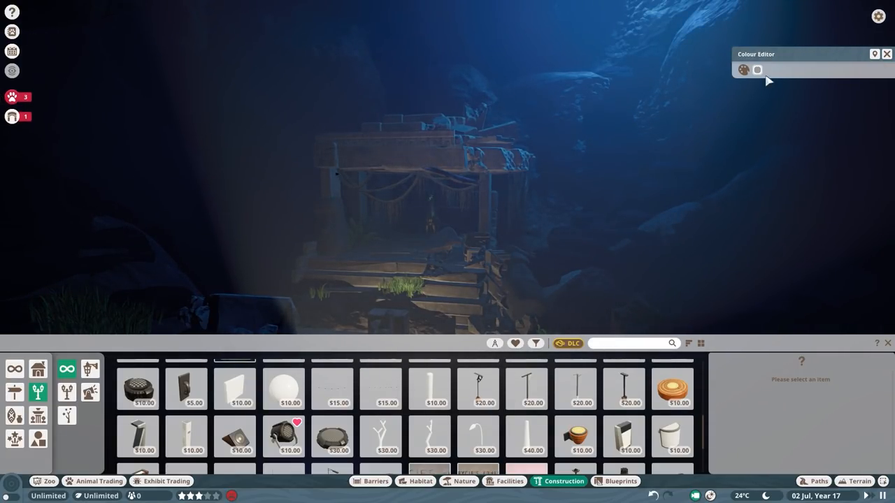
- Pick a dim blue colour for the area light in the Colour Editor
{"action": "left_click", "coordinate": [757, 70]}
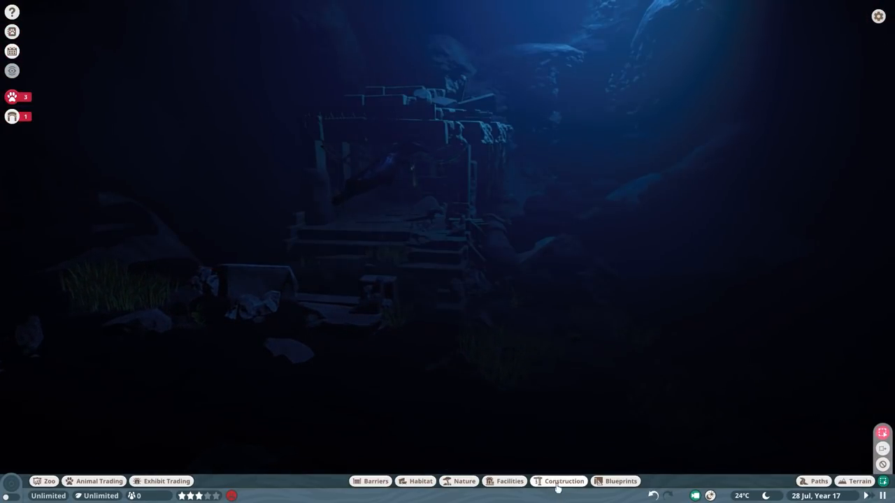
- Pick another New World Area Light from the Lighting catalogue for the cave pit
{"action": "left_click", "coordinate": [563, 481]}
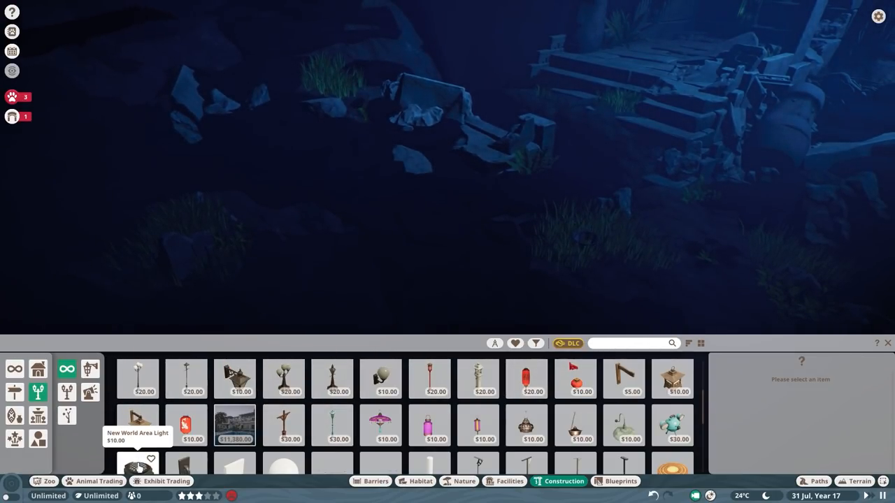
{"action": "left_click", "coordinate": [137, 425]}
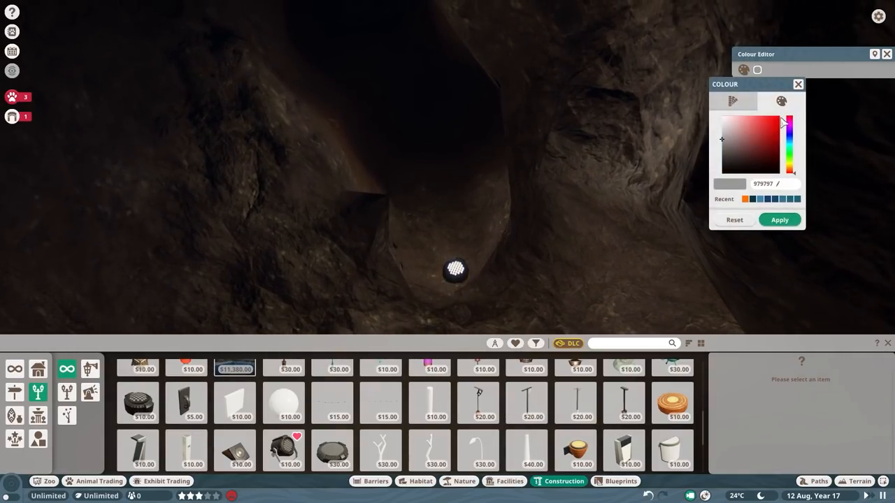
- Tint the pit lights red (FF0000), one yellow (FAFF00), then close the Colour Editor
{"action": "left_click", "coordinate": [779, 220]}
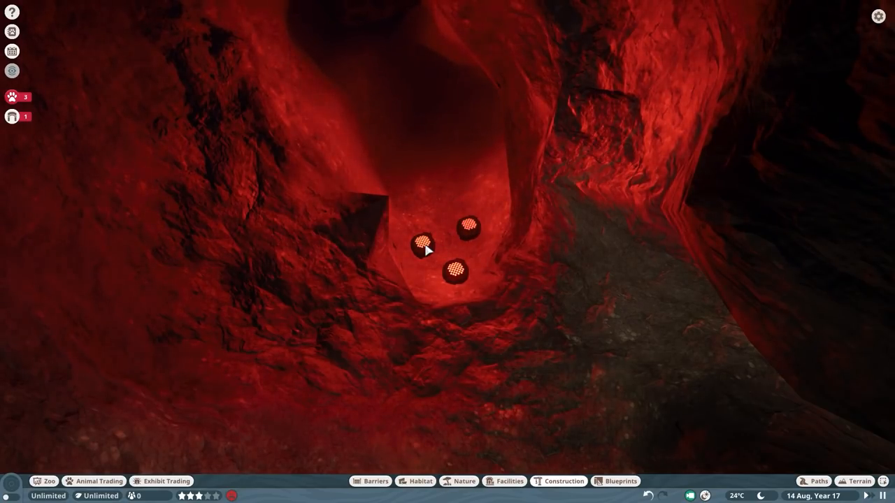
{"action": "left_click", "coordinate": [423, 246]}
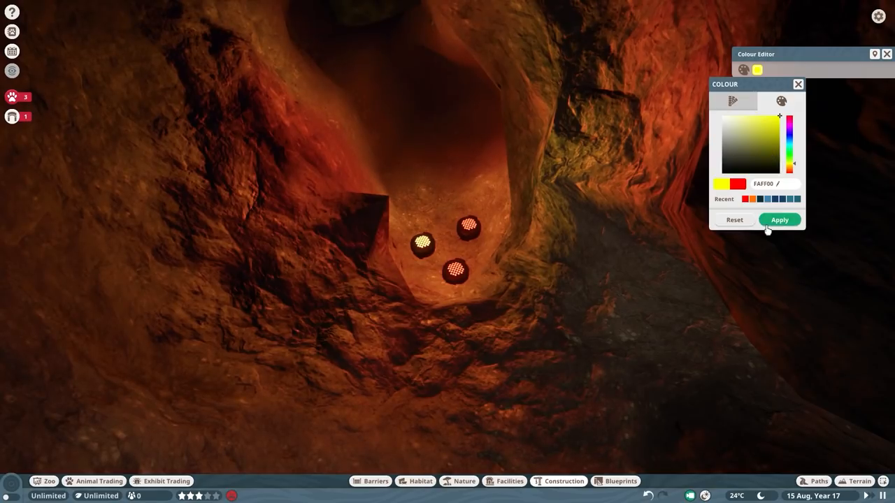
{"action": "left_click", "coordinate": [779, 219]}
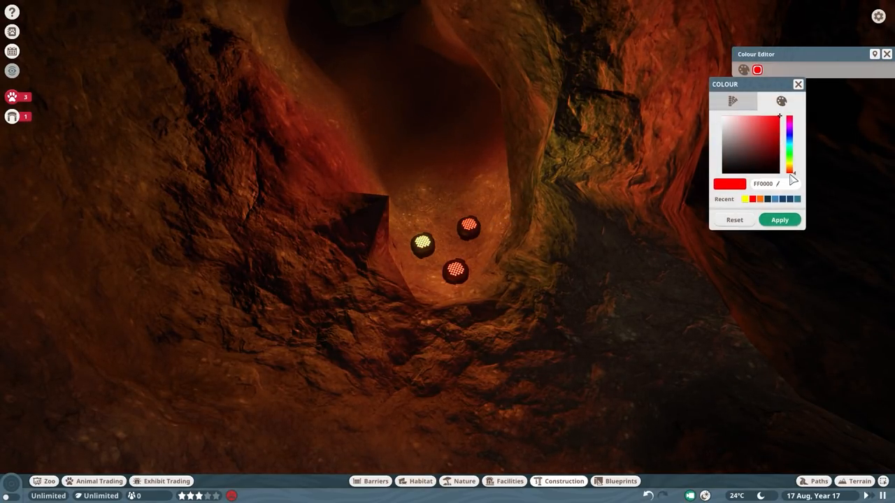
{"action": "left_click", "coordinate": [790, 171]}
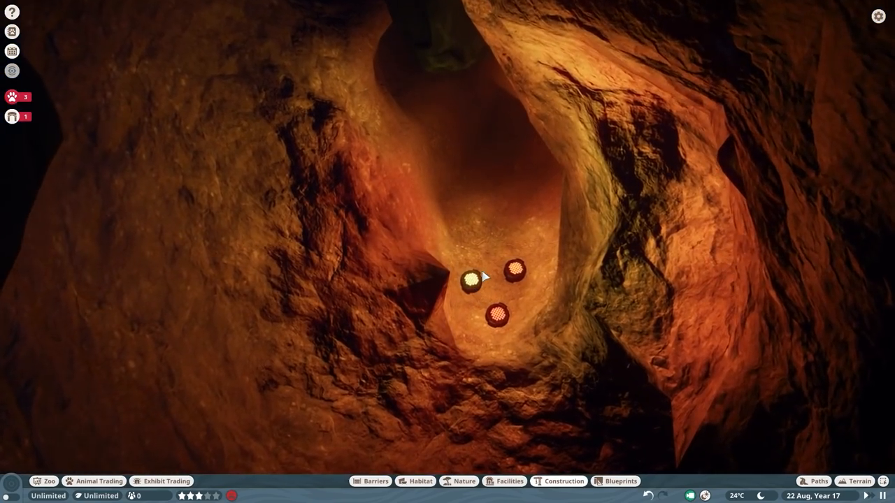
- Select the three pit lights as Group 100 and exit group editing
{"action": "left_click", "coordinate": [472, 281]}
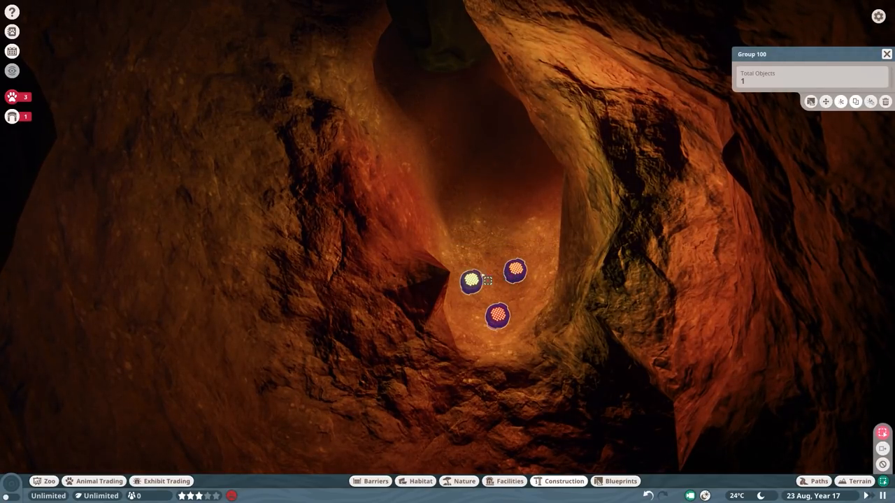
{"action": "left_click", "coordinate": [564, 481]}
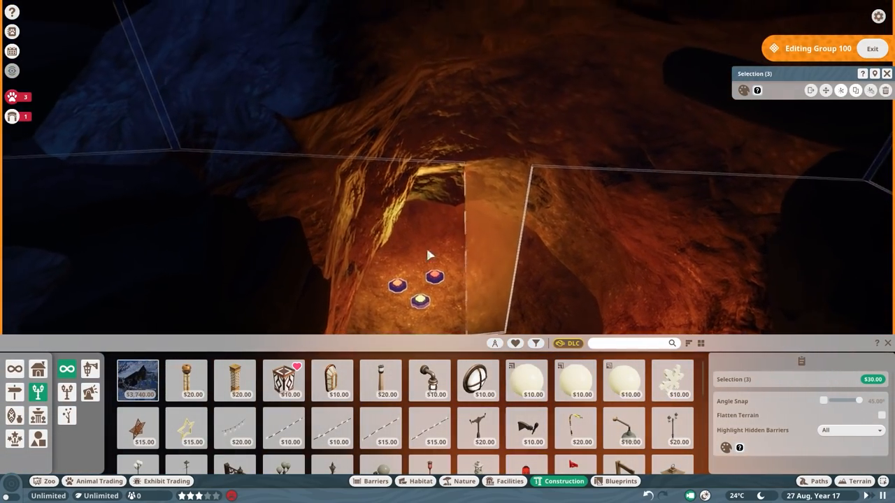
{"action": "left_click", "coordinate": [873, 49]}
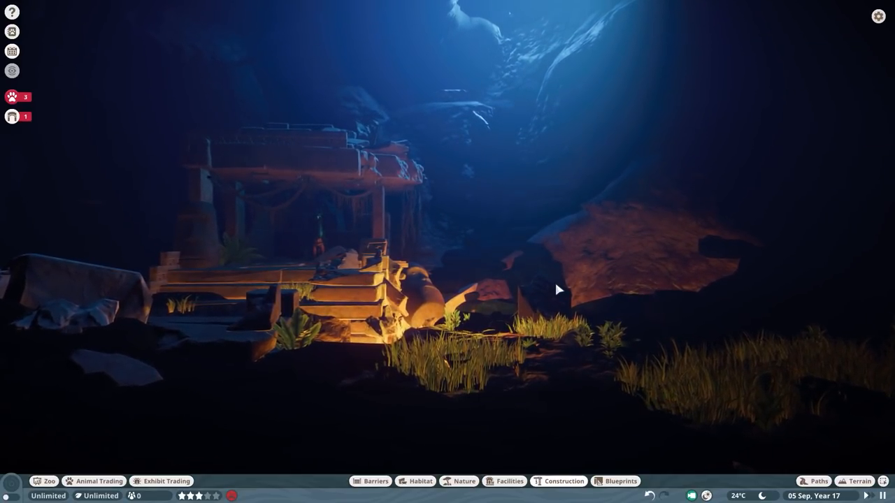
{"action": "key", "text": "Escape"}
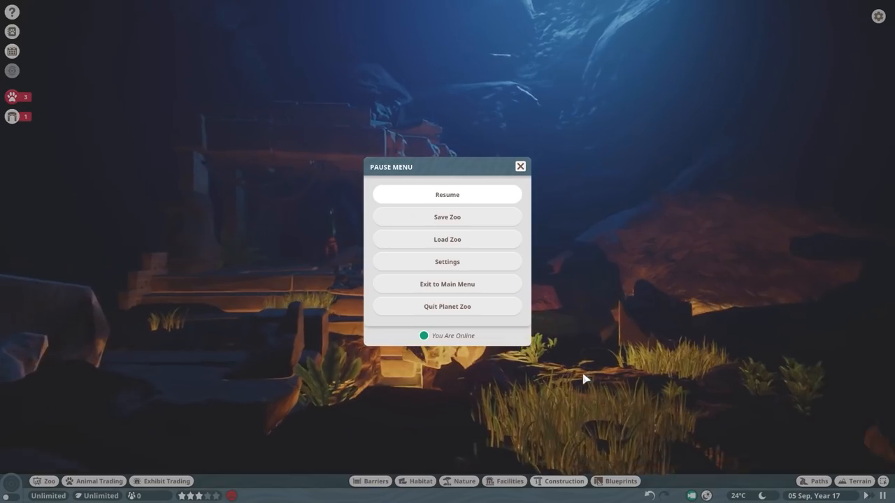
{"action": "left_click", "coordinate": [447, 194]}
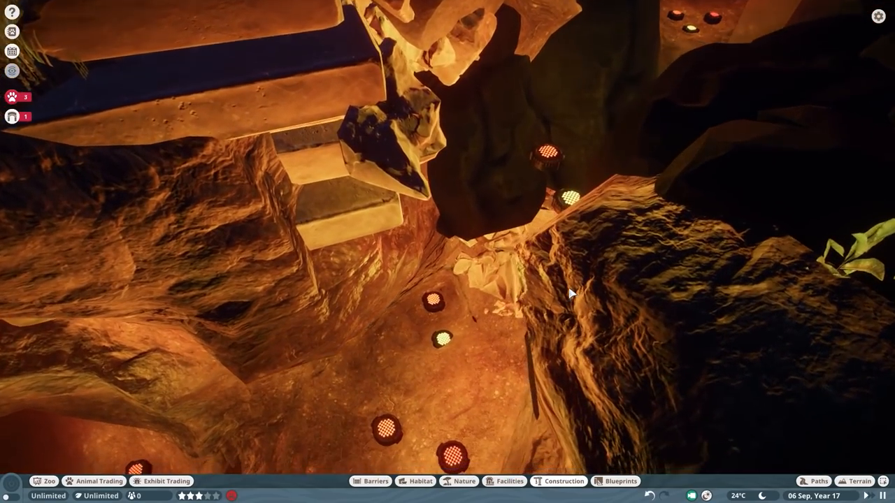
{"action": "left_click", "coordinate": [564, 481]}
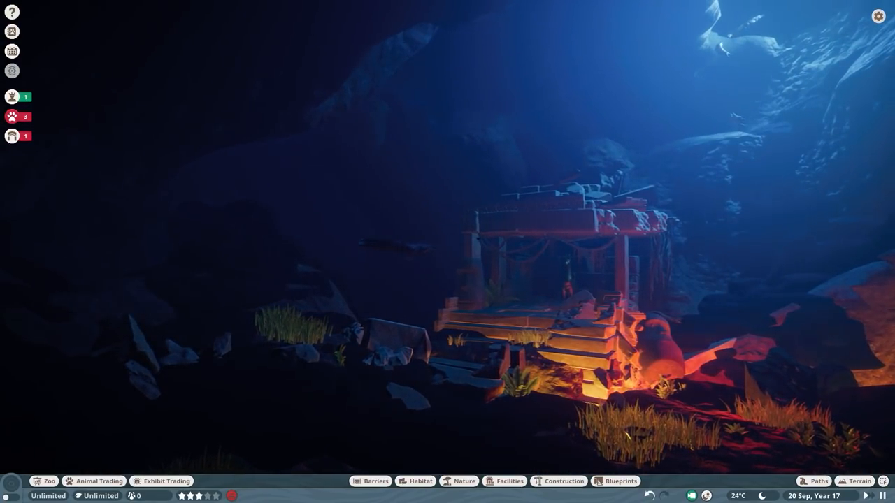
- Place Primitive Hemisphere 01 beside the temple steps and confirm it
{"action": "left_click", "coordinate": [565, 481]}
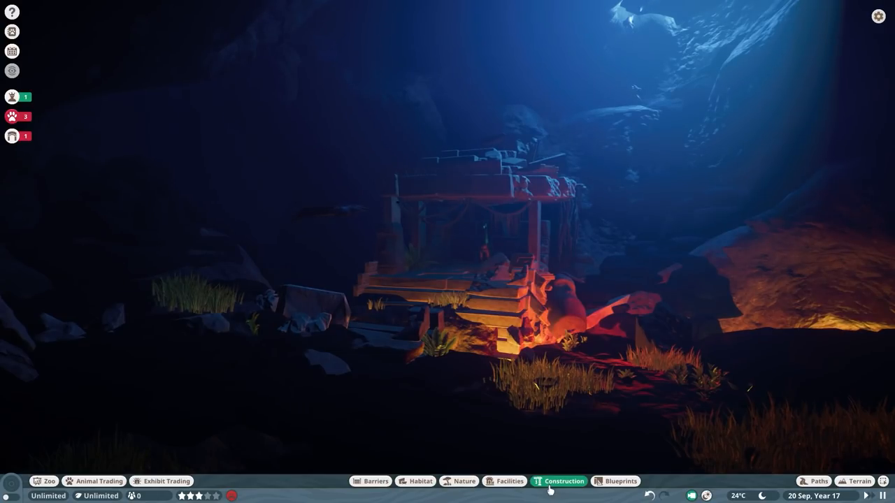
{"action": "left_click", "coordinate": [564, 481]}
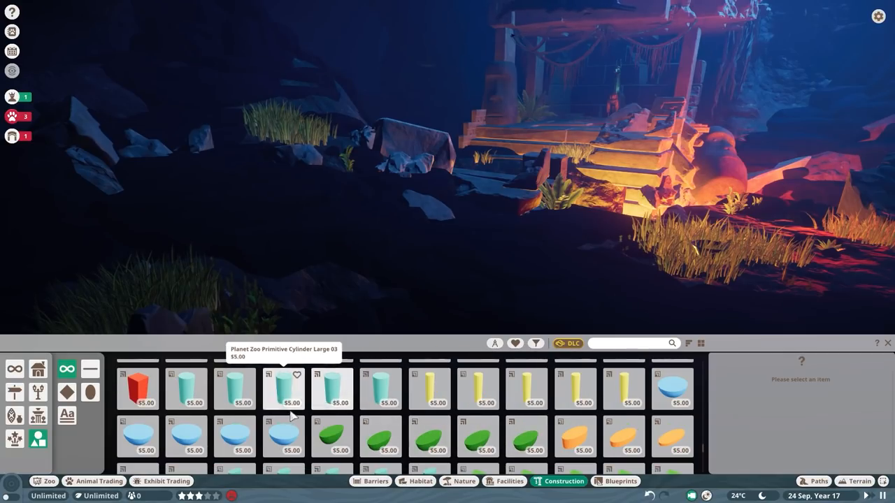
{"action": "left_click", "coordinate": [283, 437]}
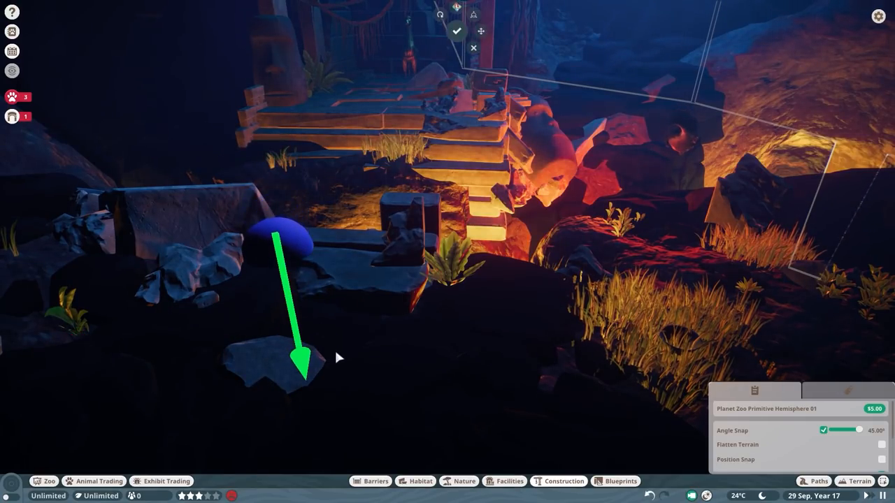
{"action": "left_click", "coordinate": [457, 31]}
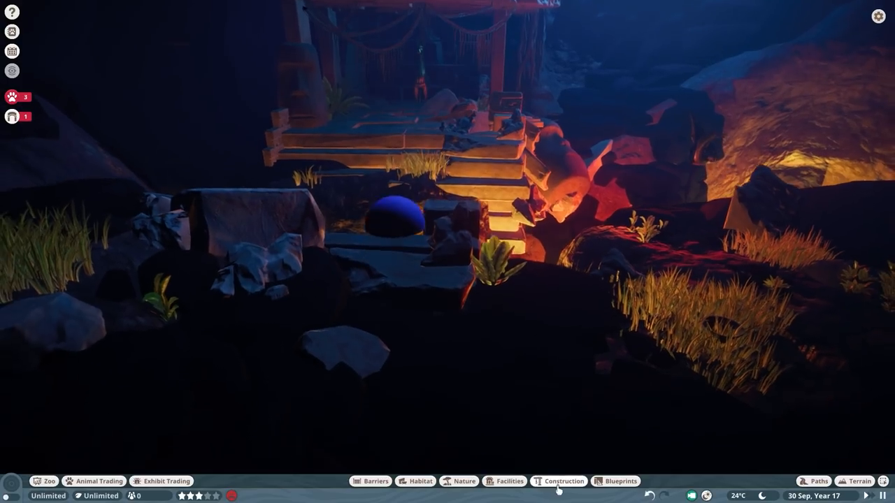
{"action": "left_click", "coordinate": [558, 481]}
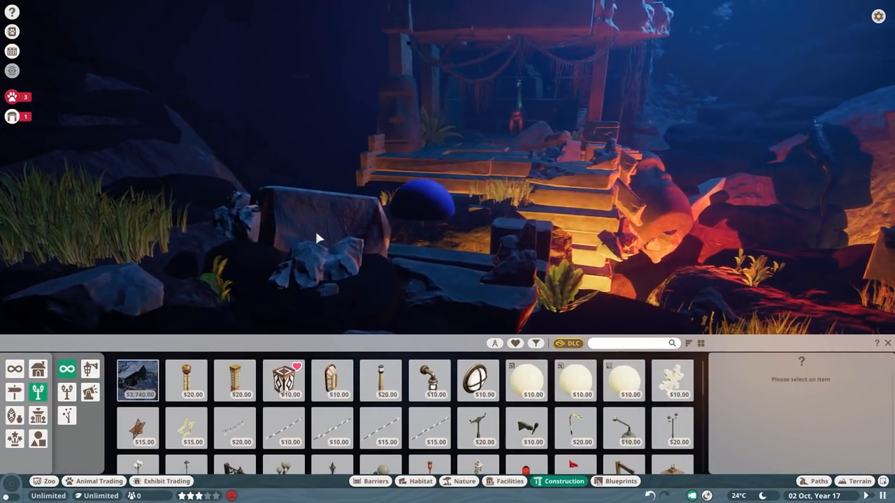
- Place Arctic Festive Bauble Light 01 inside the hemisphere and tint it E9DAA4
{"action": "left_click", "coordinate": [525, 379]}
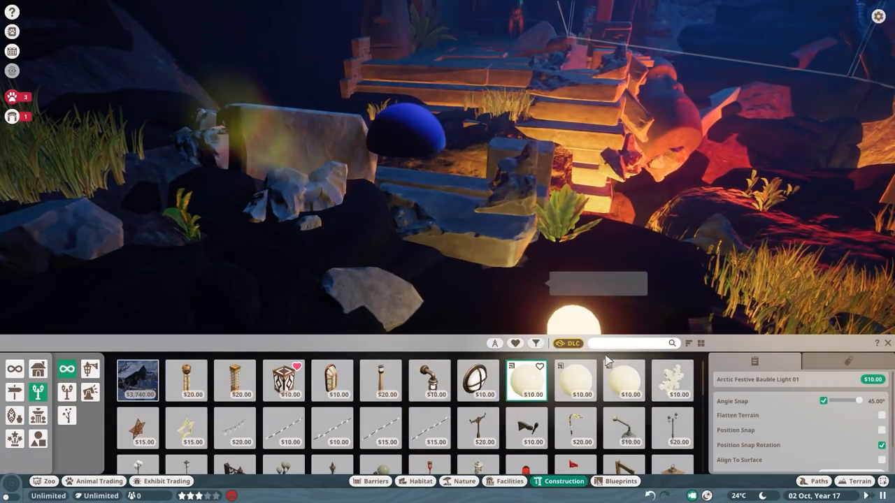
{"action": "left_click", "coordinate": [574, 380]}
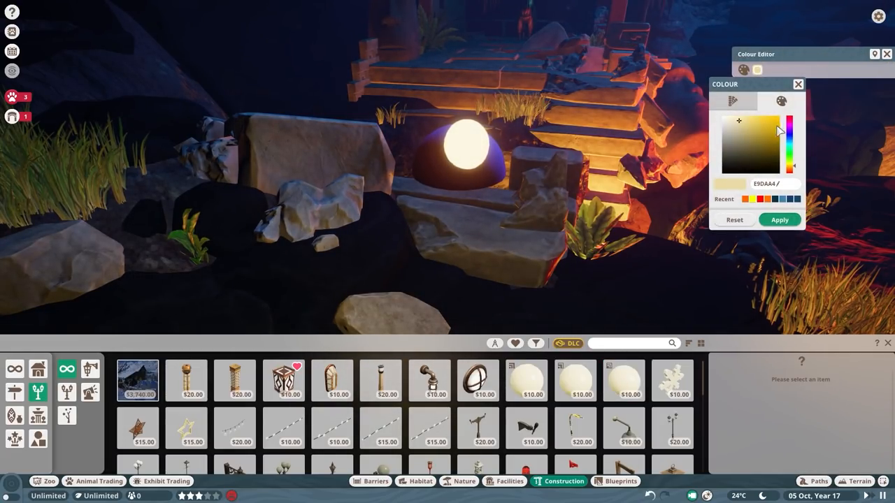
{"action": "left_click", "coordinate": [752, 140]}
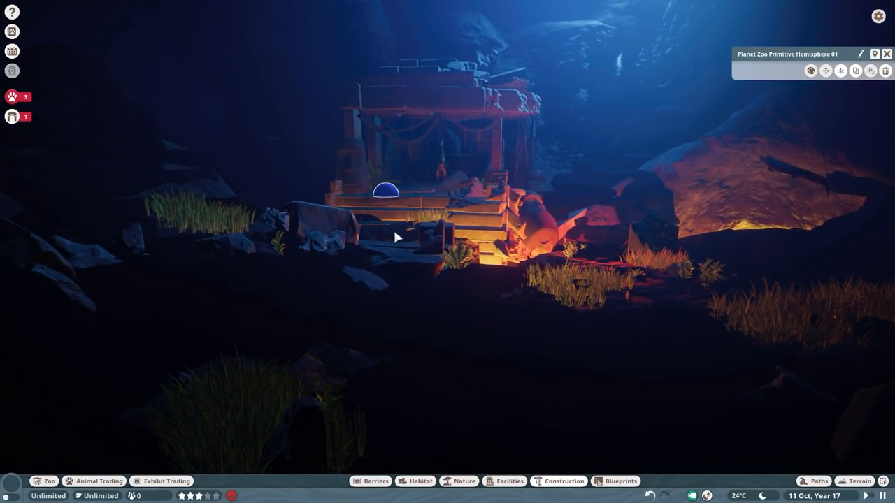
- Attach vines under the hemisphere, duplicate the jellyfish, and confirm the group's position
{"action": "left_click", "coordinate": [563, 481]}
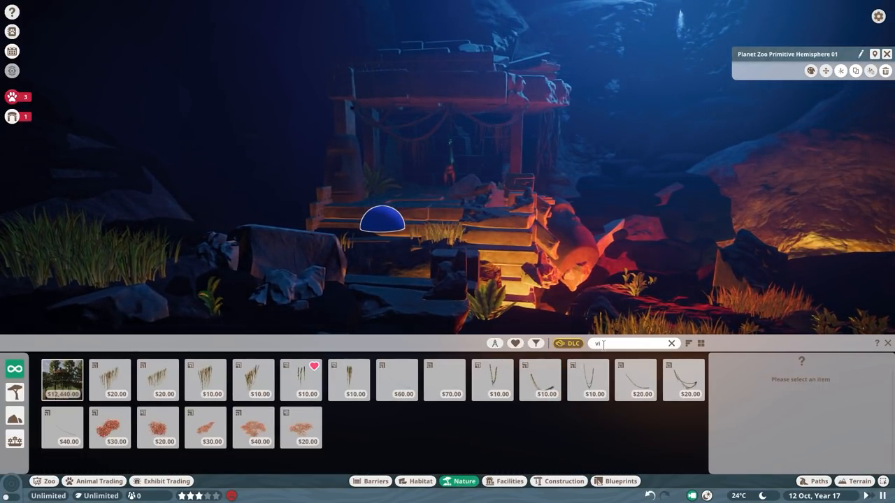
{"action": "left_click", "coordinate": [300, 380]}
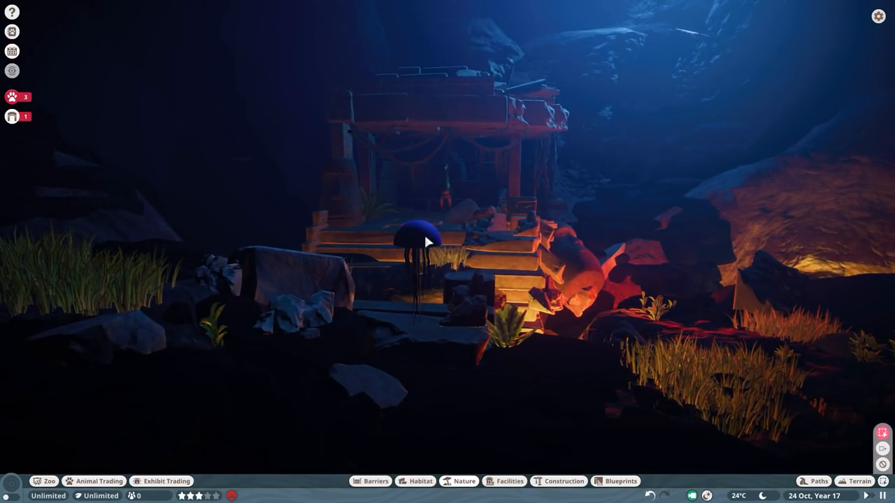
{"action": "left_click", "coordinate": [564, 481]}
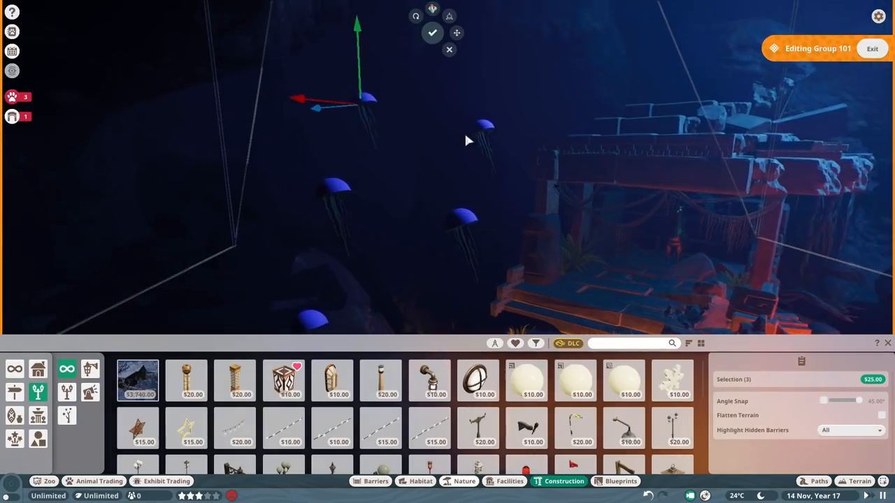
{"action": "left_click", "coordinate": [871, 48]}
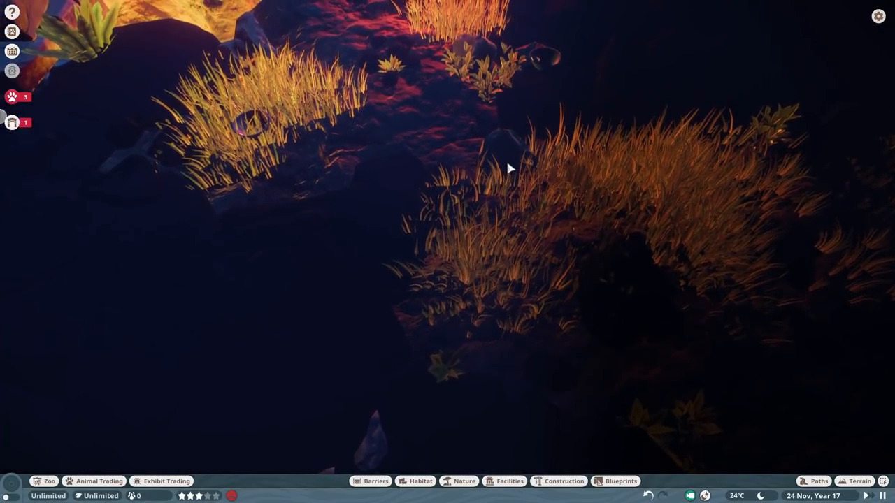
- Open the Underwater Box Feeder's info panel showing it ready with 0 kg food
{"action": "left_click", "coordinate": [504, 154]}
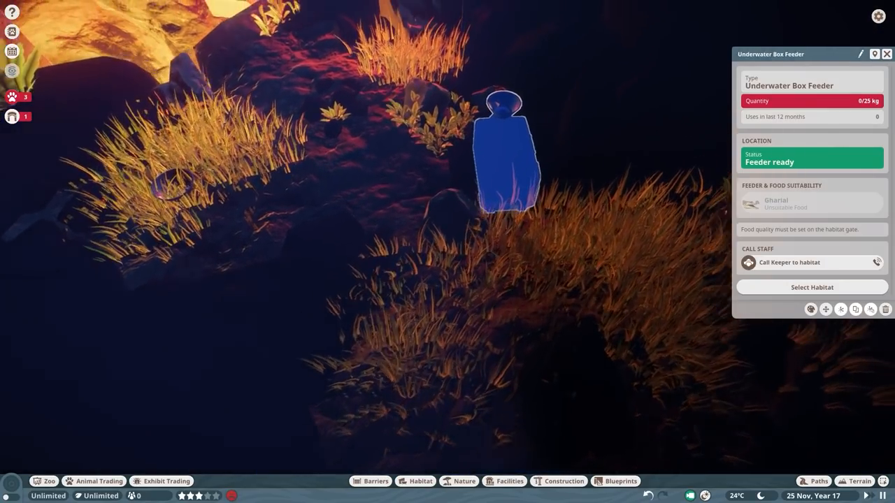
{"action": "left_click", "coordinate": [789, 262]}
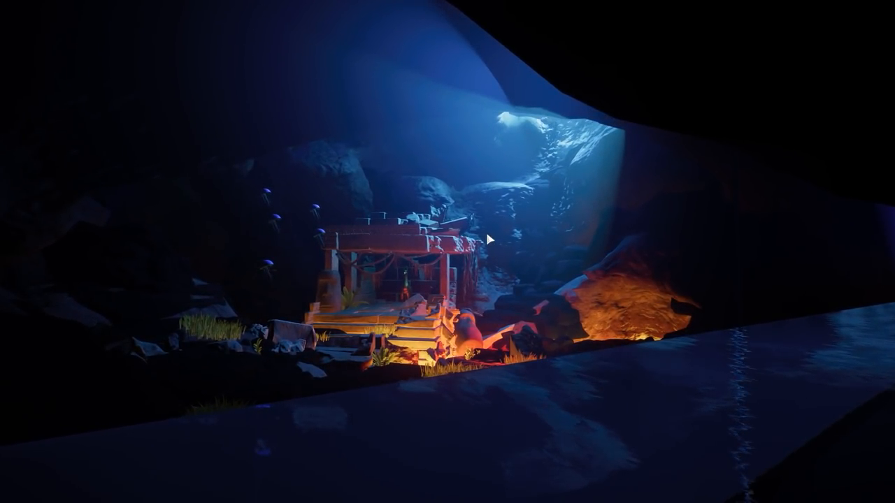
{"action": "mouse_move", "coordinate": [598, 411]}
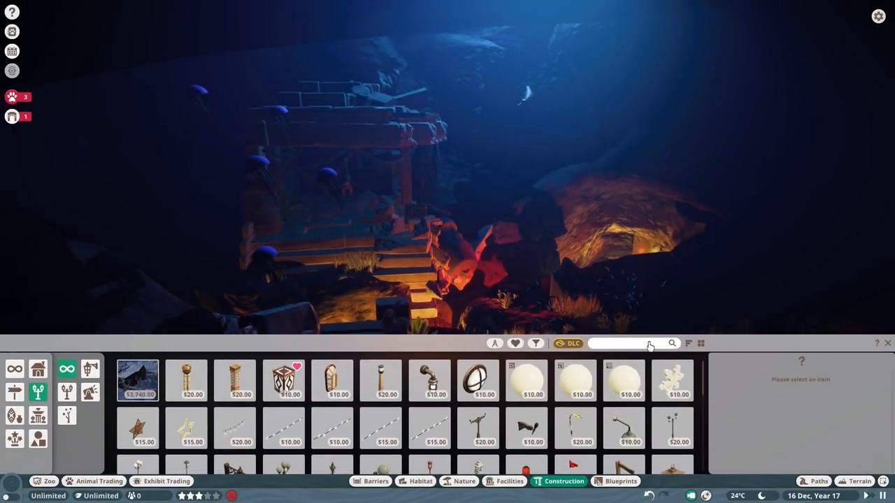
- Search 'bub' and pick Special Effect Underwater Bubbles Large ($225) for placing
{"action": "type", "text": "bub"}
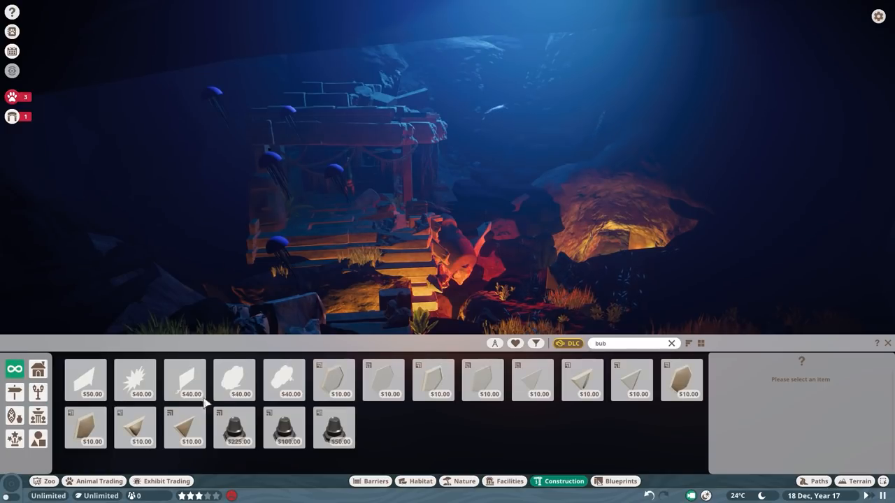
{"action": "left_click", "coordinate": [234, 428]}
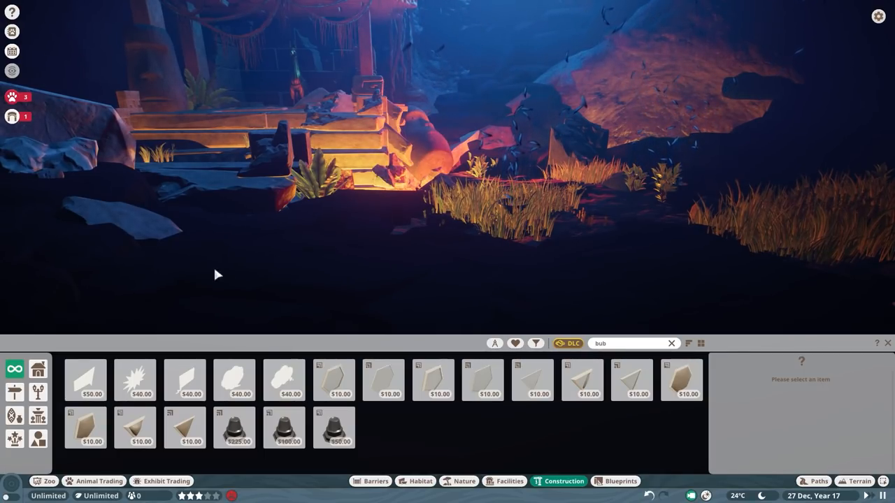
{"action": "mouse_move", "coordinate": [234, 428]}
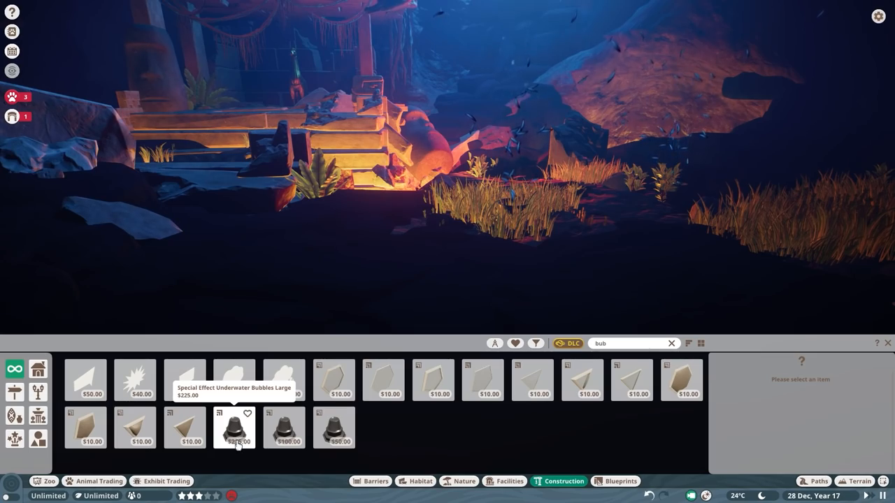
{"action": "left_click", "coordinate": [234, 428]}
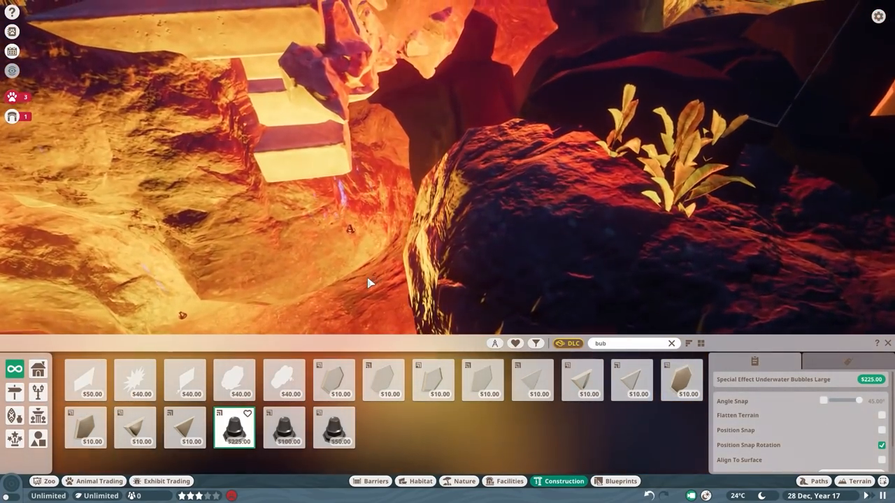